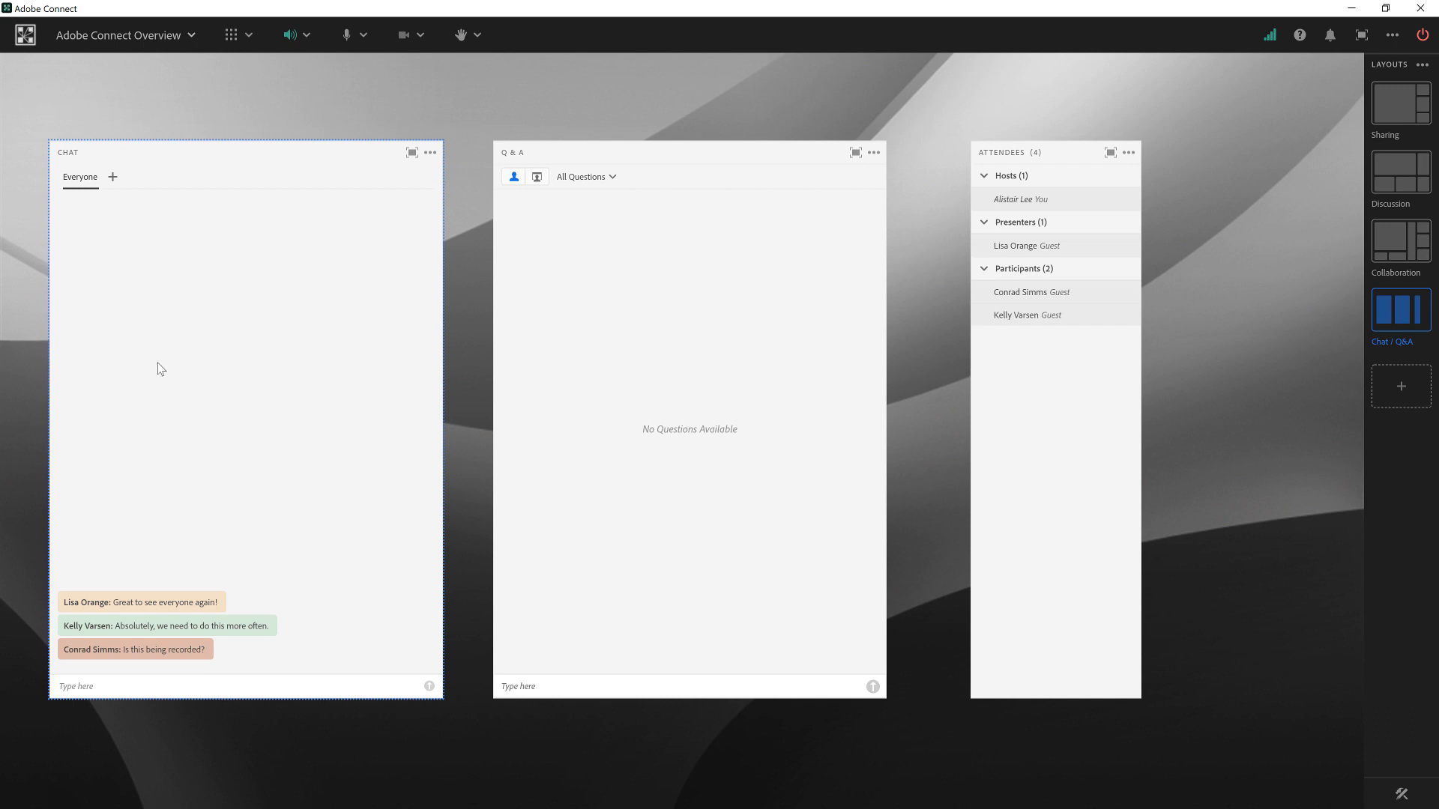
mouse_move(167, 226)
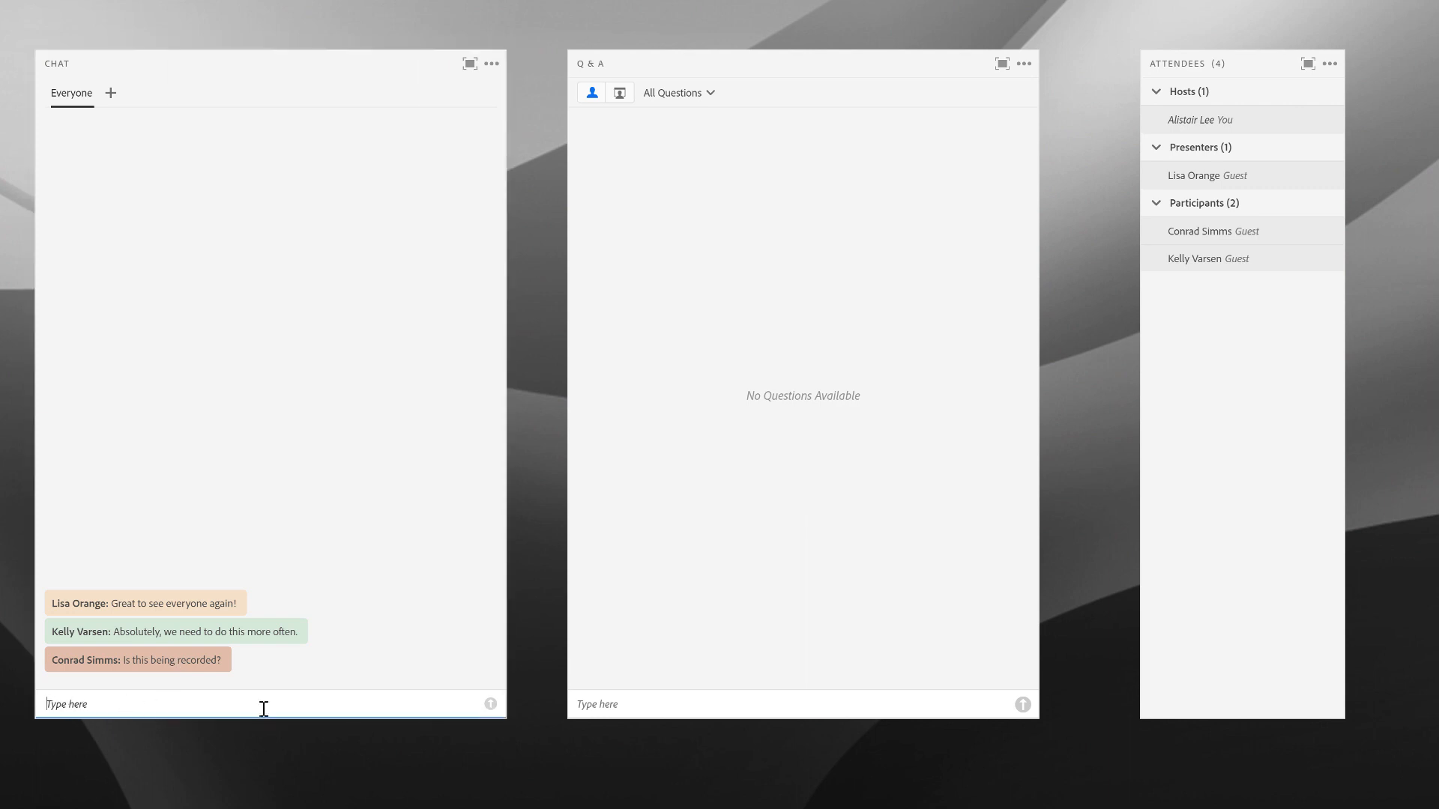
- Send 'Hello everyone' to the Everyone chat
type("Hello ev")
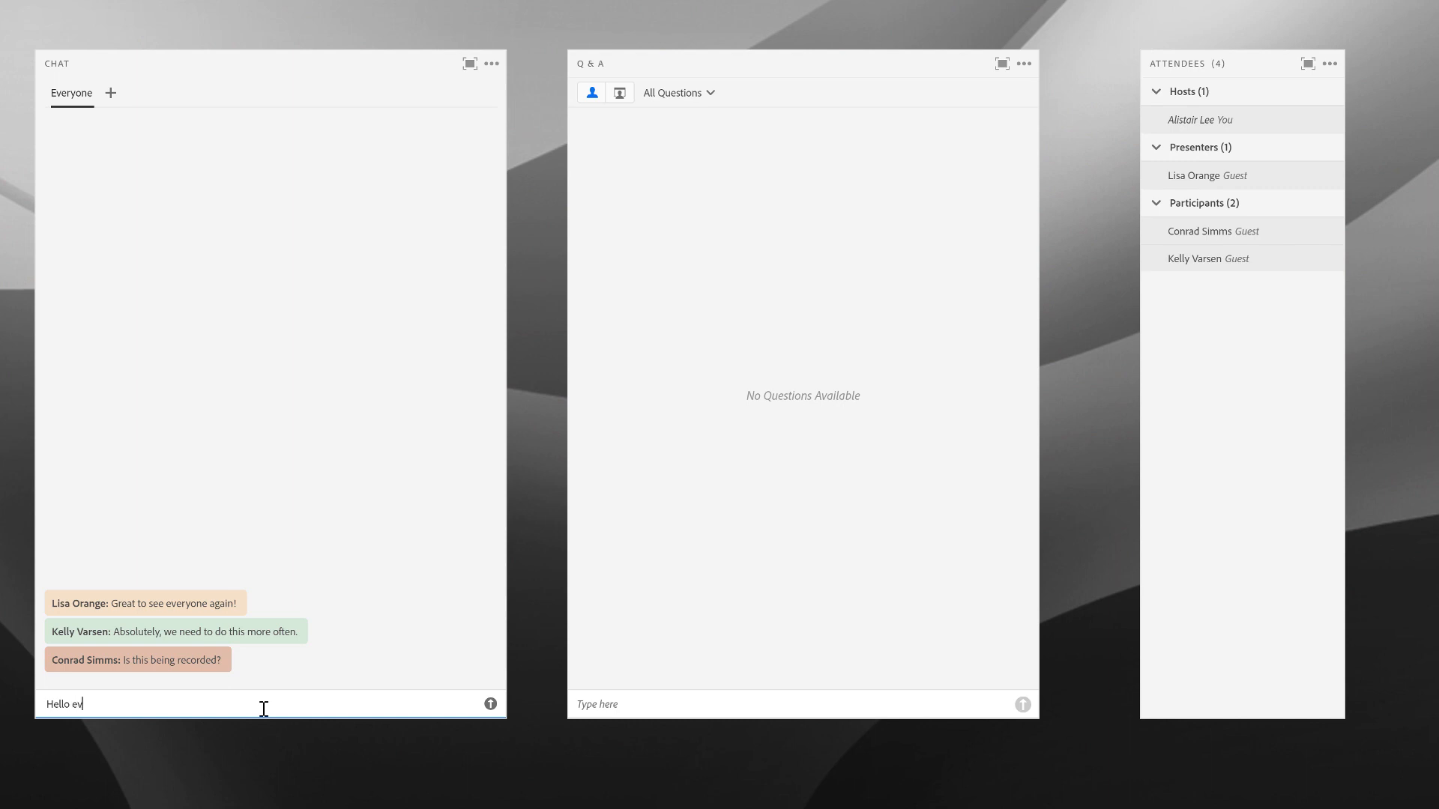
key("Enter")
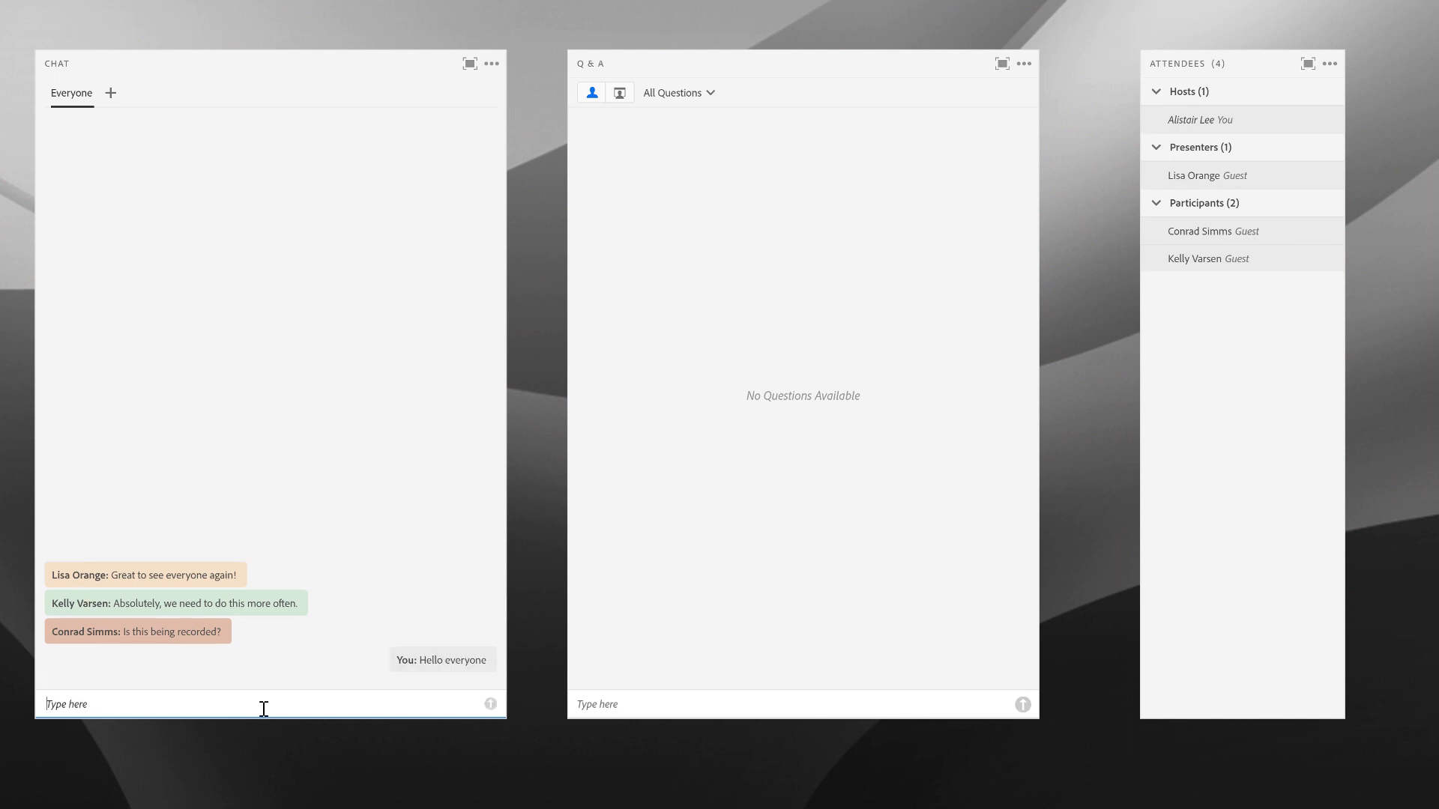
mouse_move(426, 682)
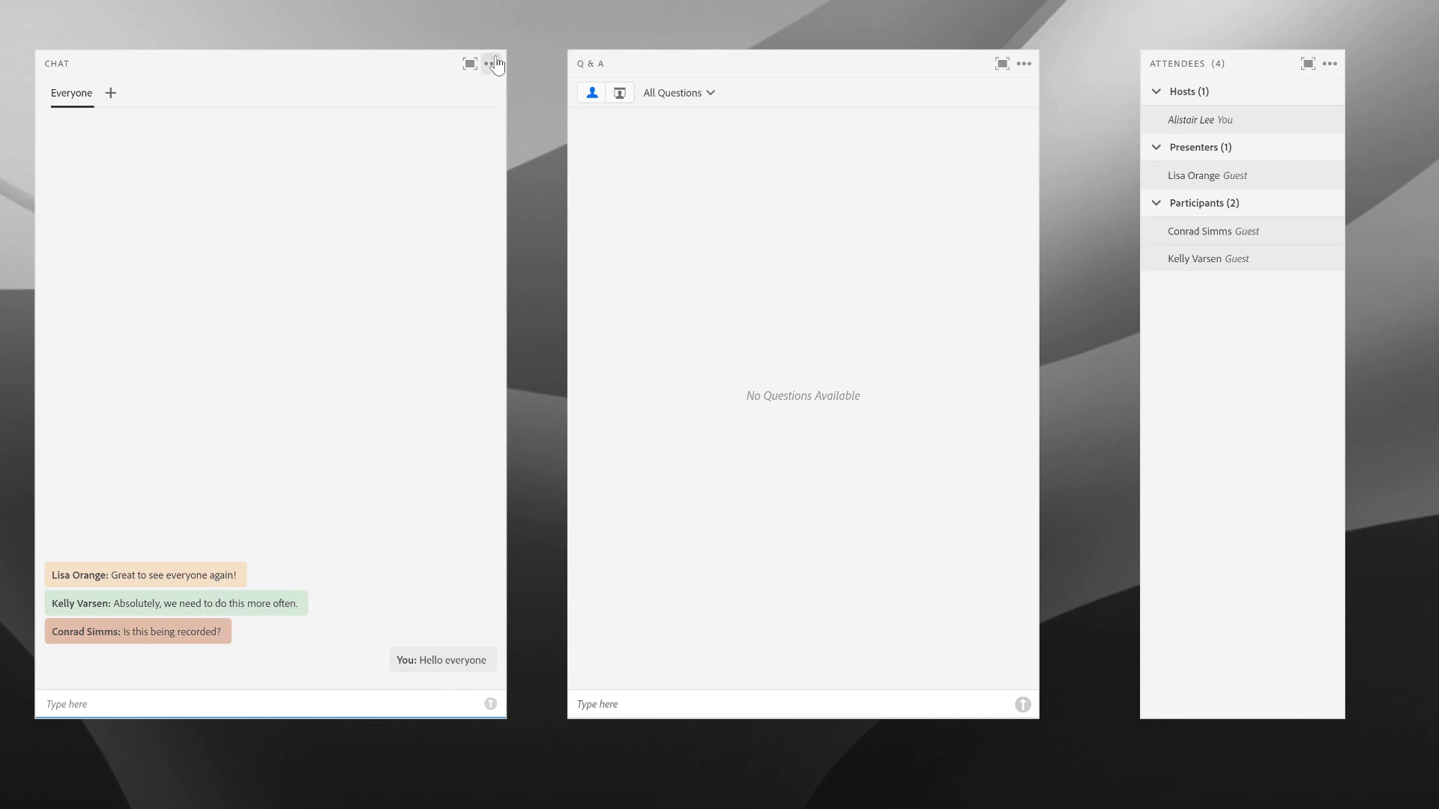
- Change the chat colour to Purple from the chat pod's options menu
left_click(489, 64)
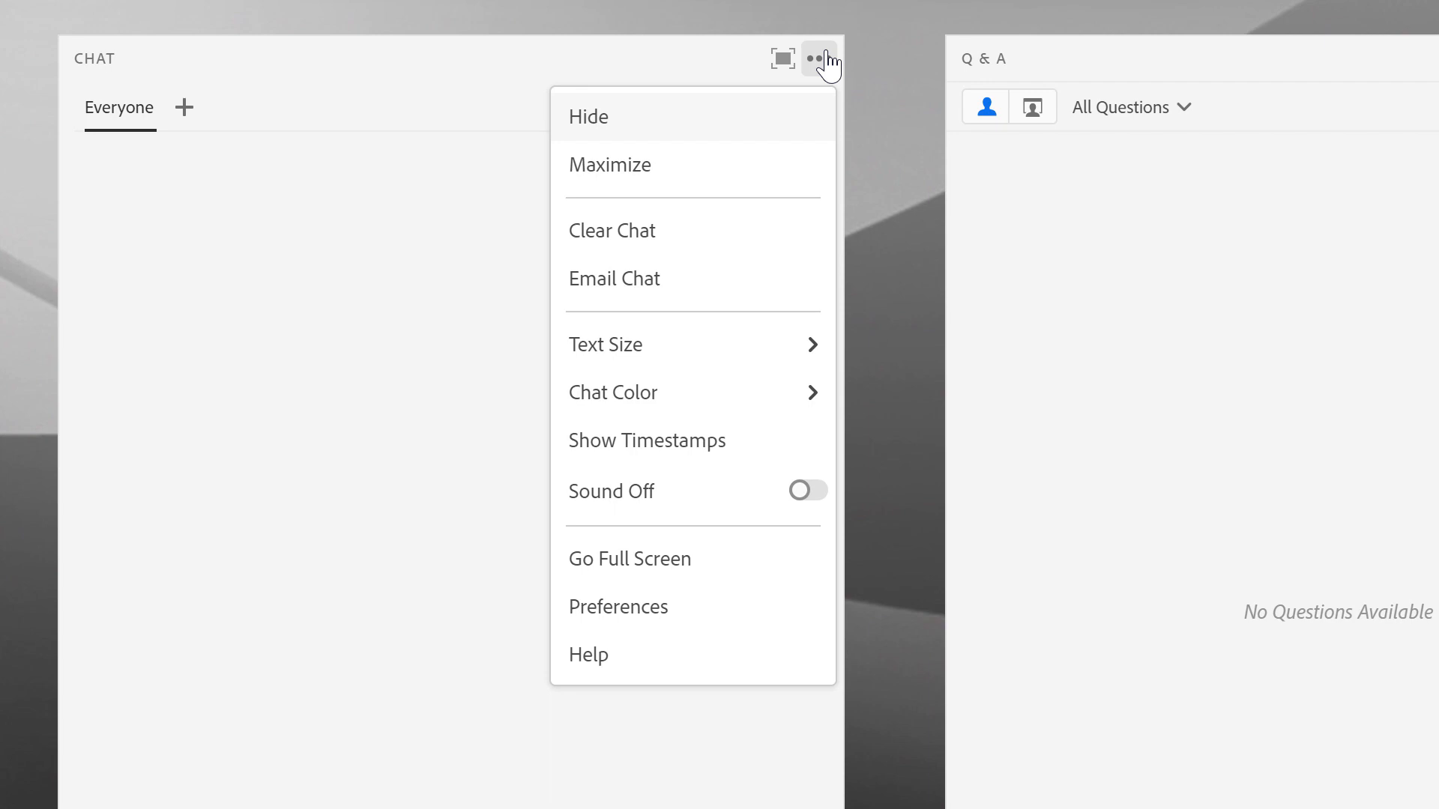
left_click(613, 393)
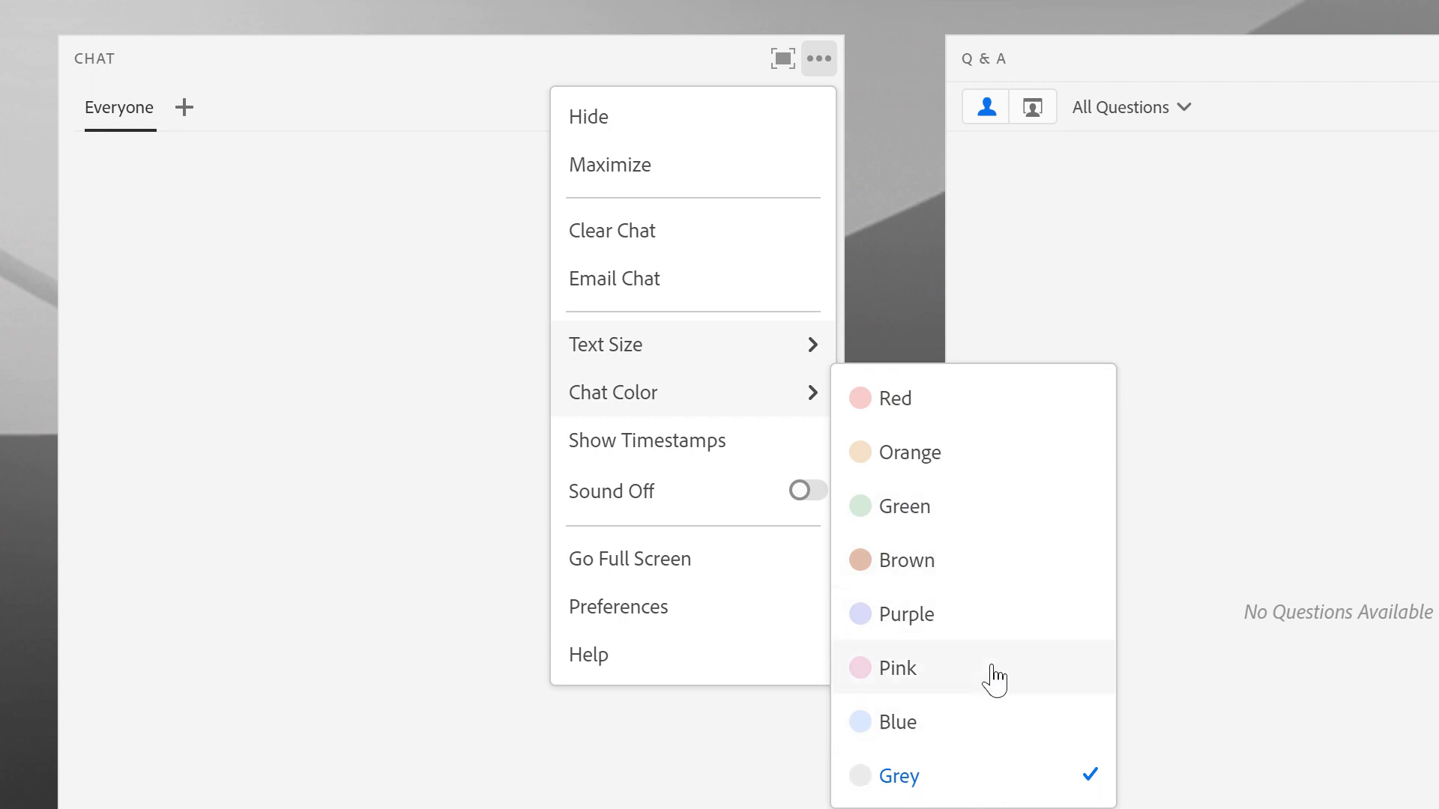
mouse_move(961, 434)
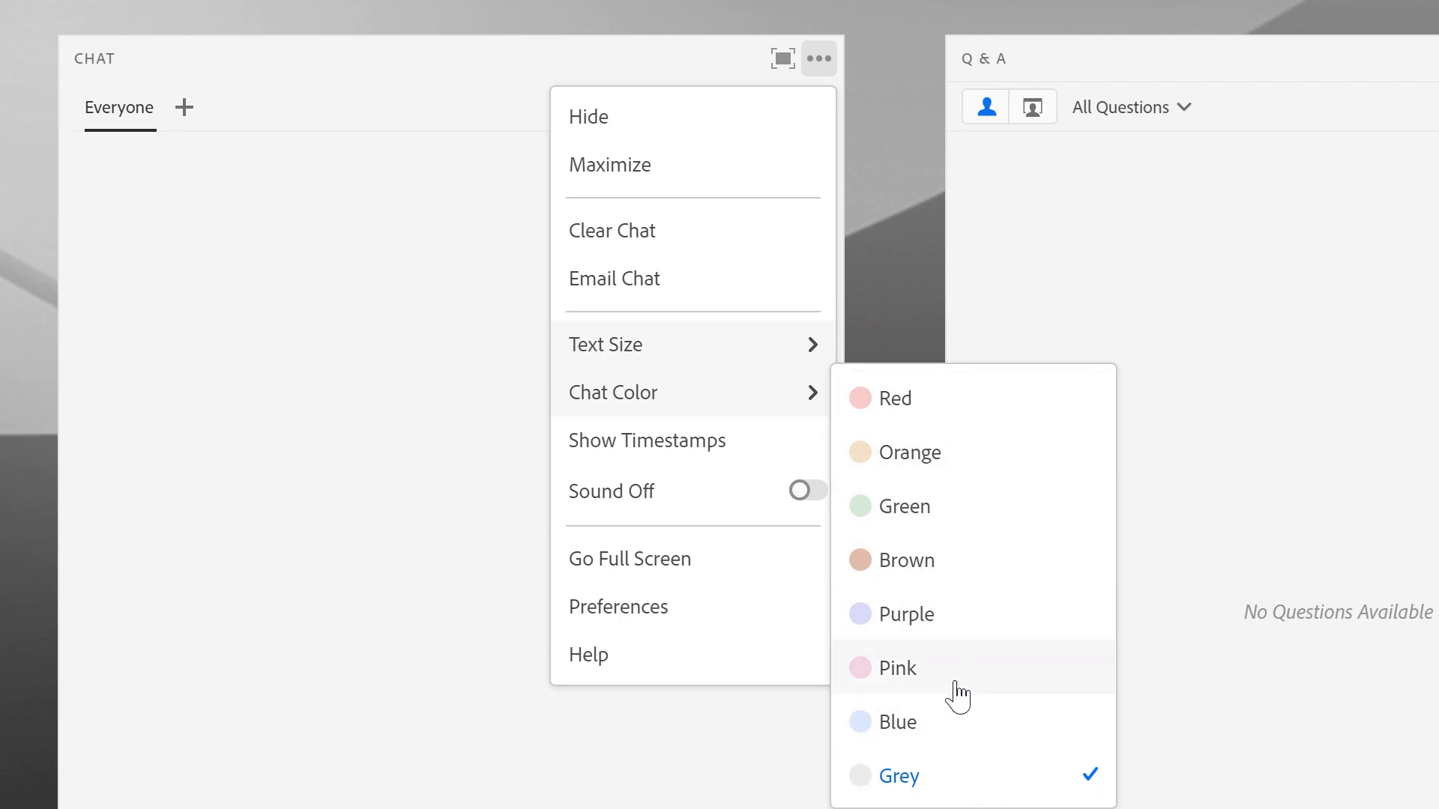
mouse_move(944, 628)
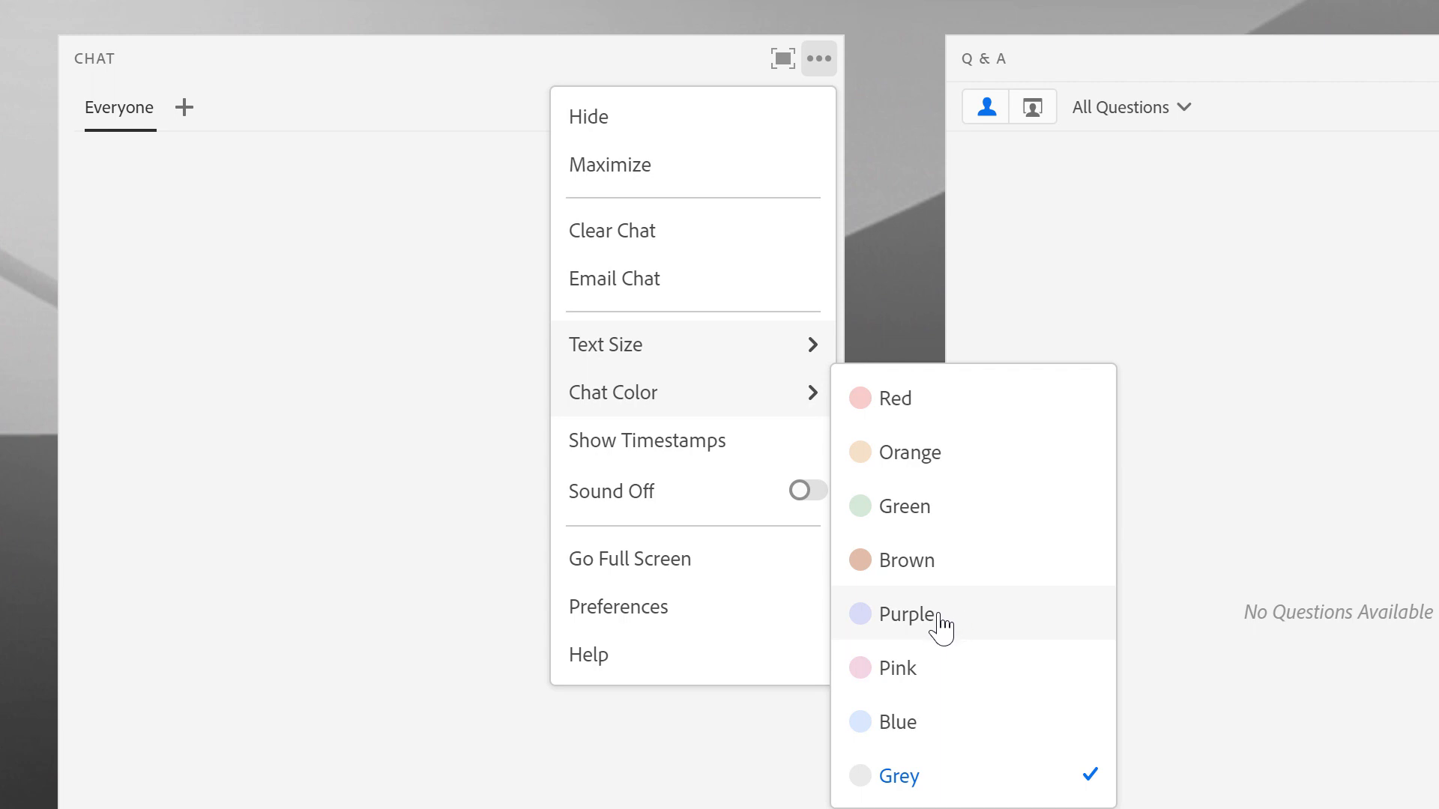
left_click(906, 614)
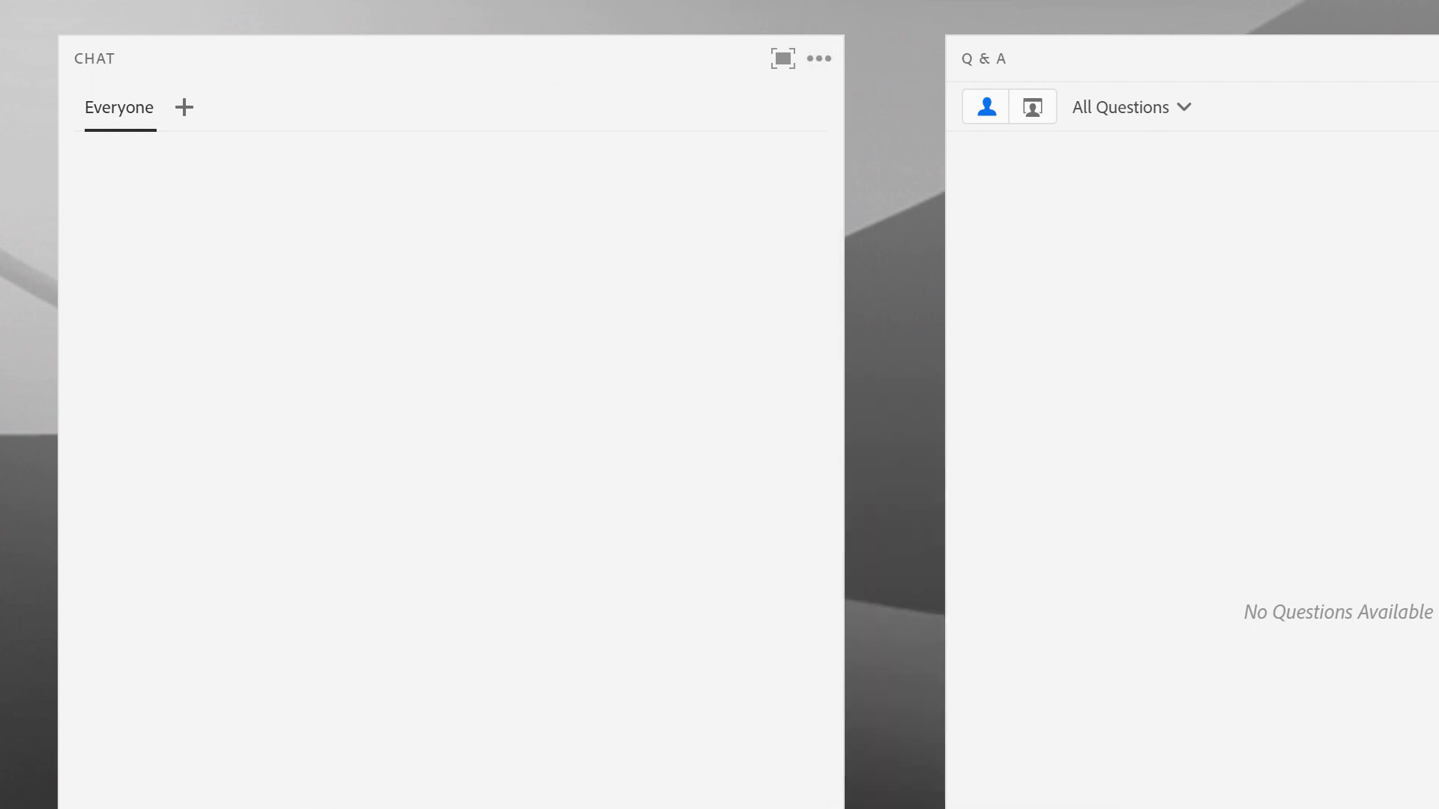
left_click(818, 59)
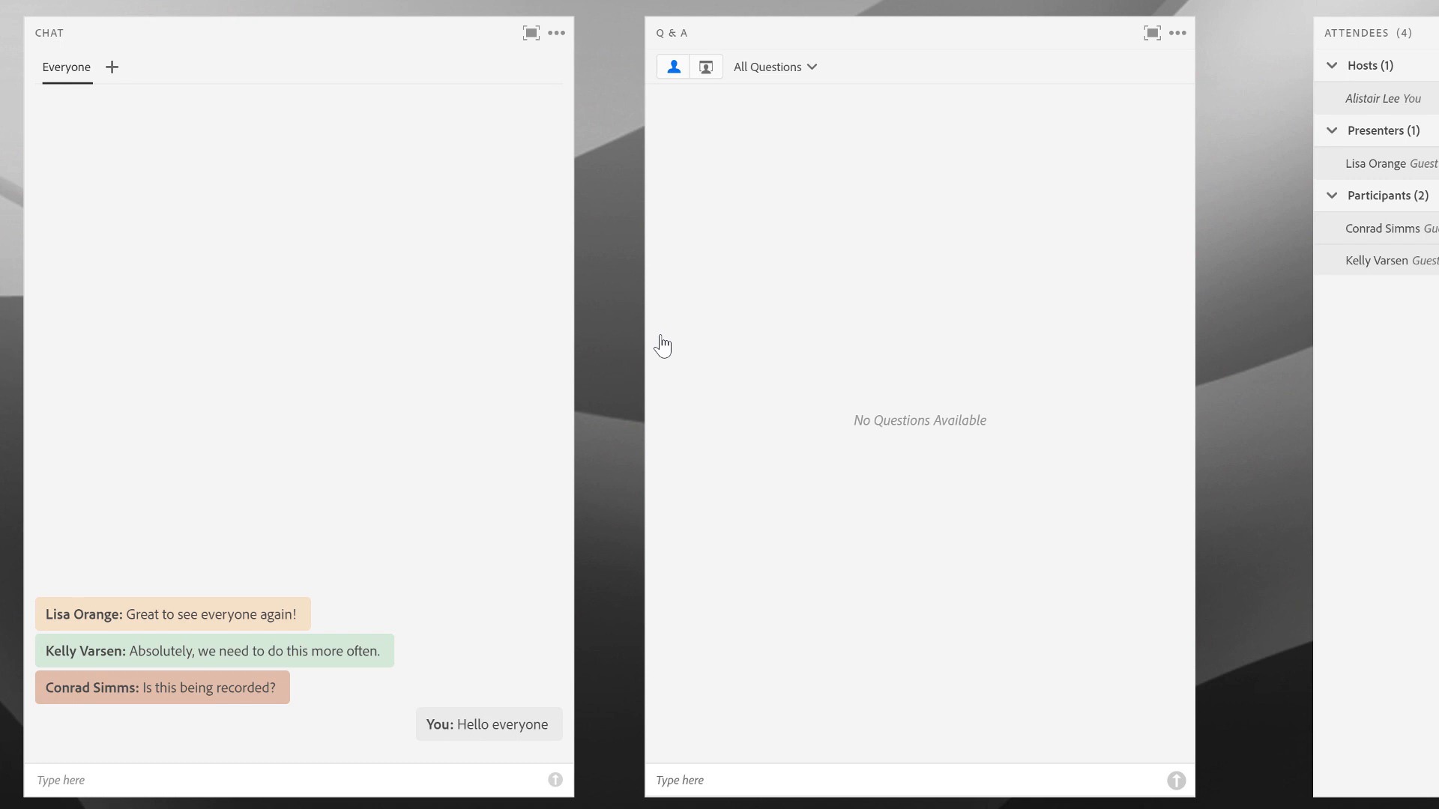
mouse_move(509, 11)
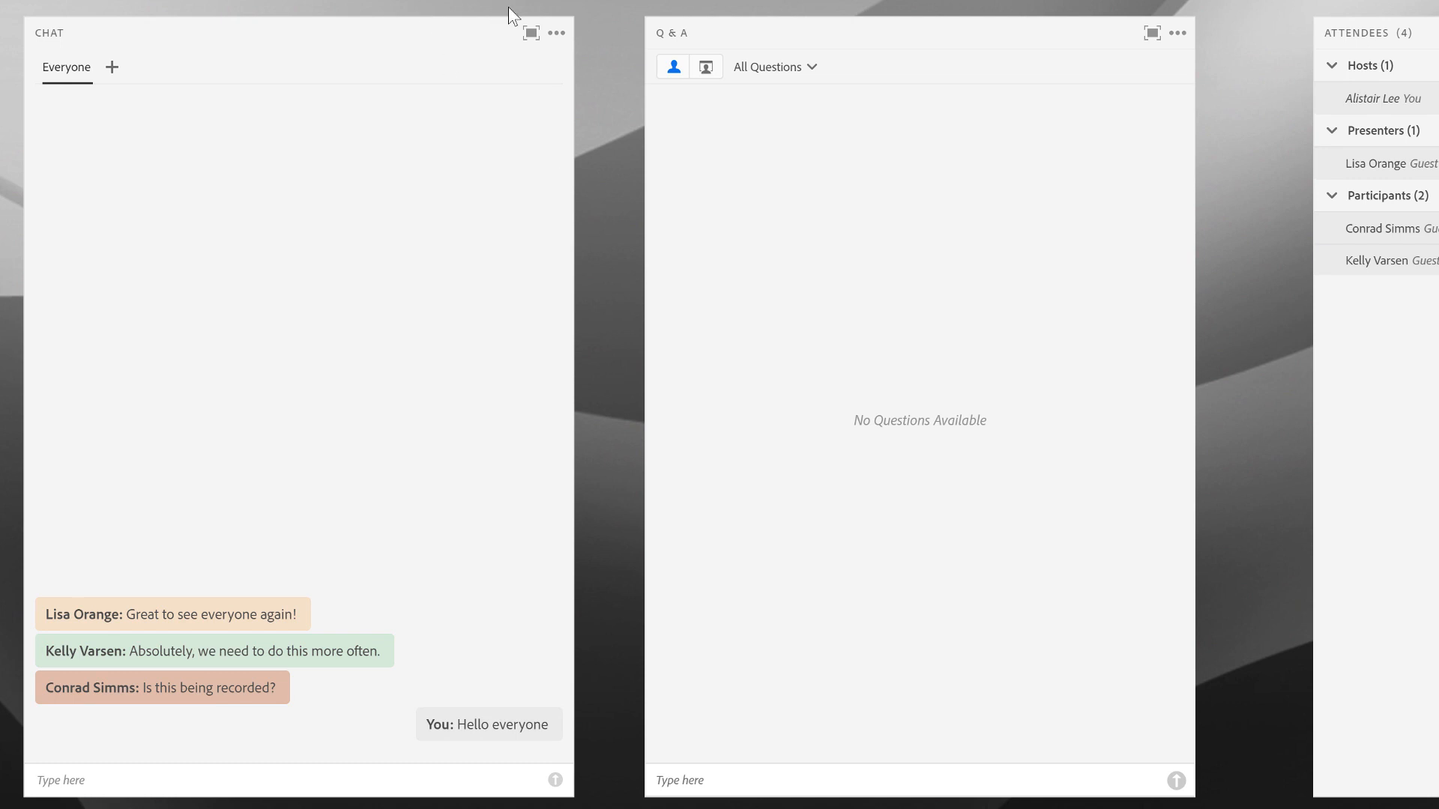
mouse_move(556, 33)
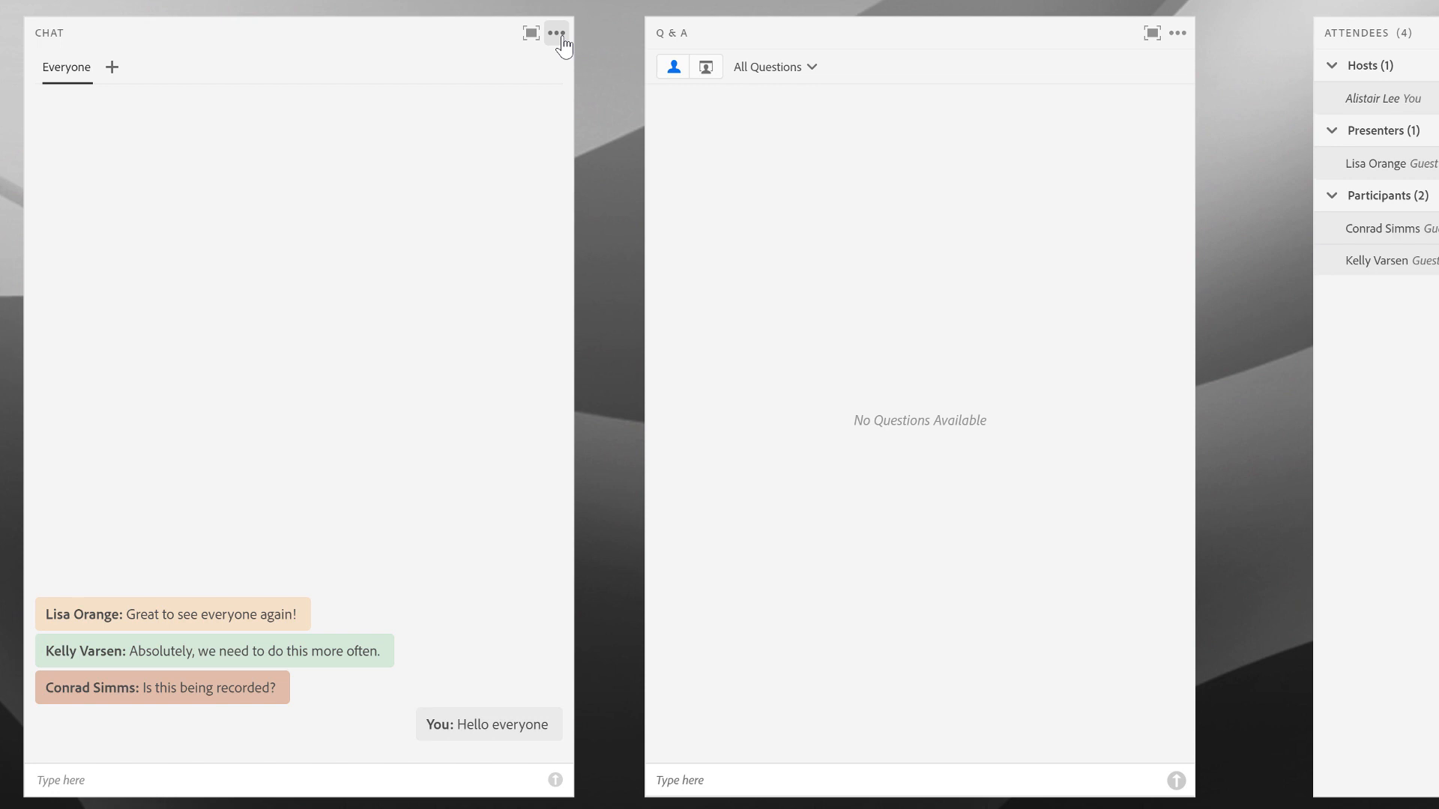
left_click(556, 32)
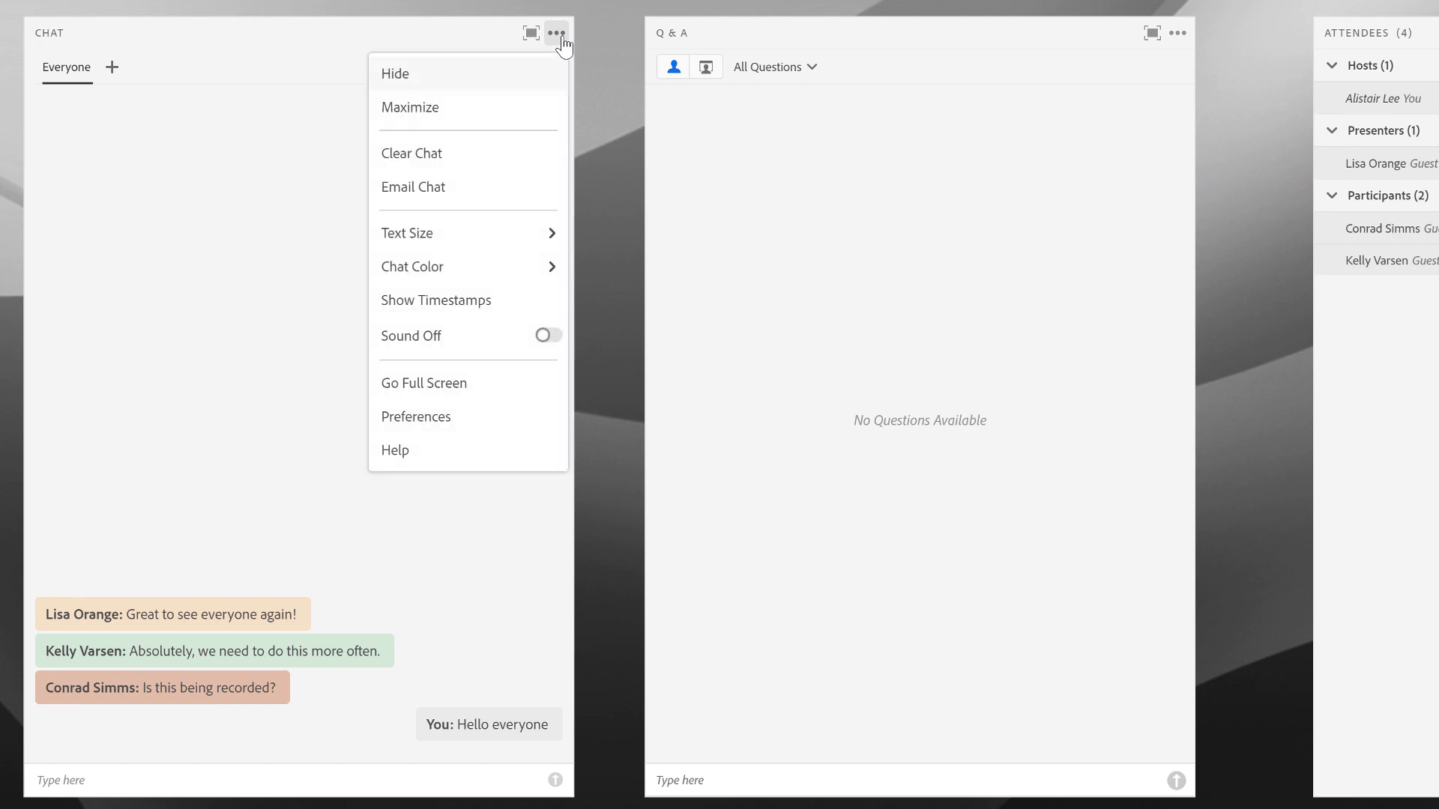
left_click(412, 266)
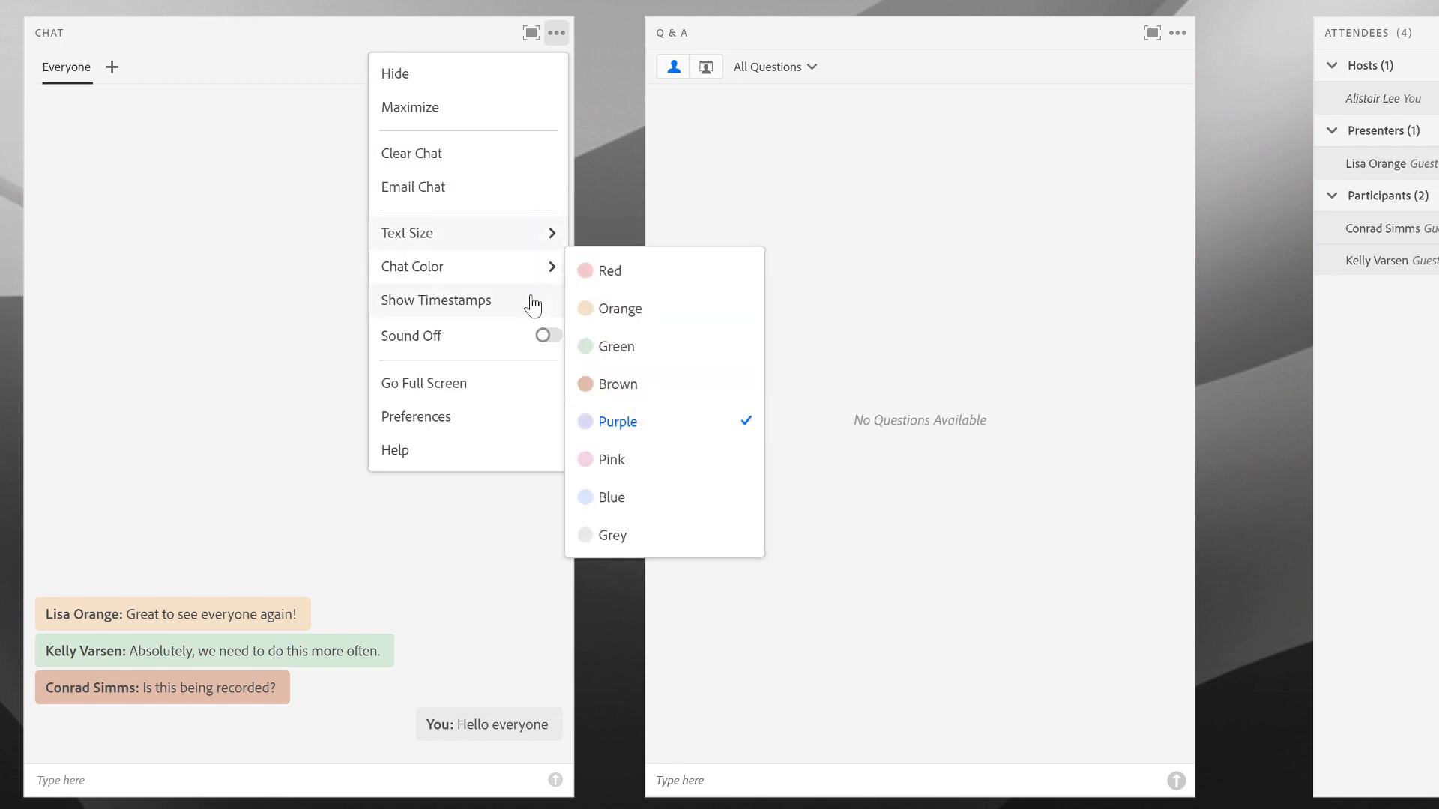
mouse_move(532, 305)
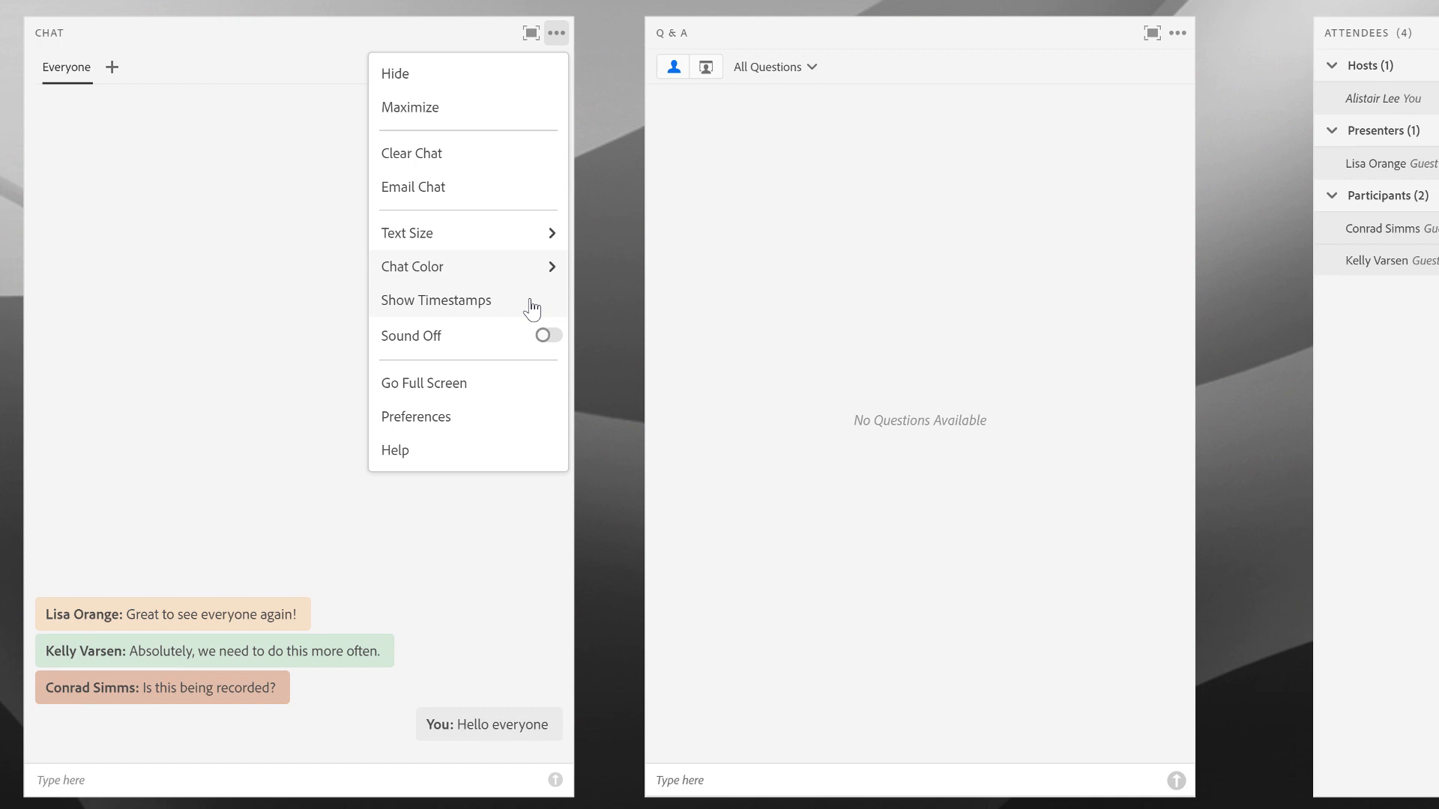
mouse_move(500, 344)
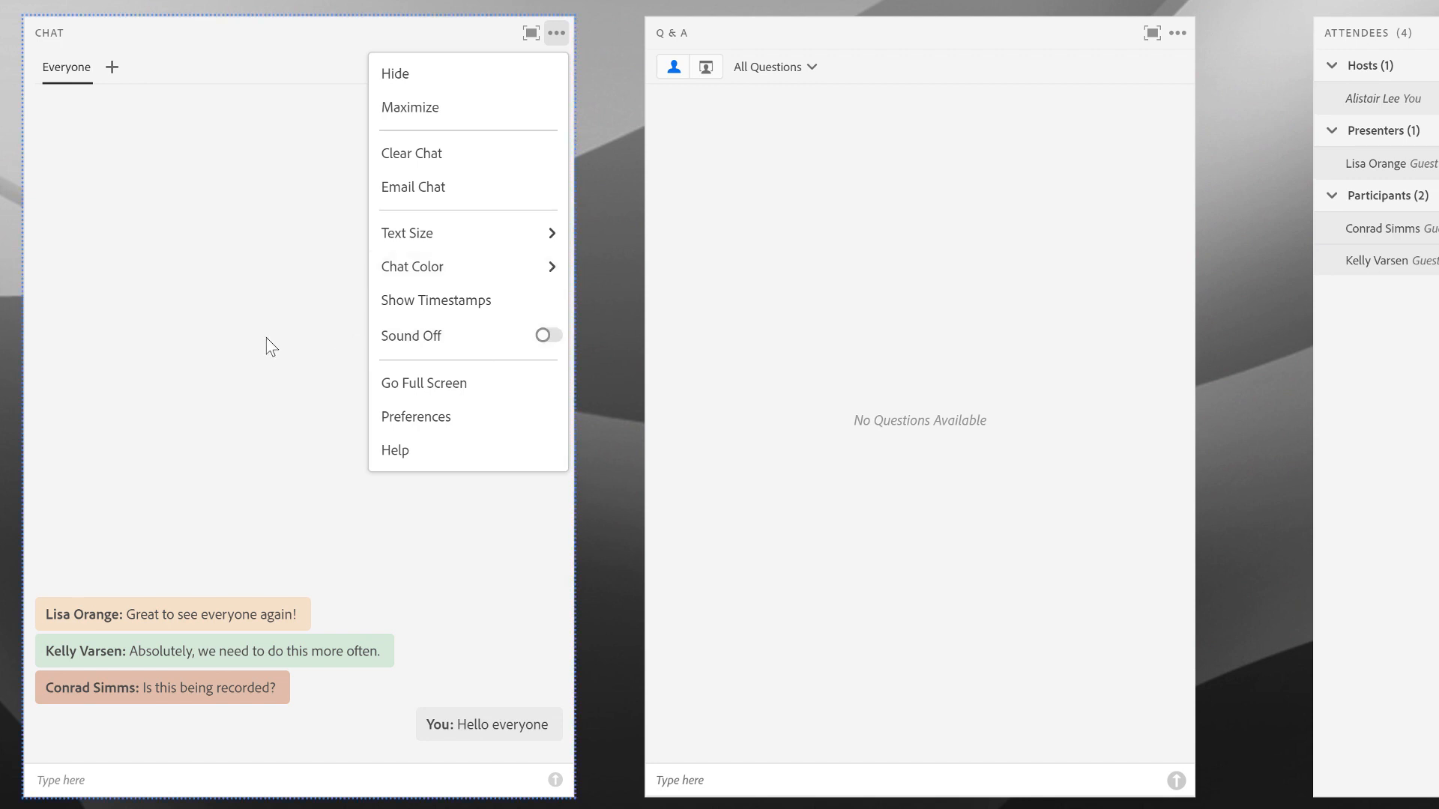
left_click(168, 701)
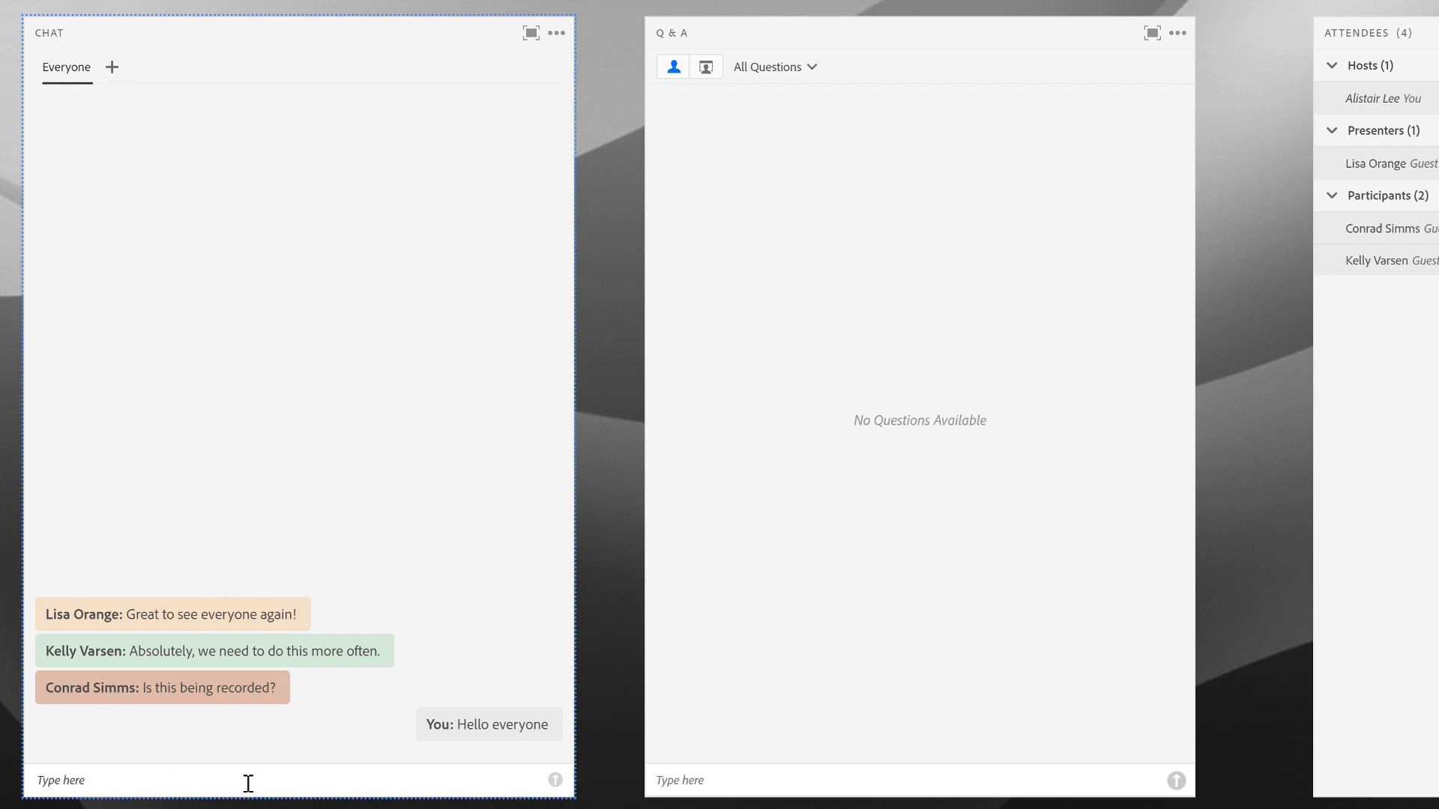
mouse_move(280, 569)
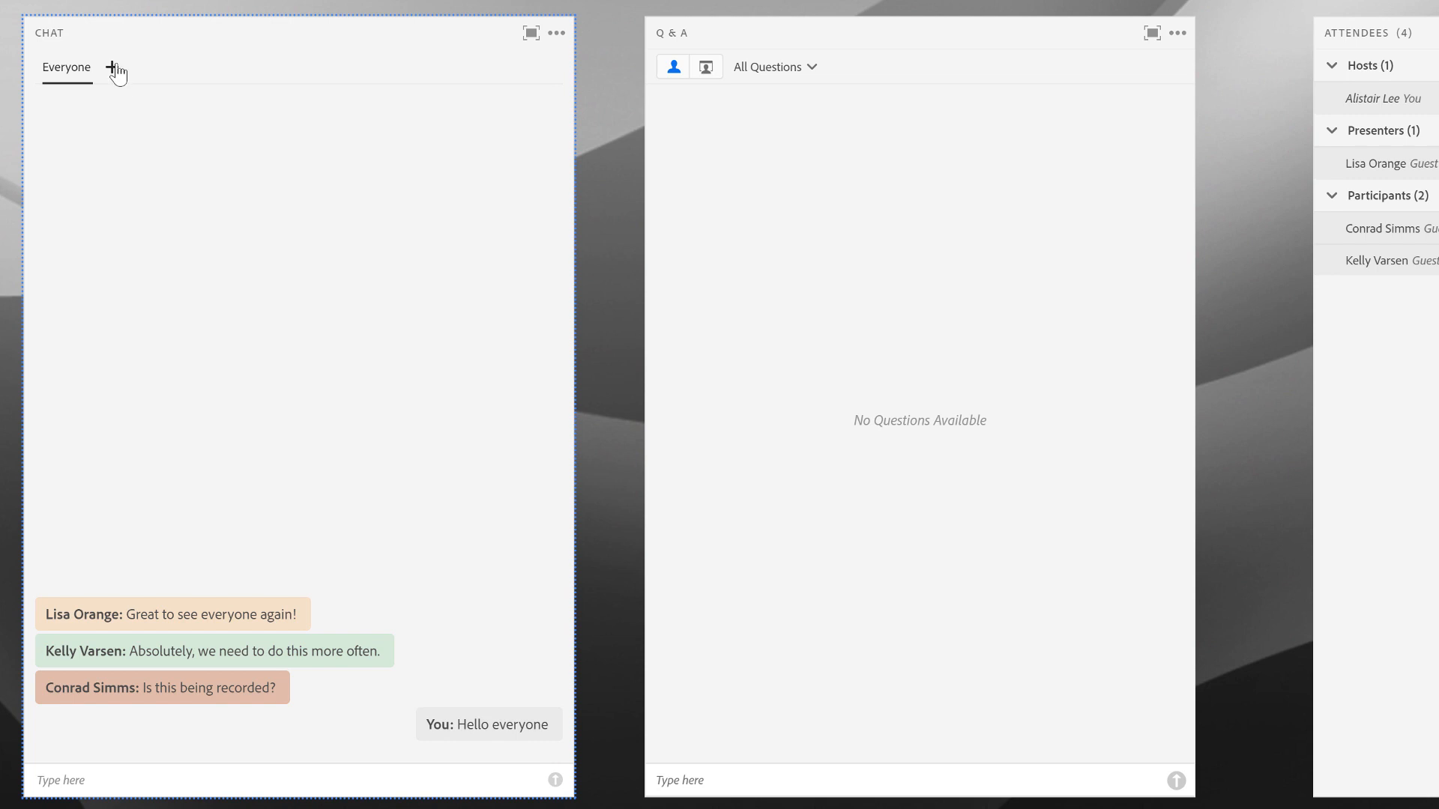
- Start a private chat with presenter Lisa and type a greeting
left_click(111, 69)
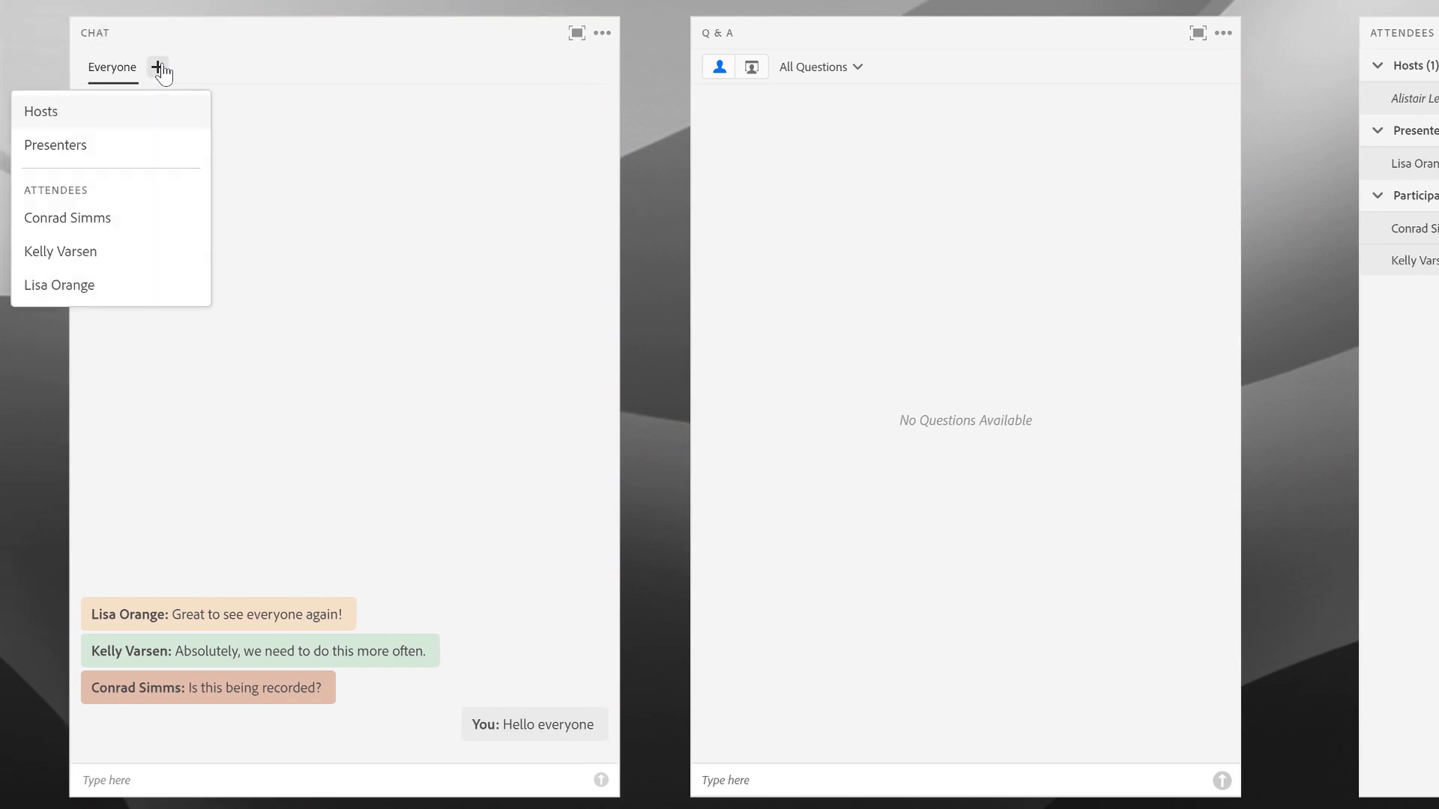
mouse_move(109, 292)
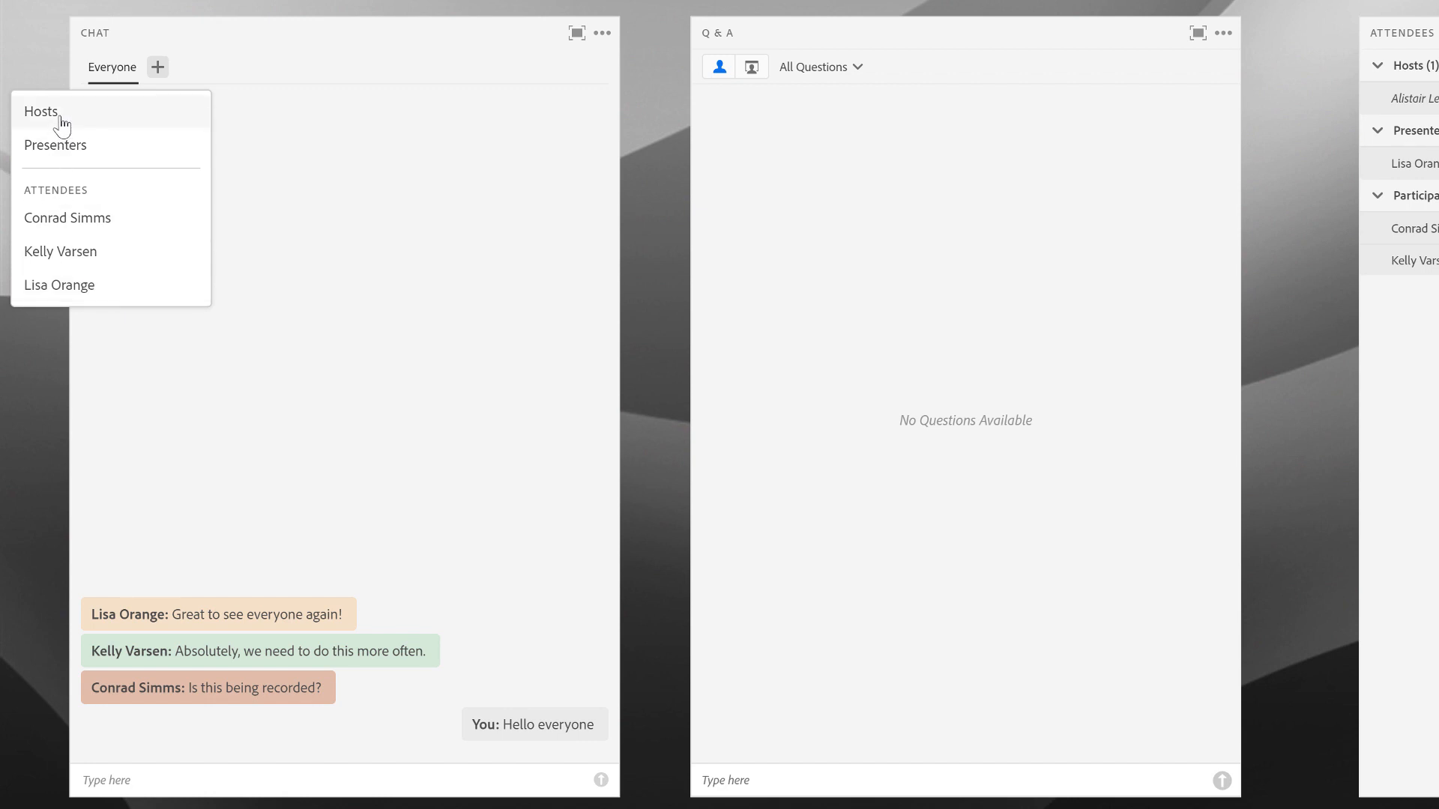
mouse_move(96, 153)
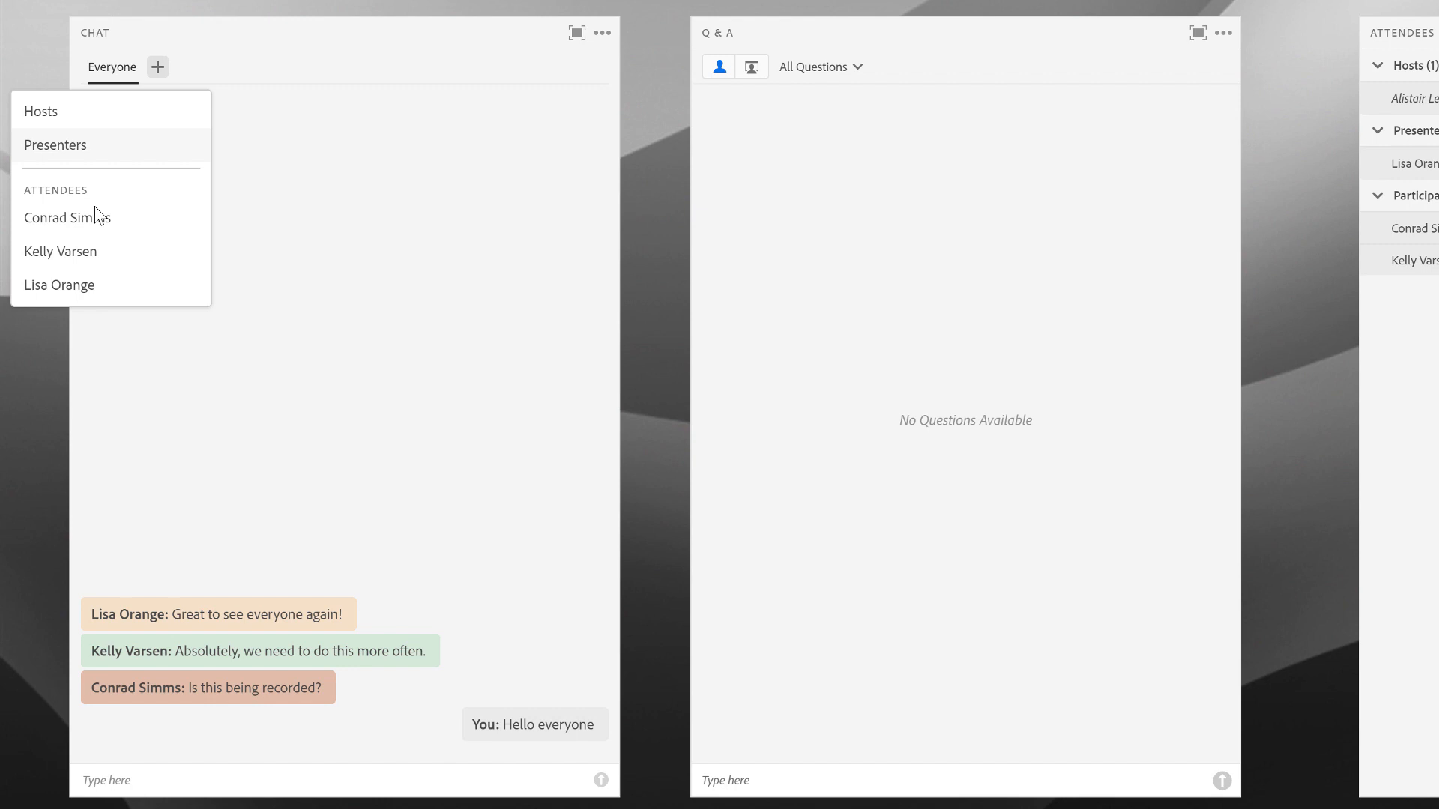
left_click(59, 285)
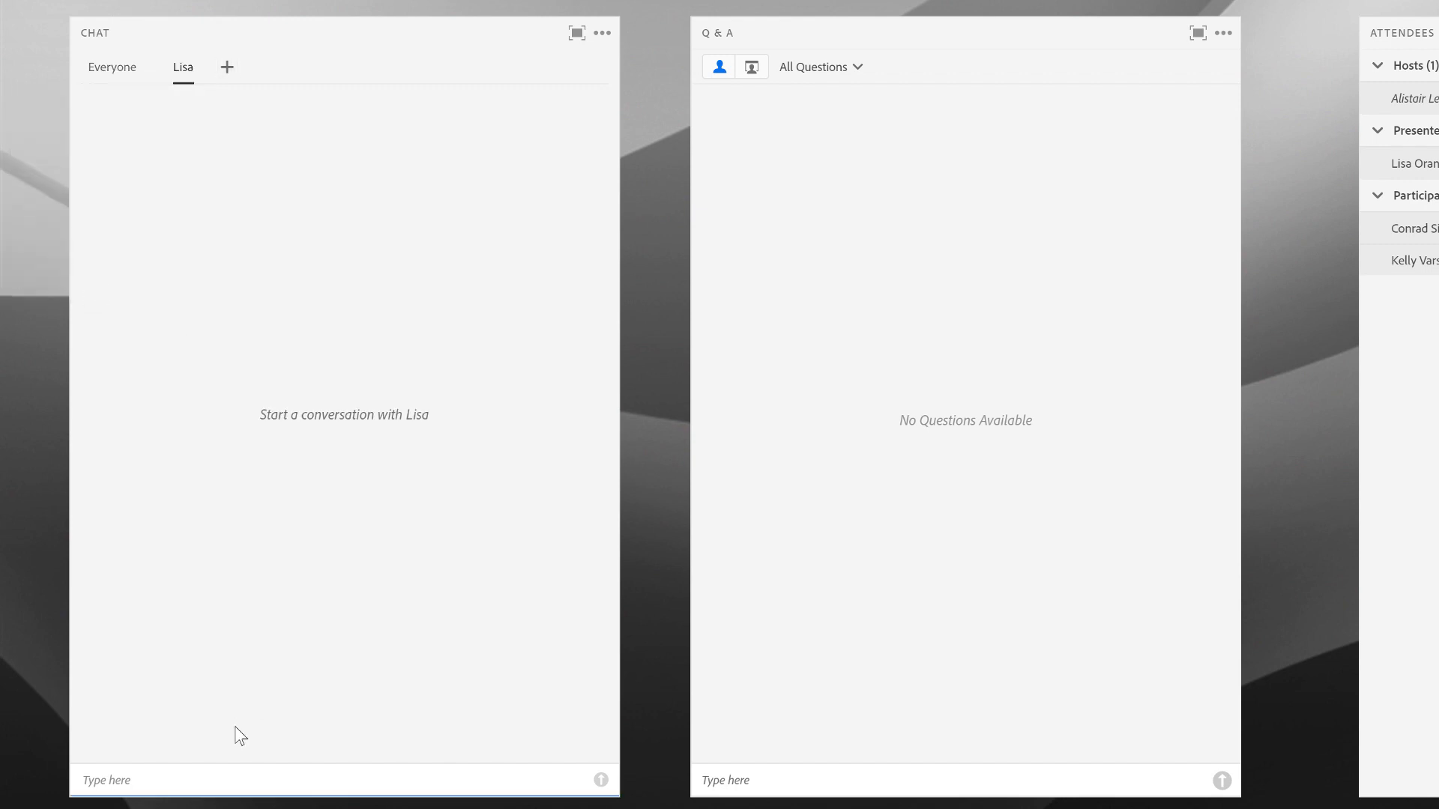
type("he")
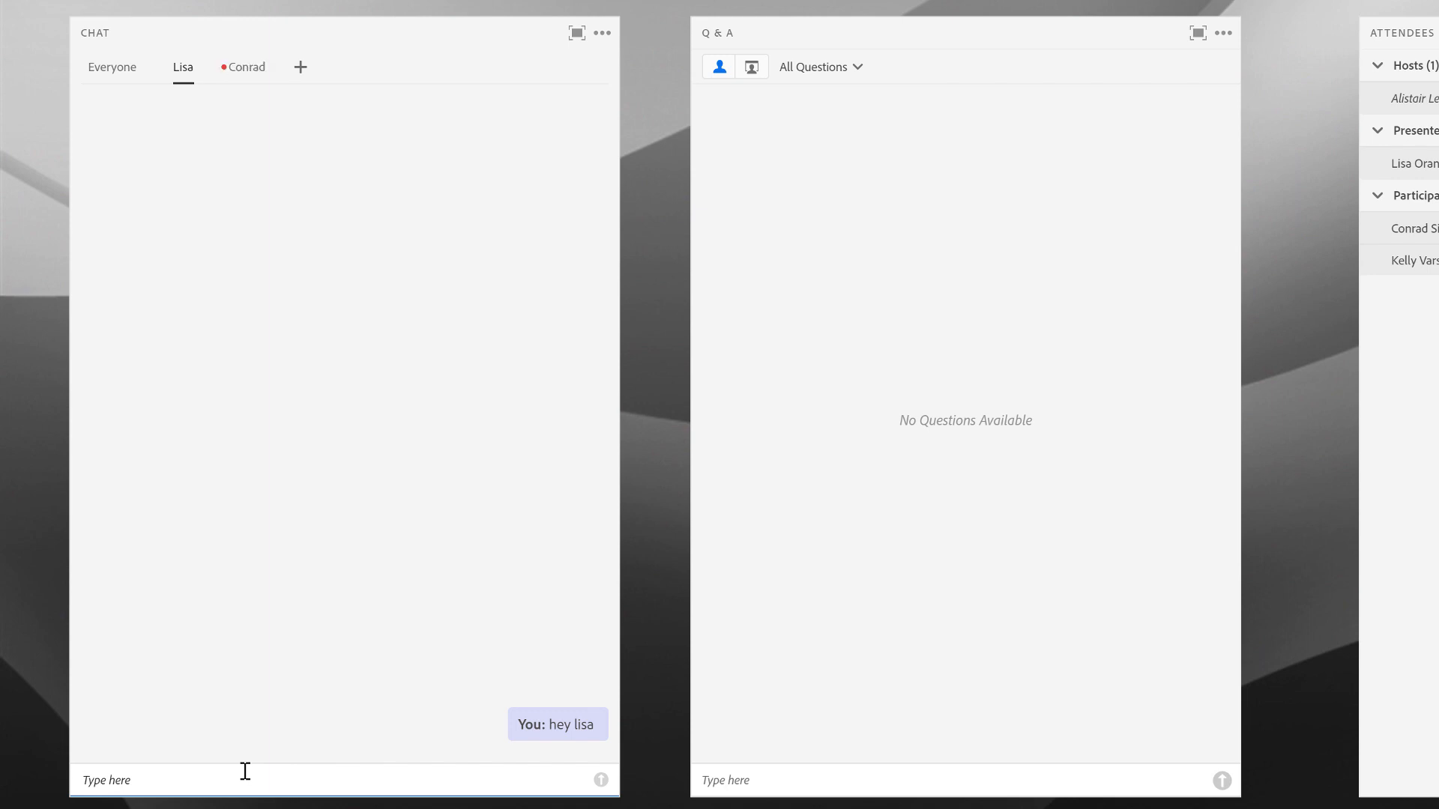
mouse_move(227, 97)
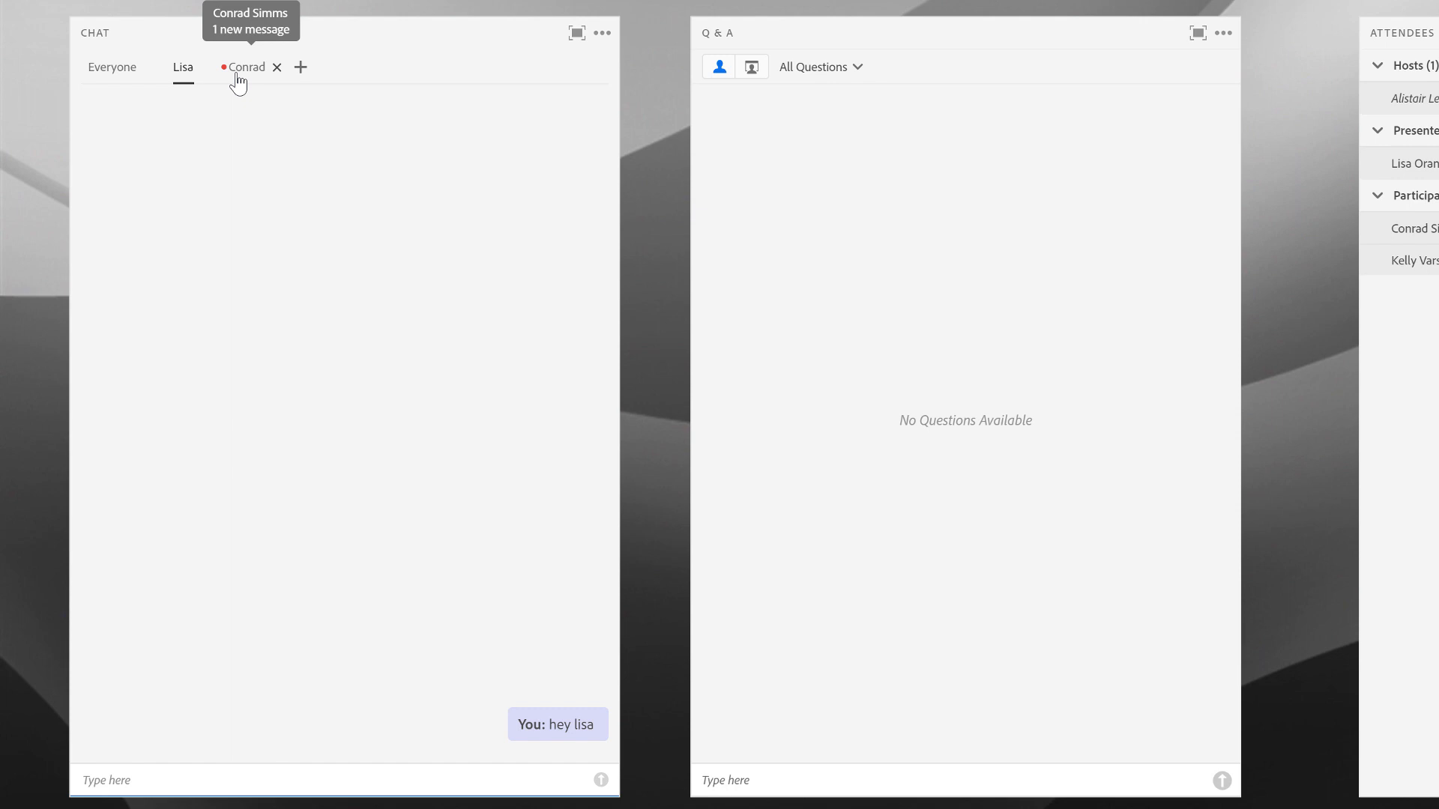
- Open Conrad's unread private chat showing 'Hey Alistair'
left_click(246, 68)
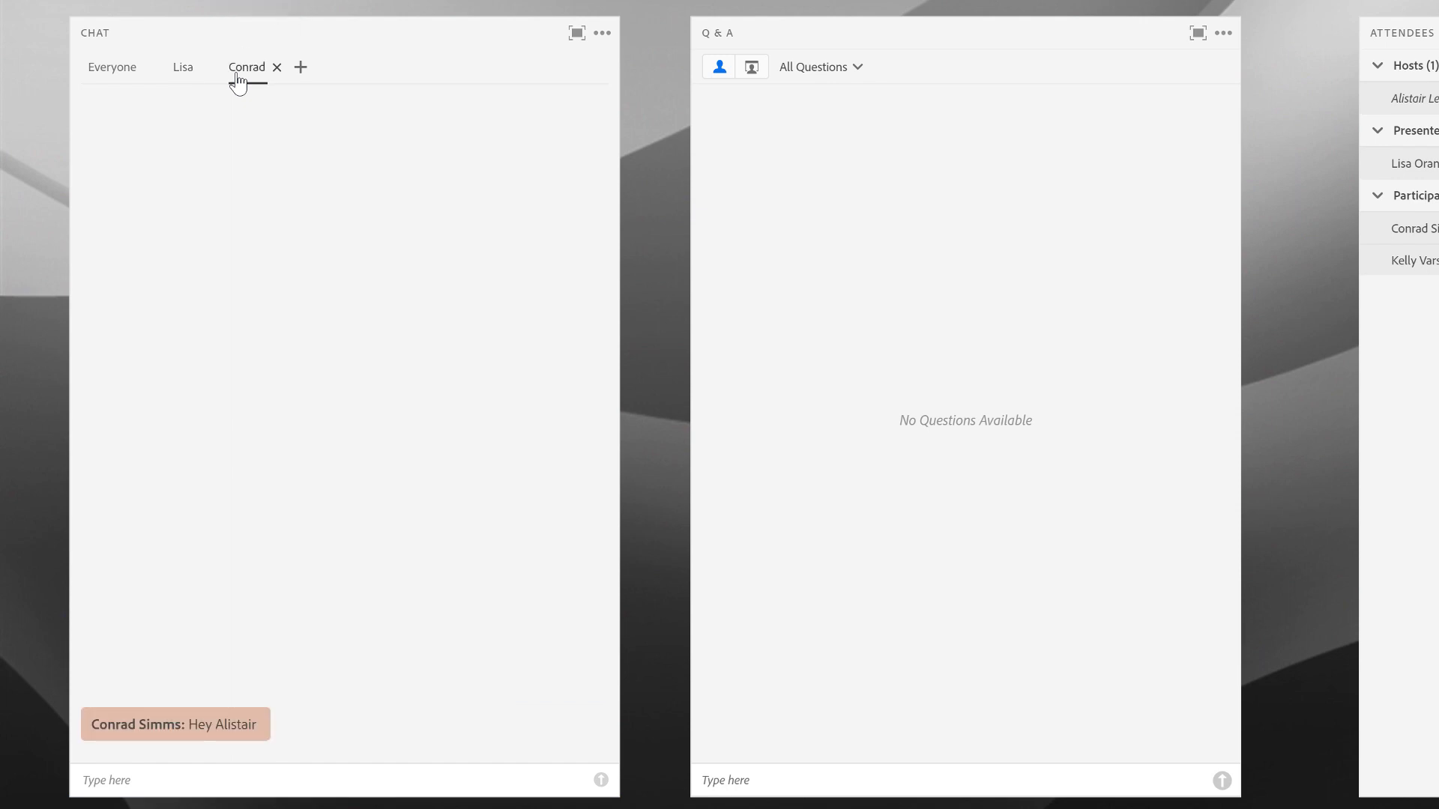
mouse_move(238, 69)
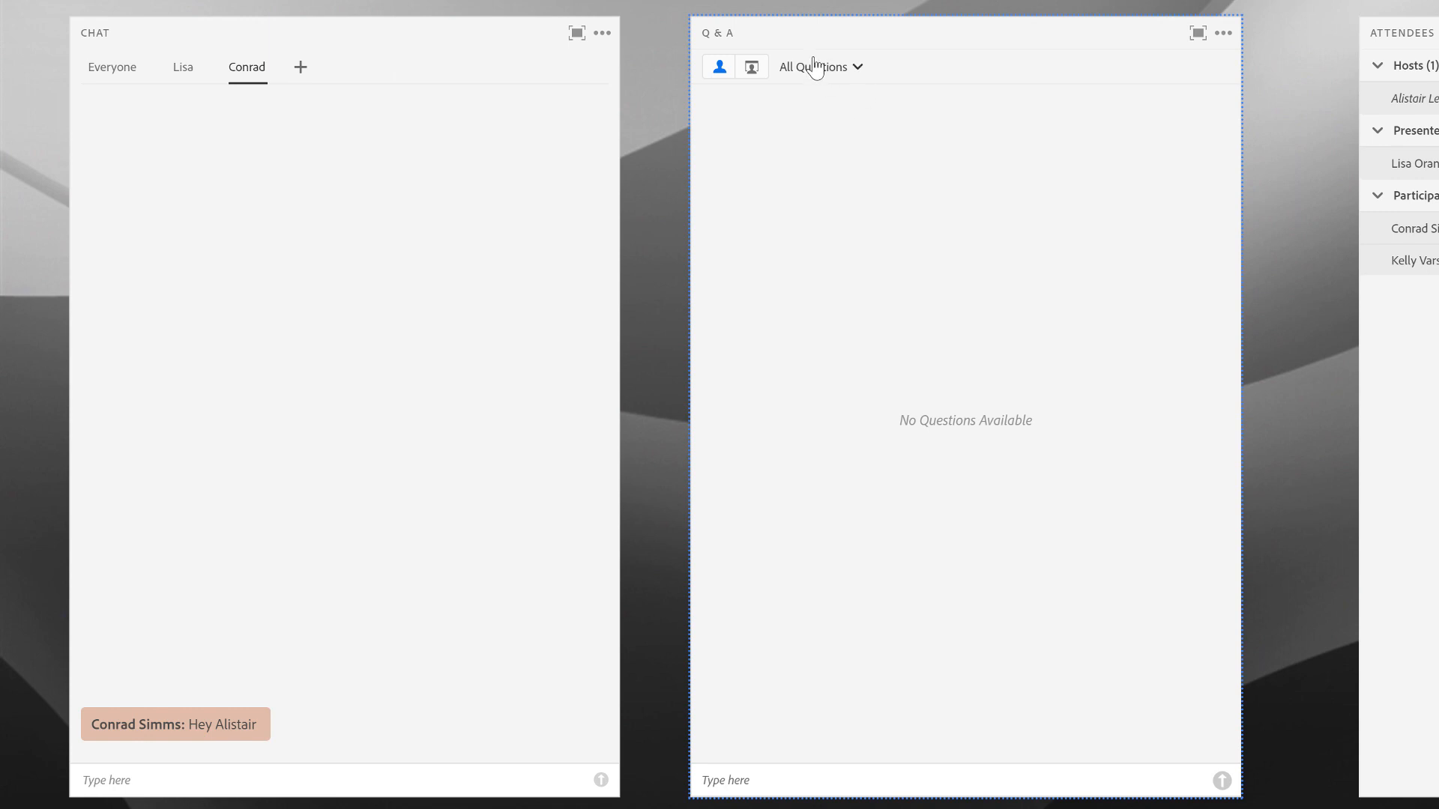
mouse_move(719, 67)
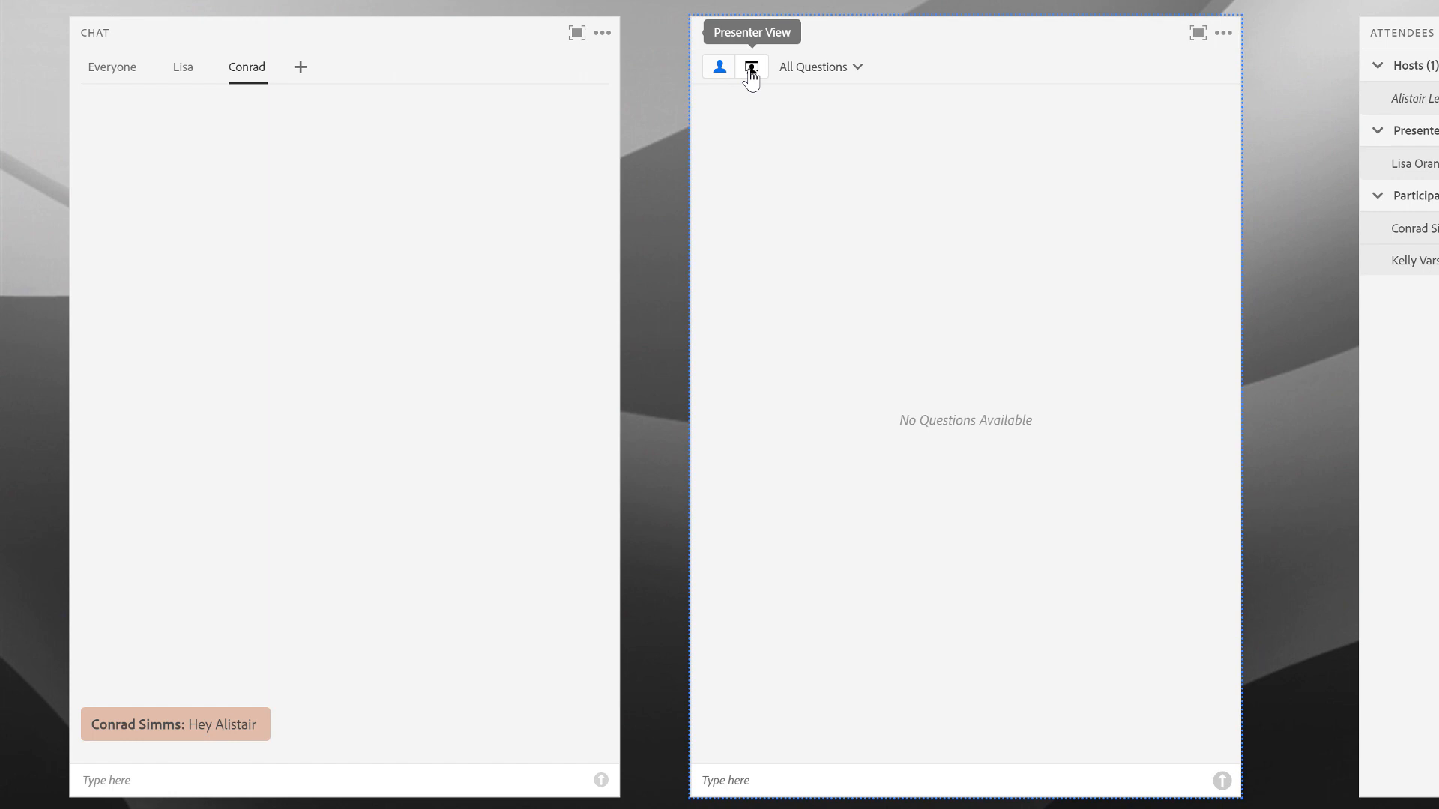
- Return to the Everyone group chat tab
left_click(751, 66)
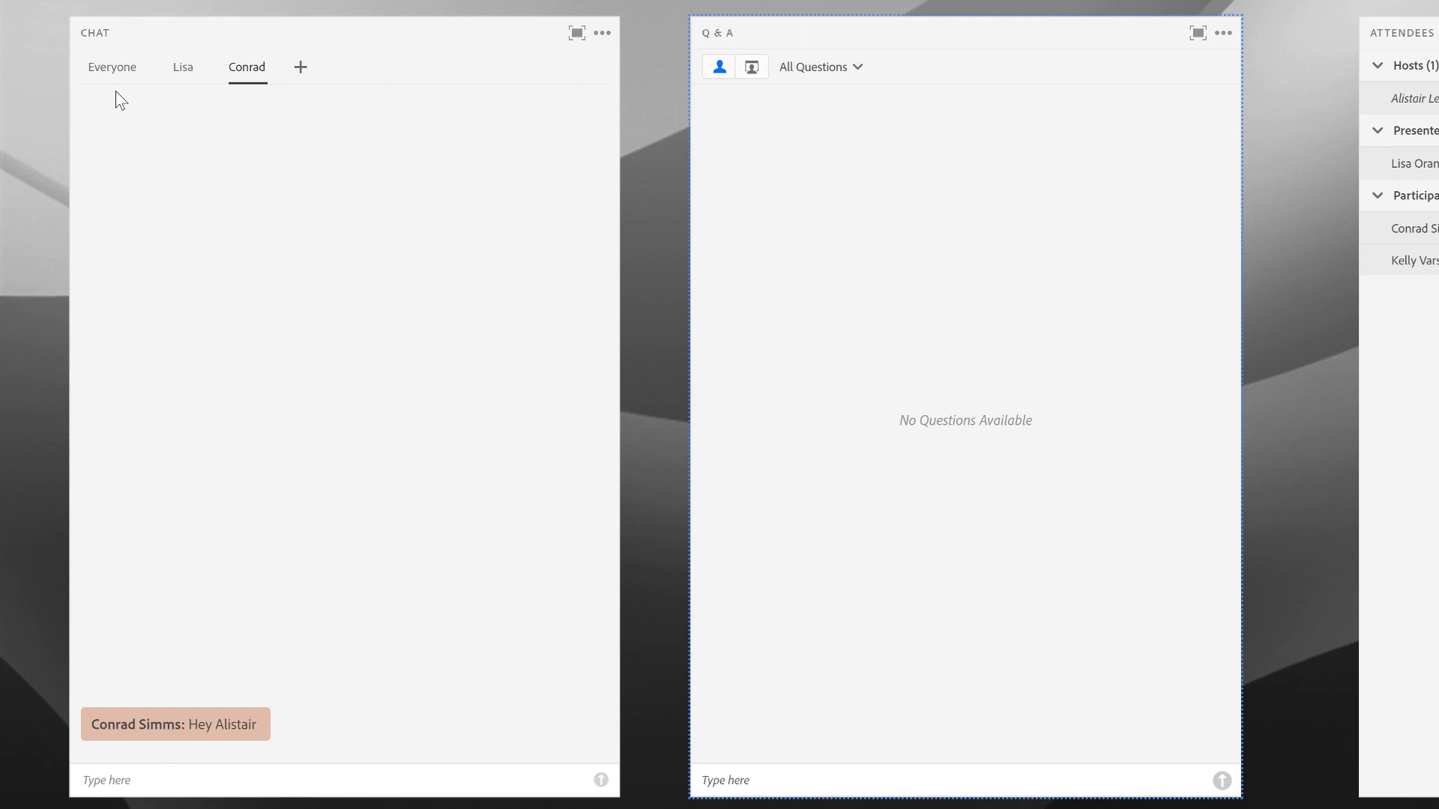
left_click(112, 67)
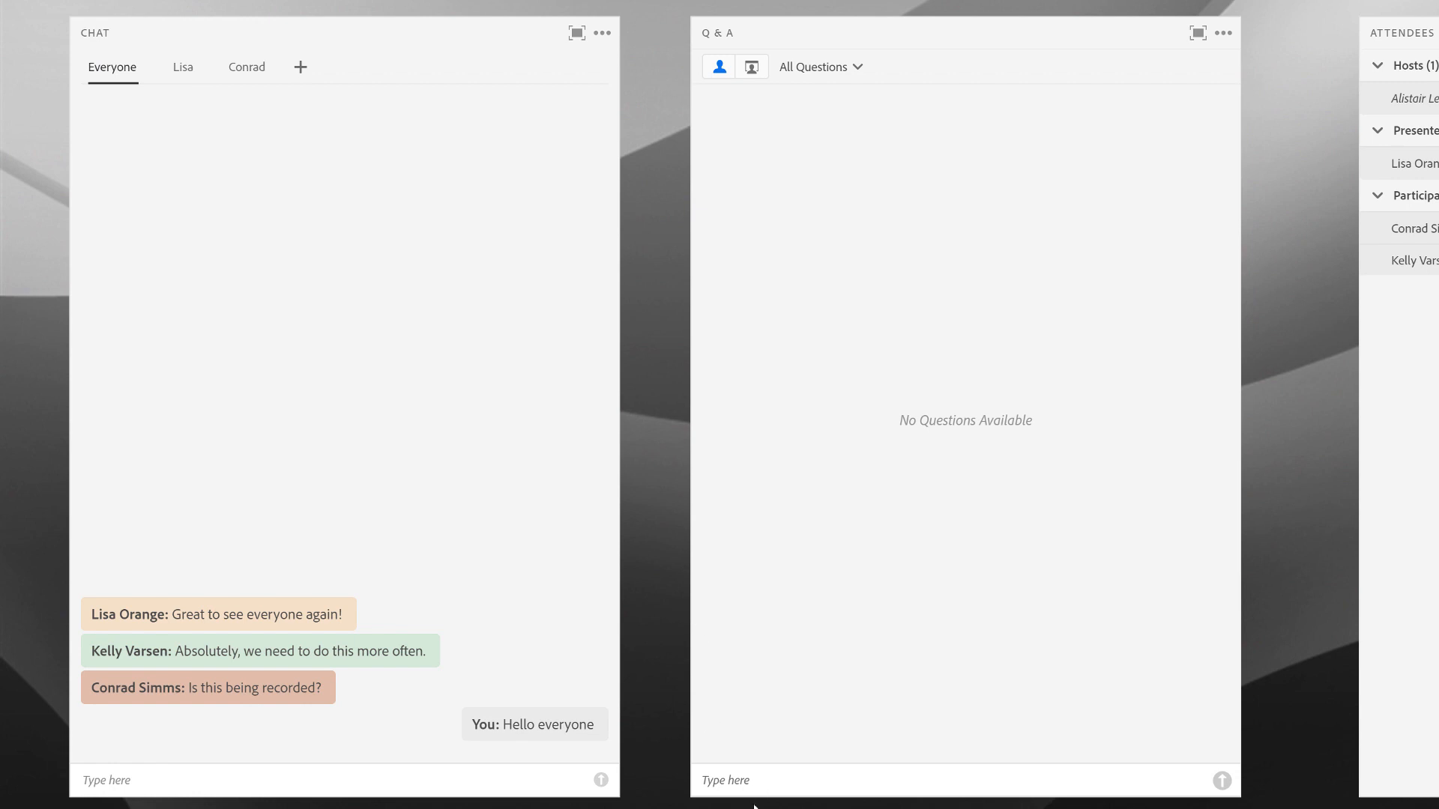
mouse_move(985, 719)
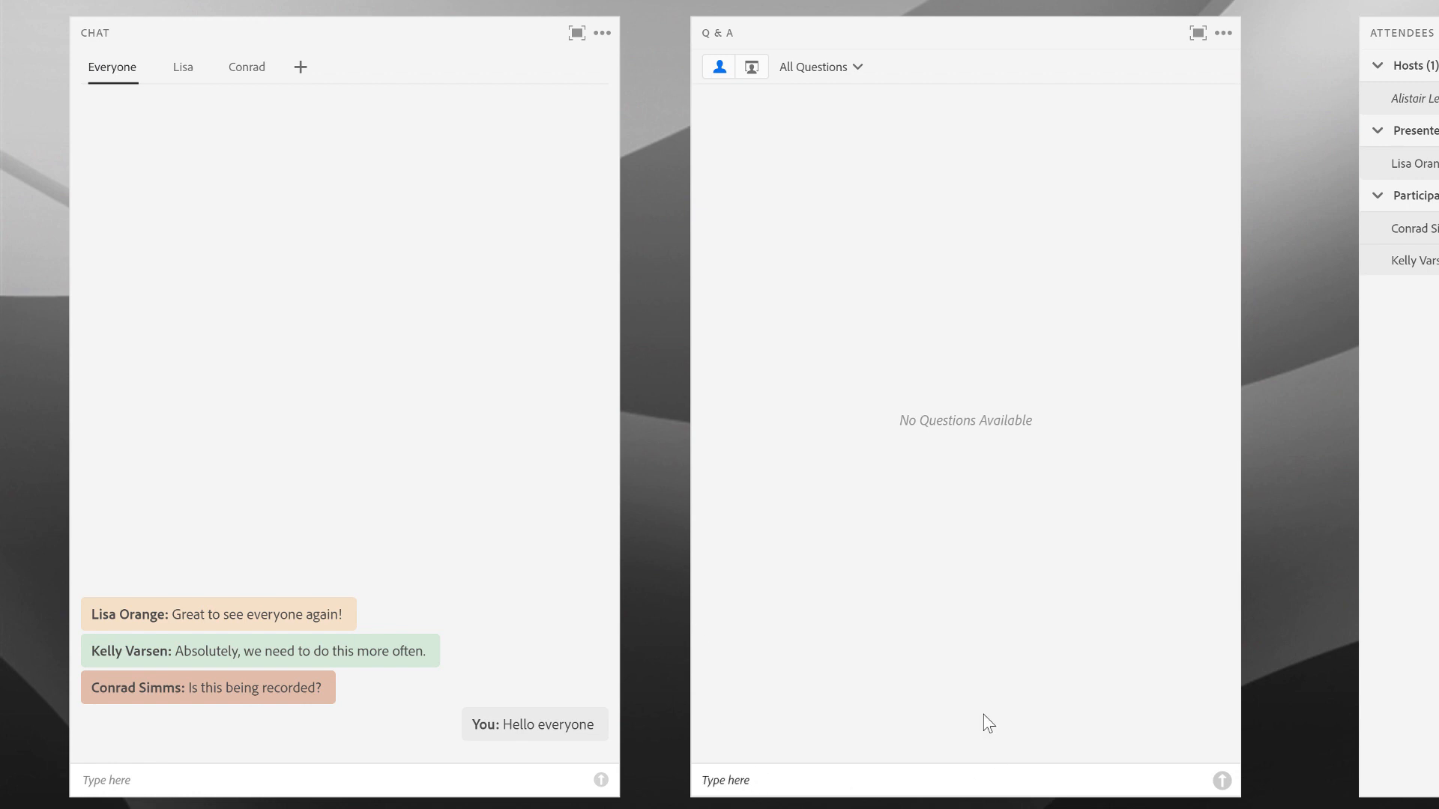
mouse_move(1314, 462)
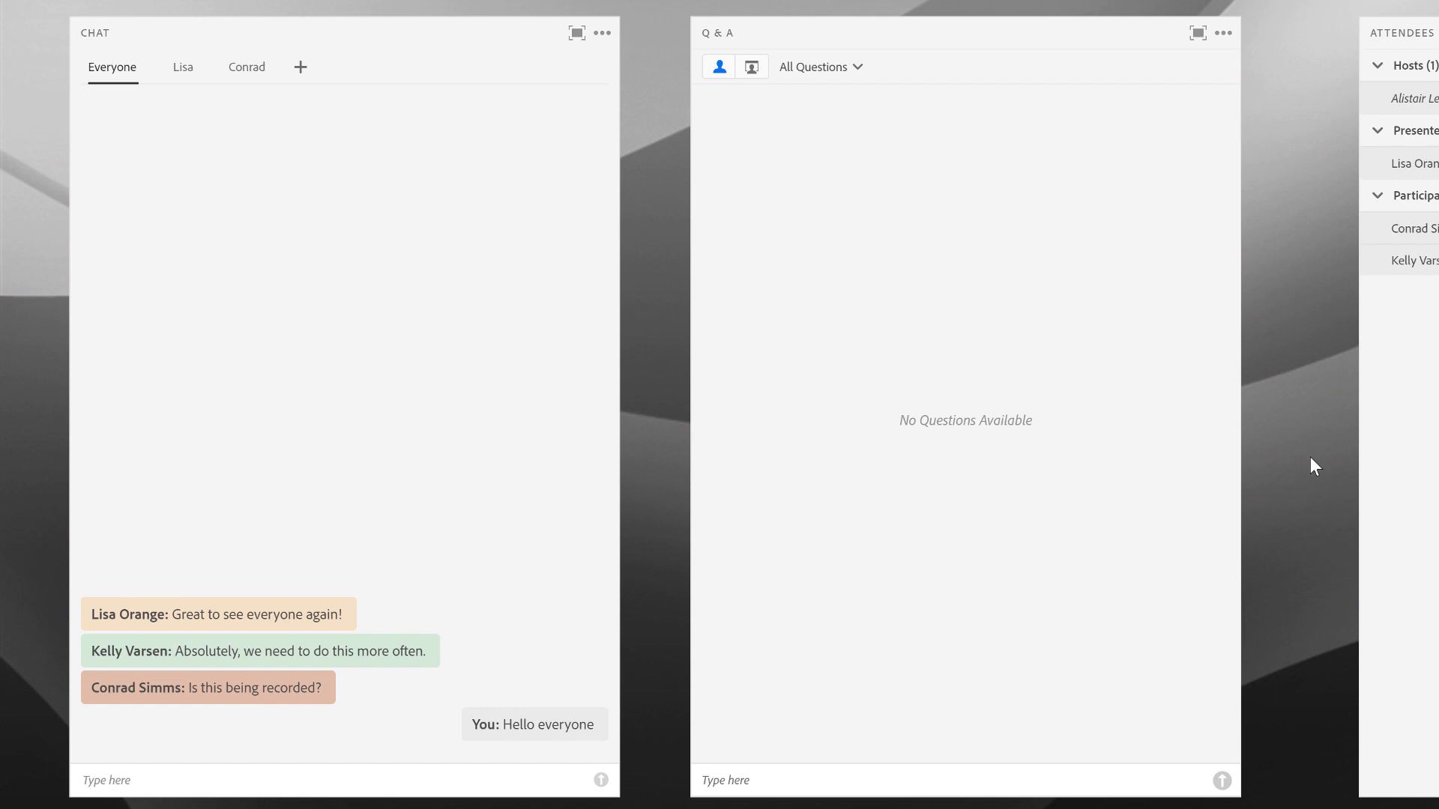
mouse_move(772, 127)
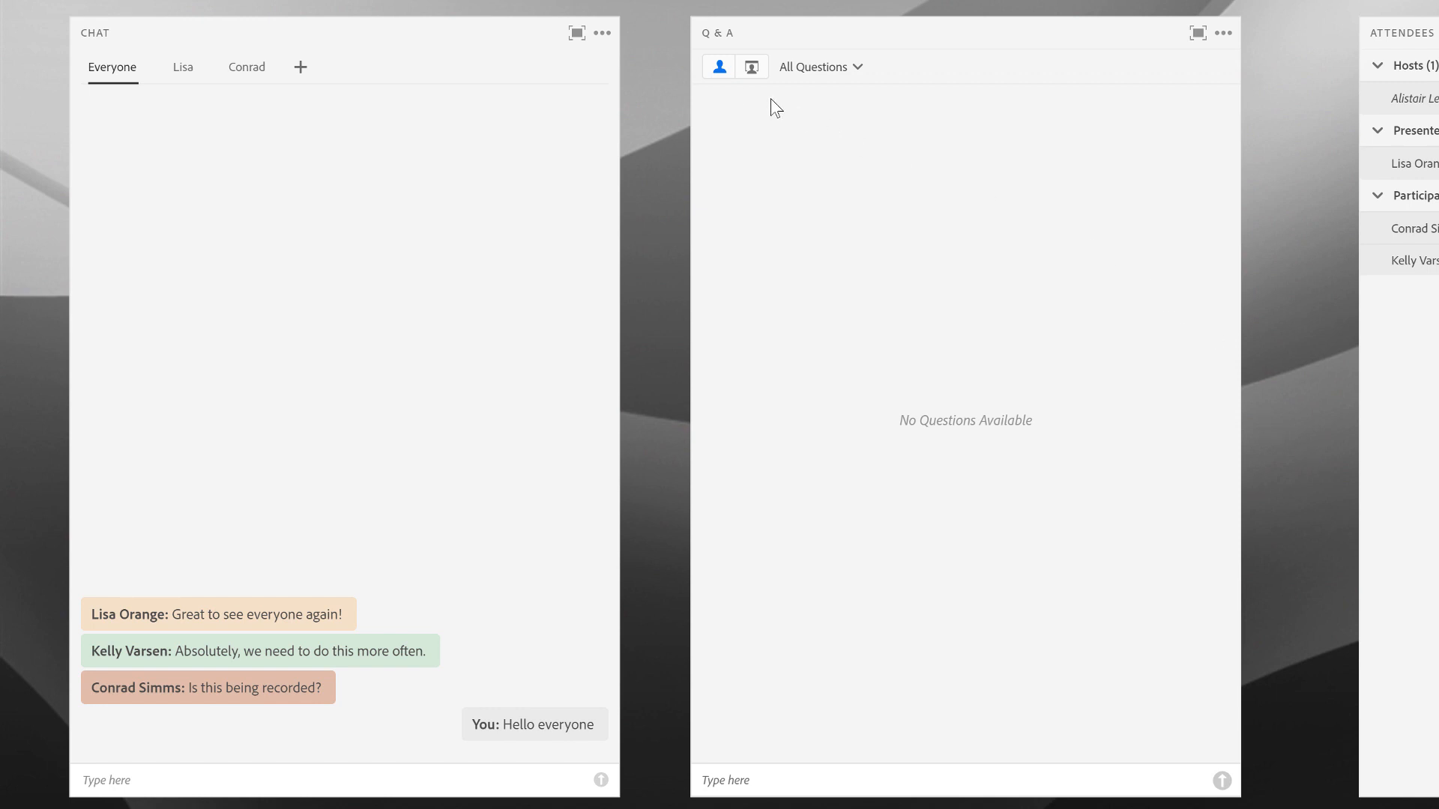
- Switch Q&A to presenter view and review assignees for 'Are we recording this?'
left_click(751, 66)
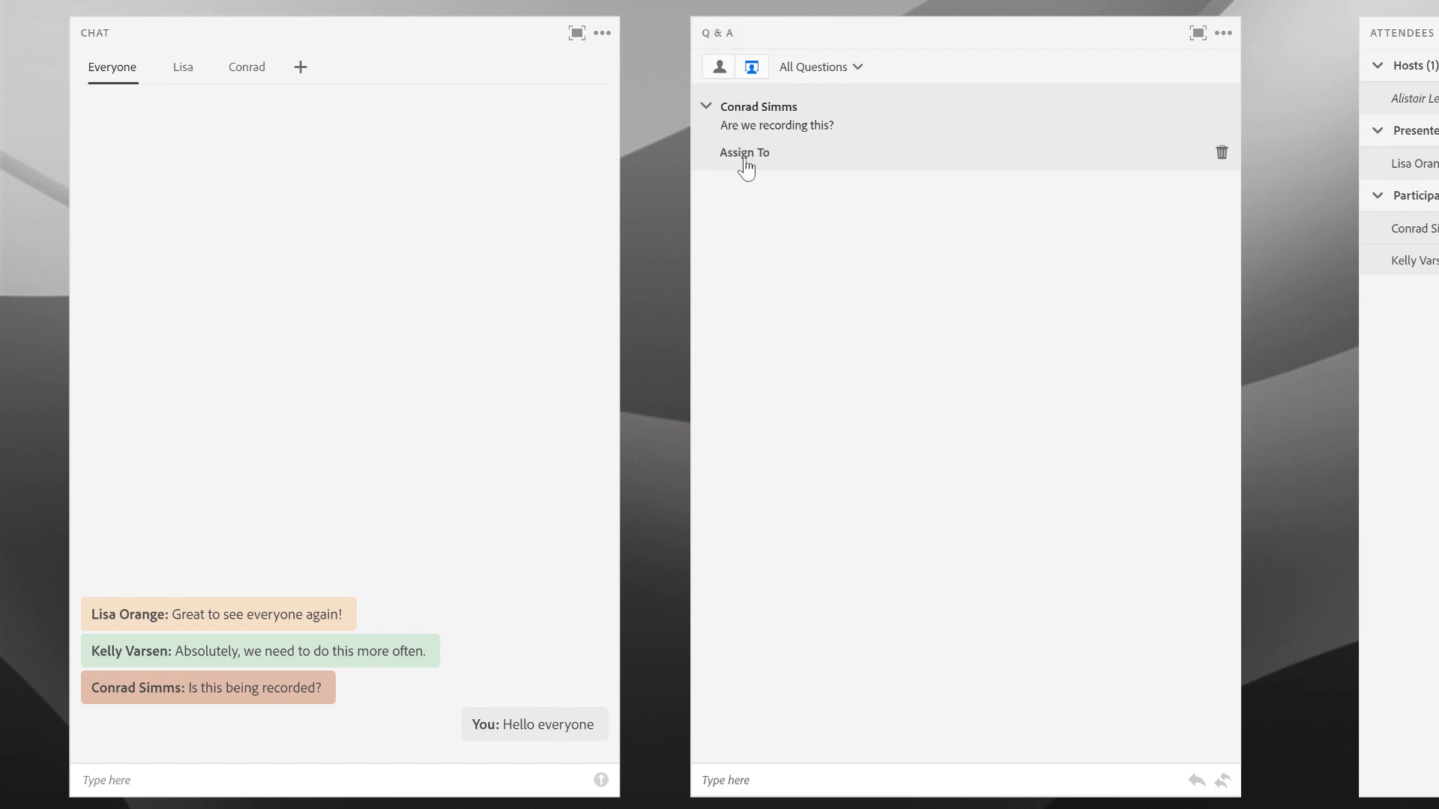
mouse_move(708, 738)
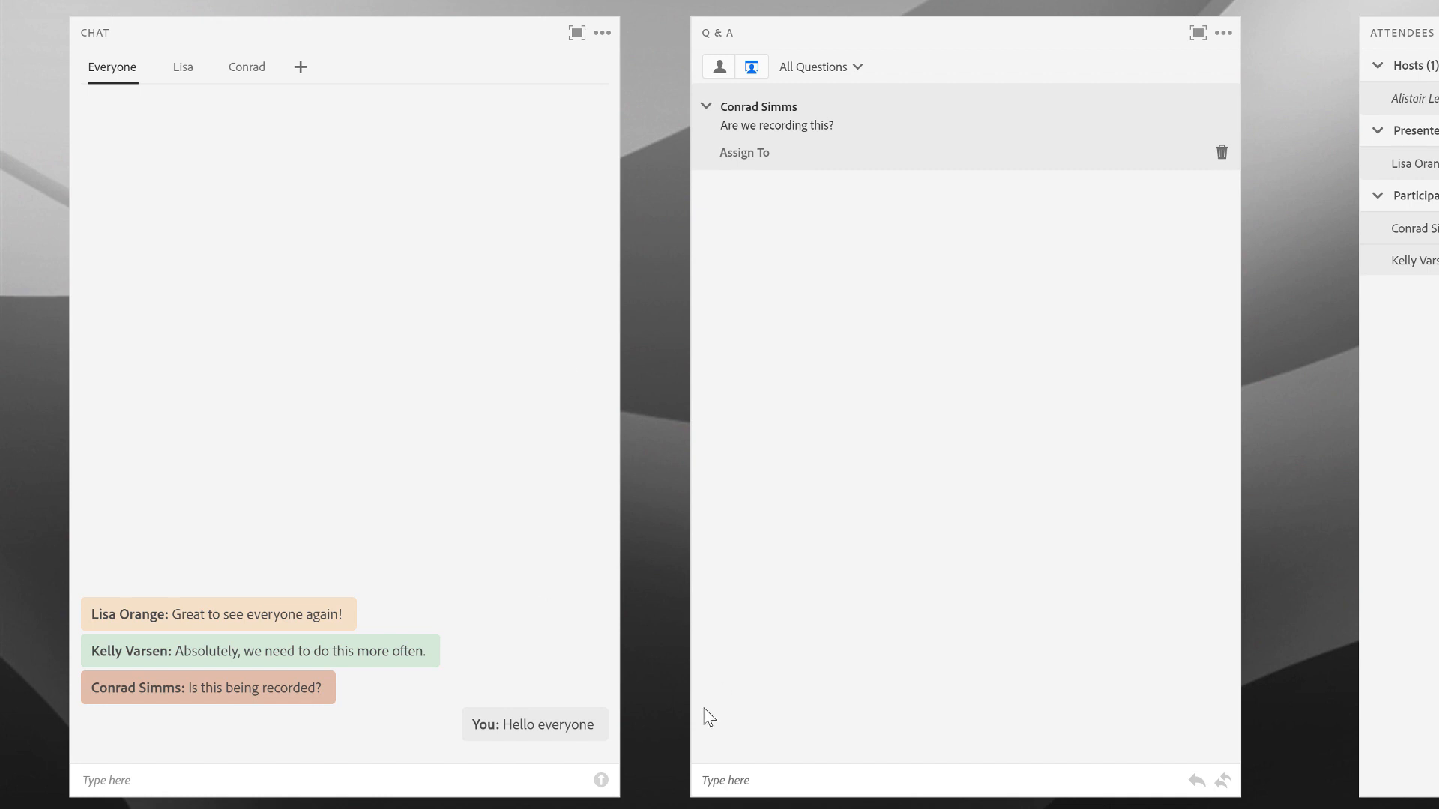
mouse_move(666, 653)
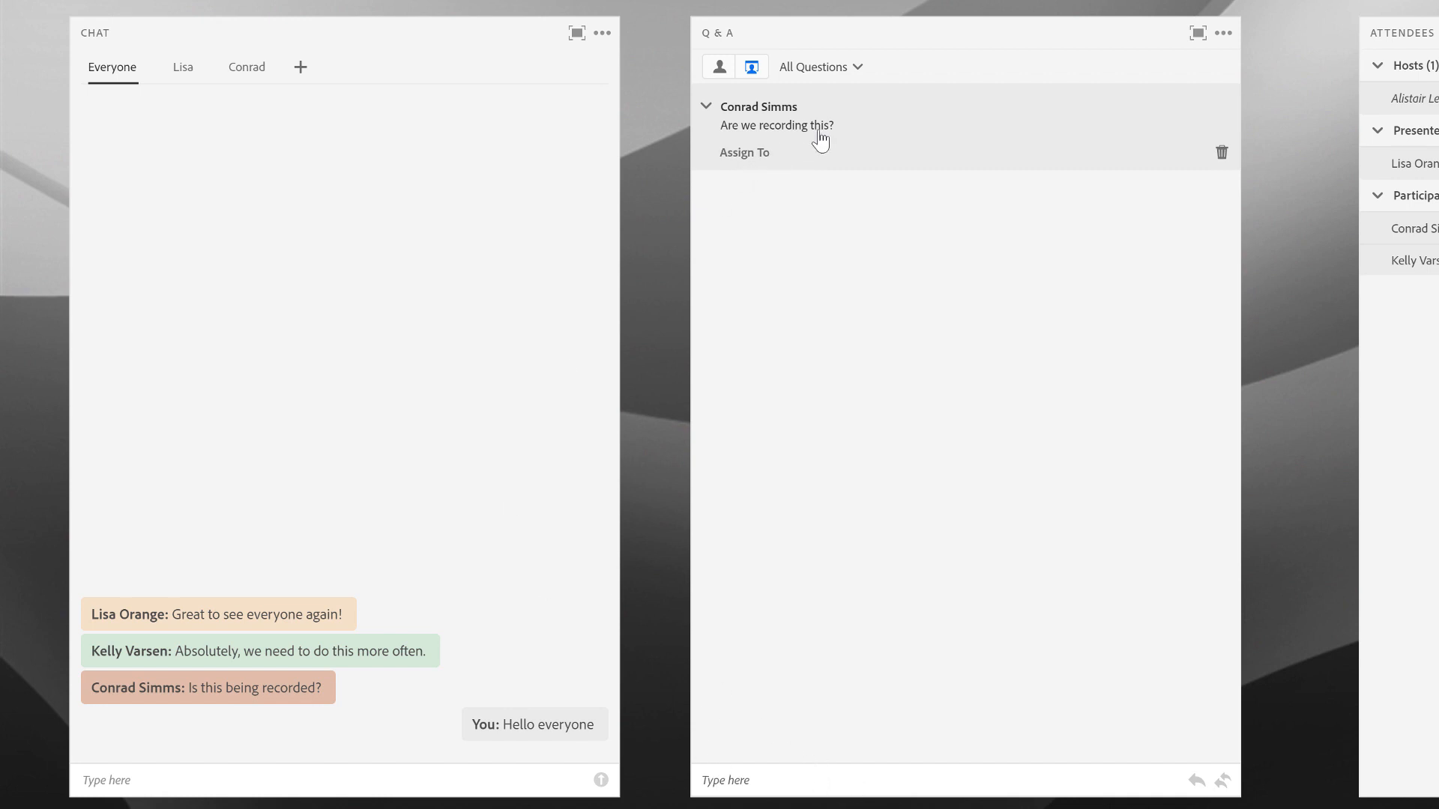
mouse_move(815, 171)
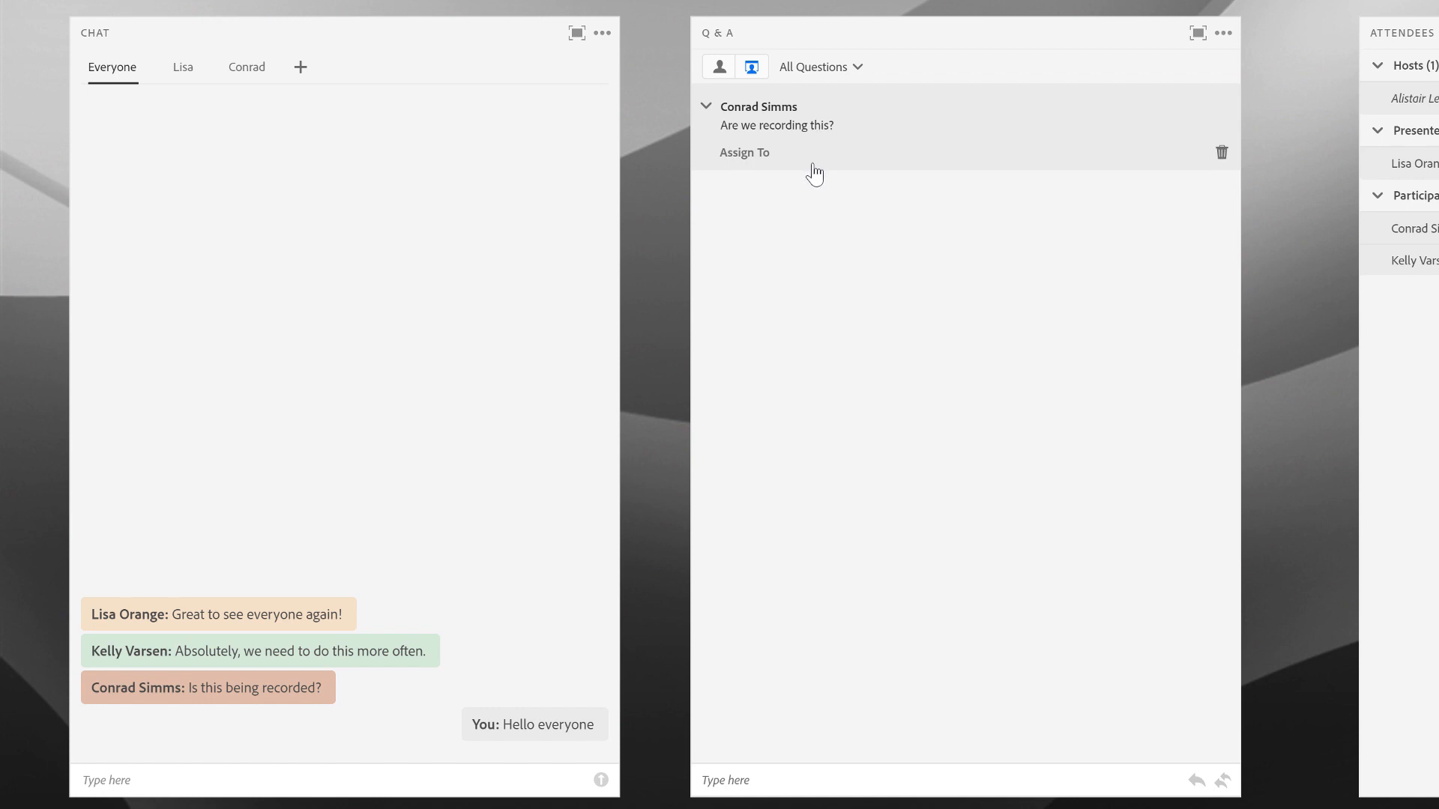
mouse_move(896, 133)
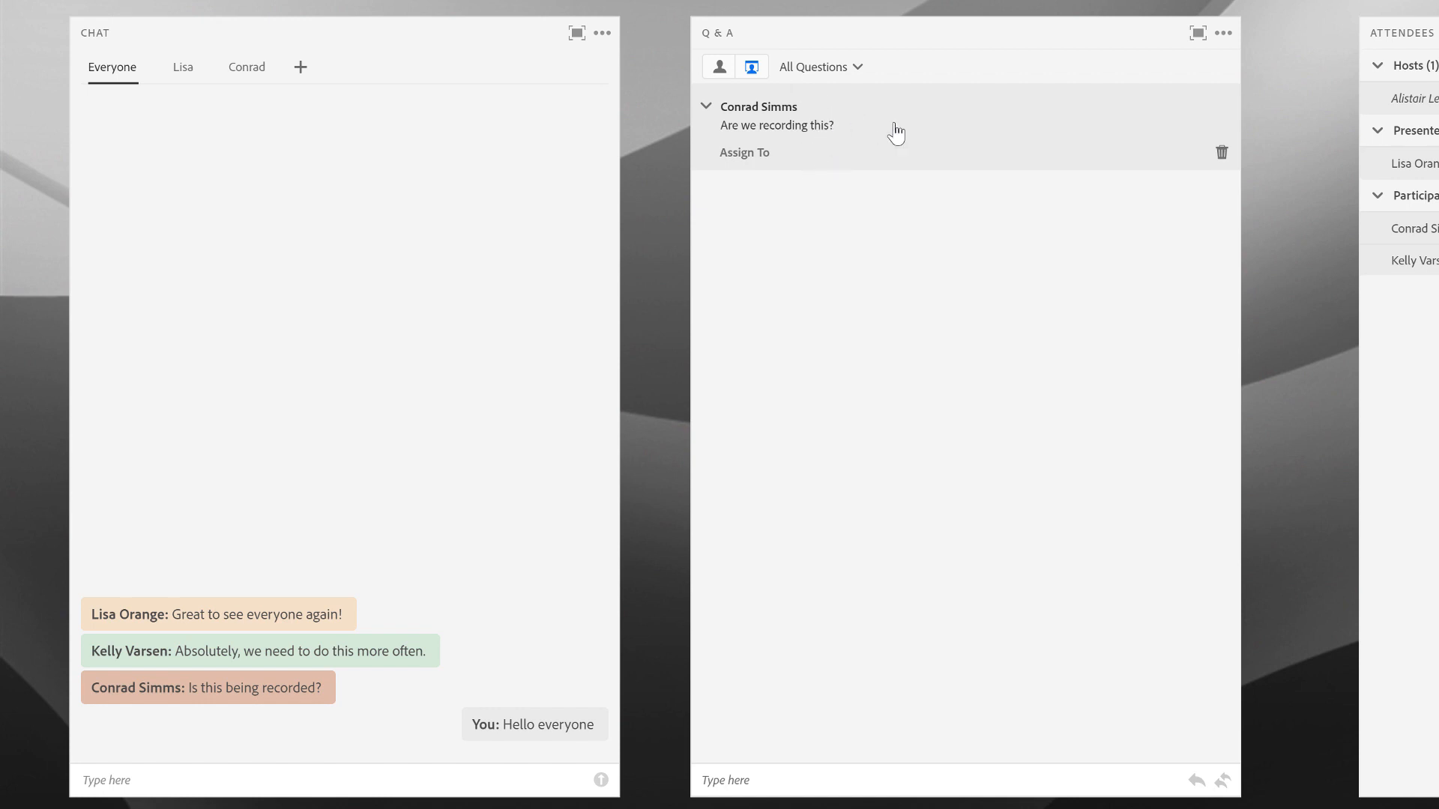
mouse_move(911, 158)
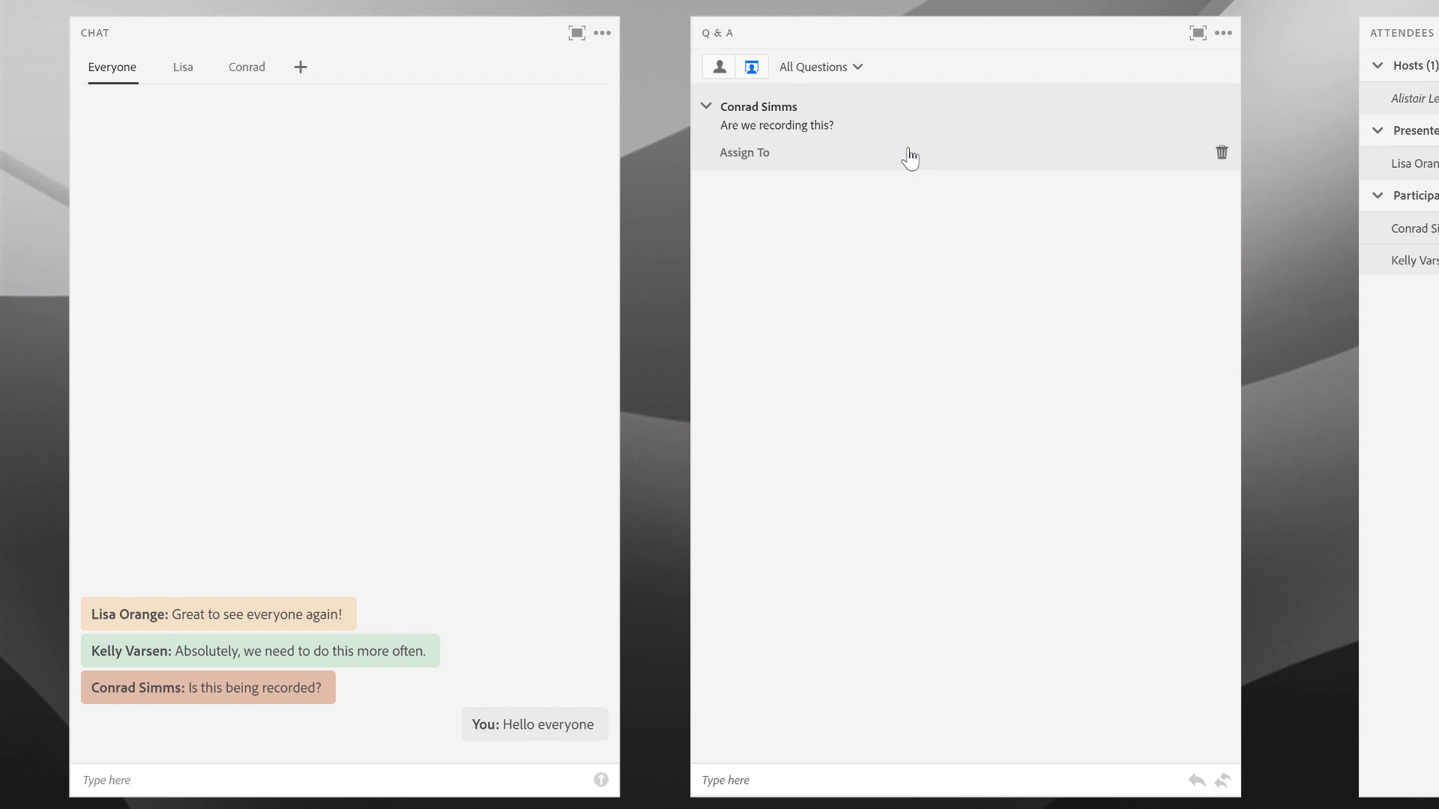
mouse_move(773, 160)
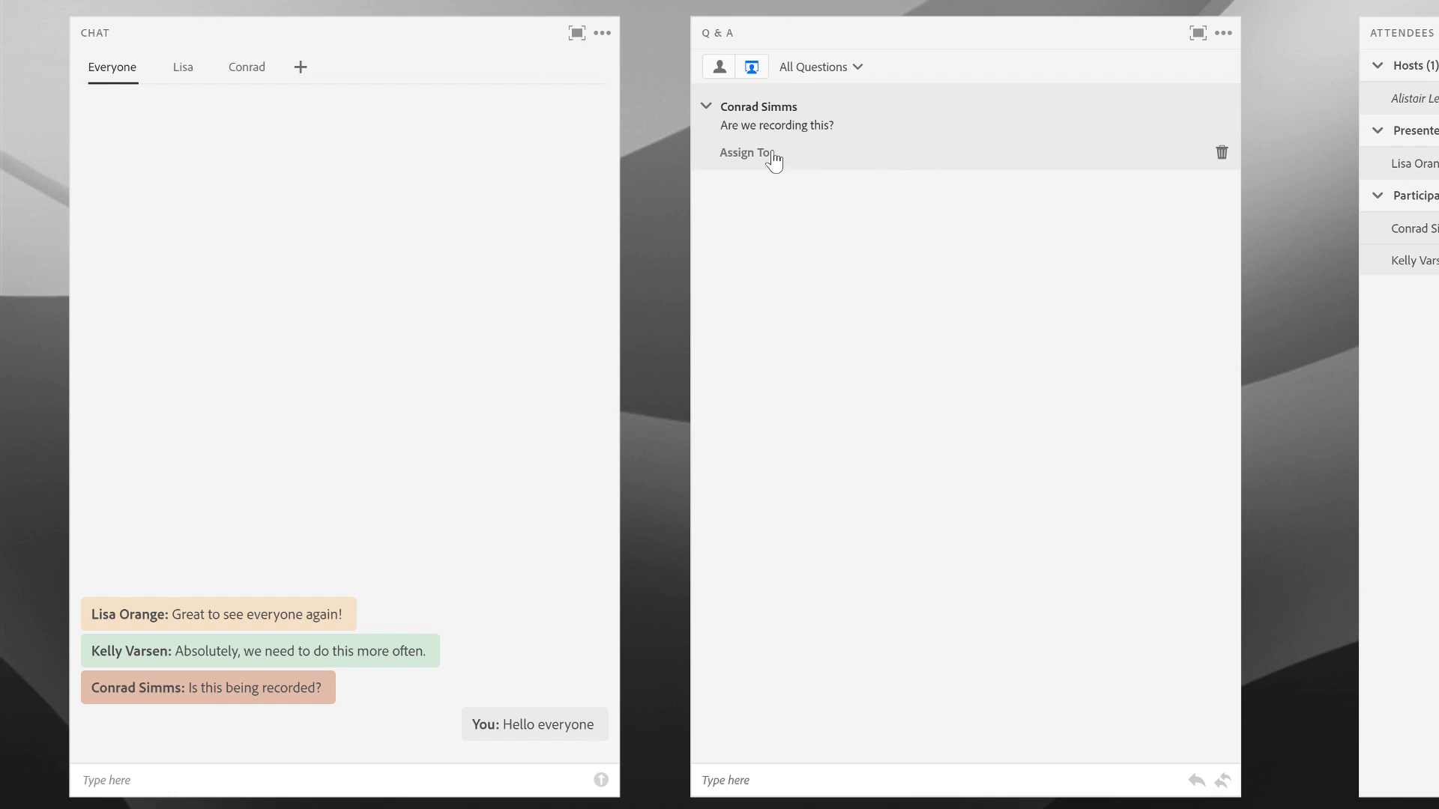
left_click(776, 125)
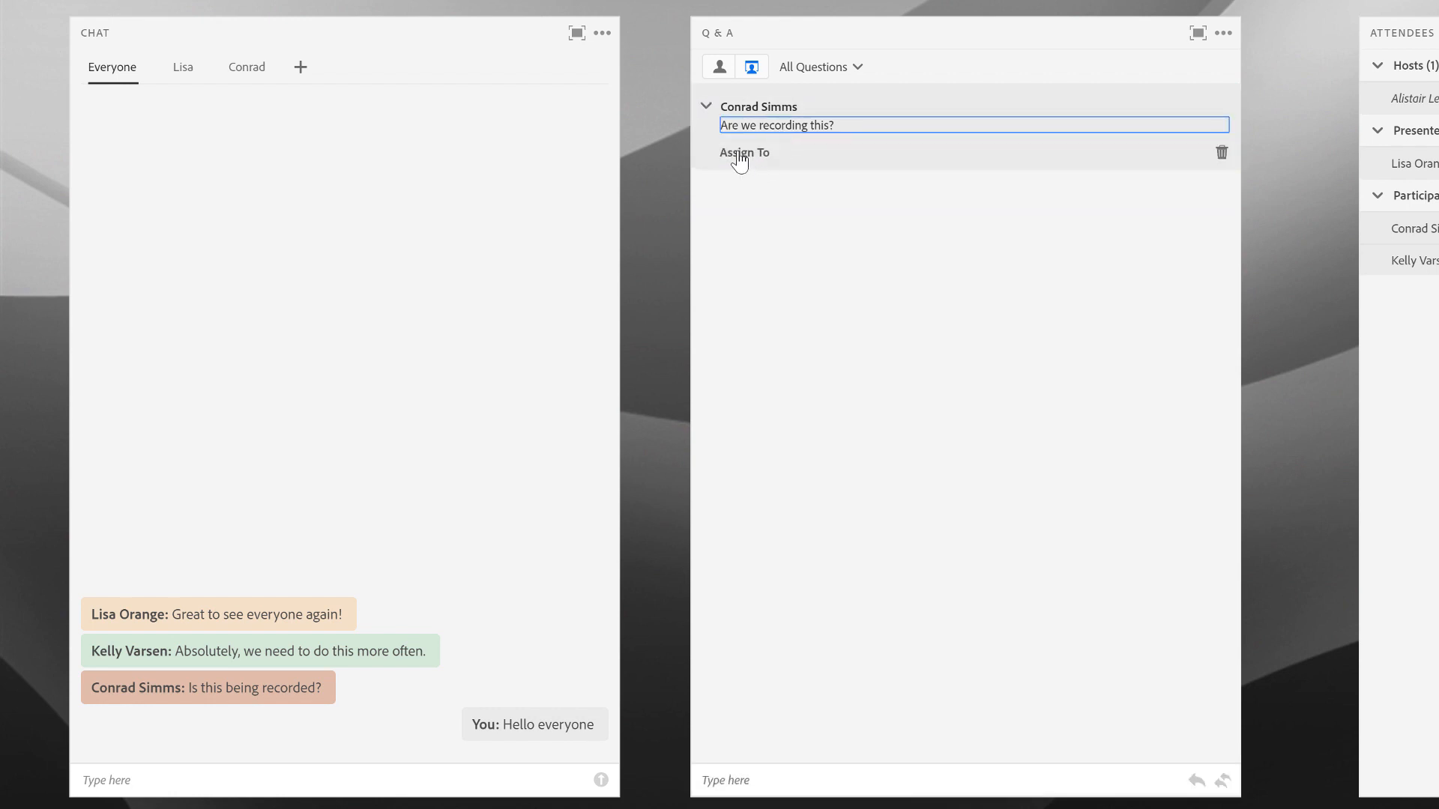
left_click(744, 152)
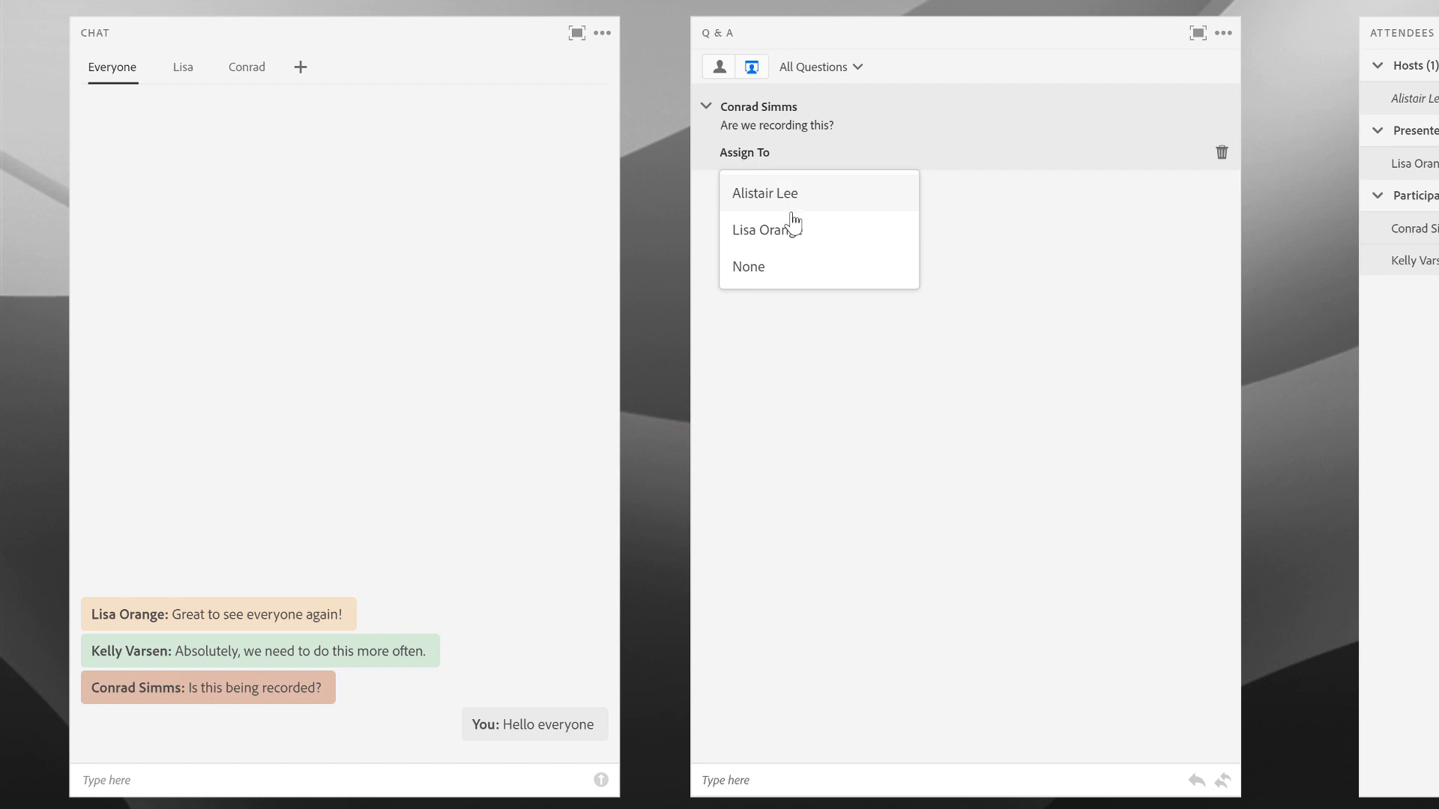
mouse_move(791, 229)
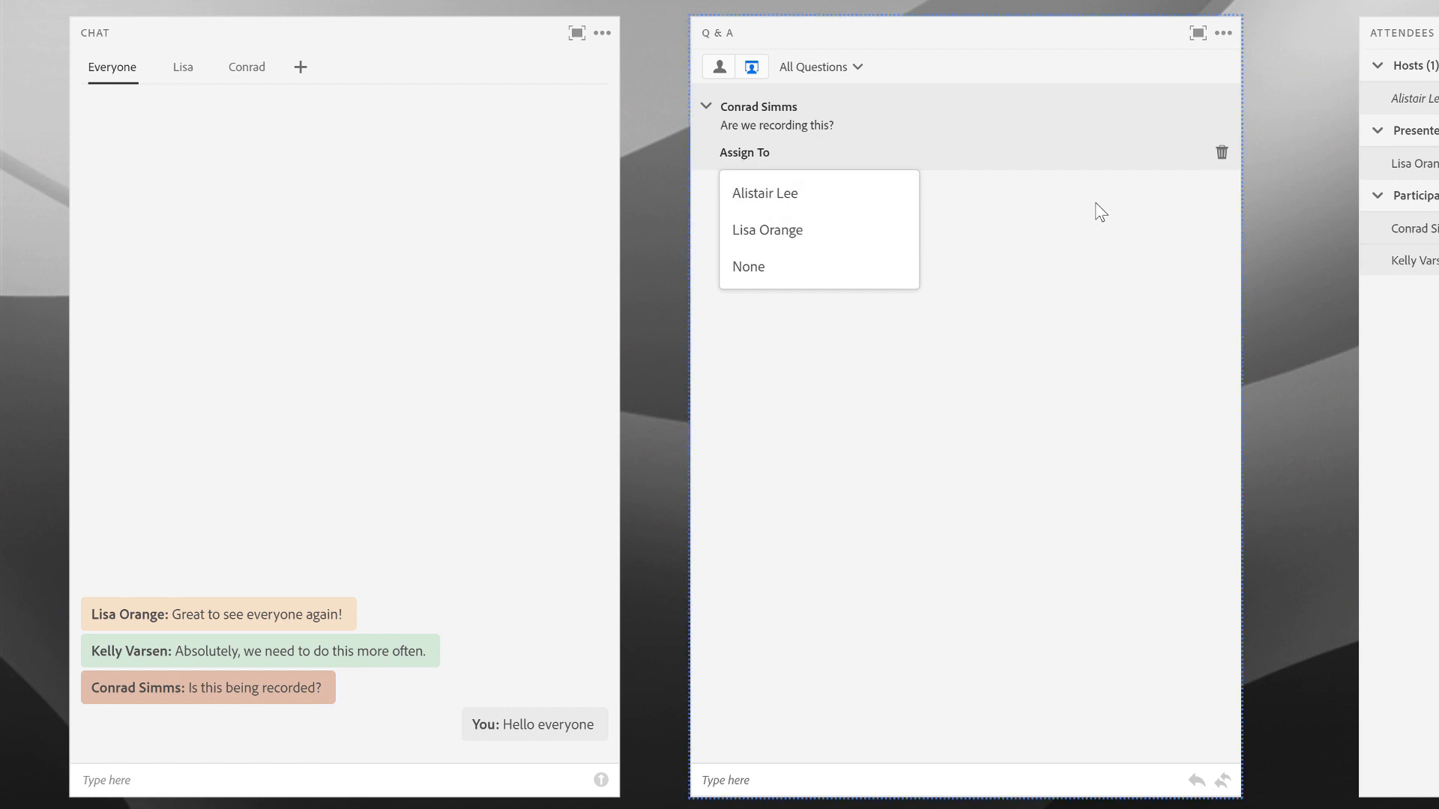
left_click(871, 128)
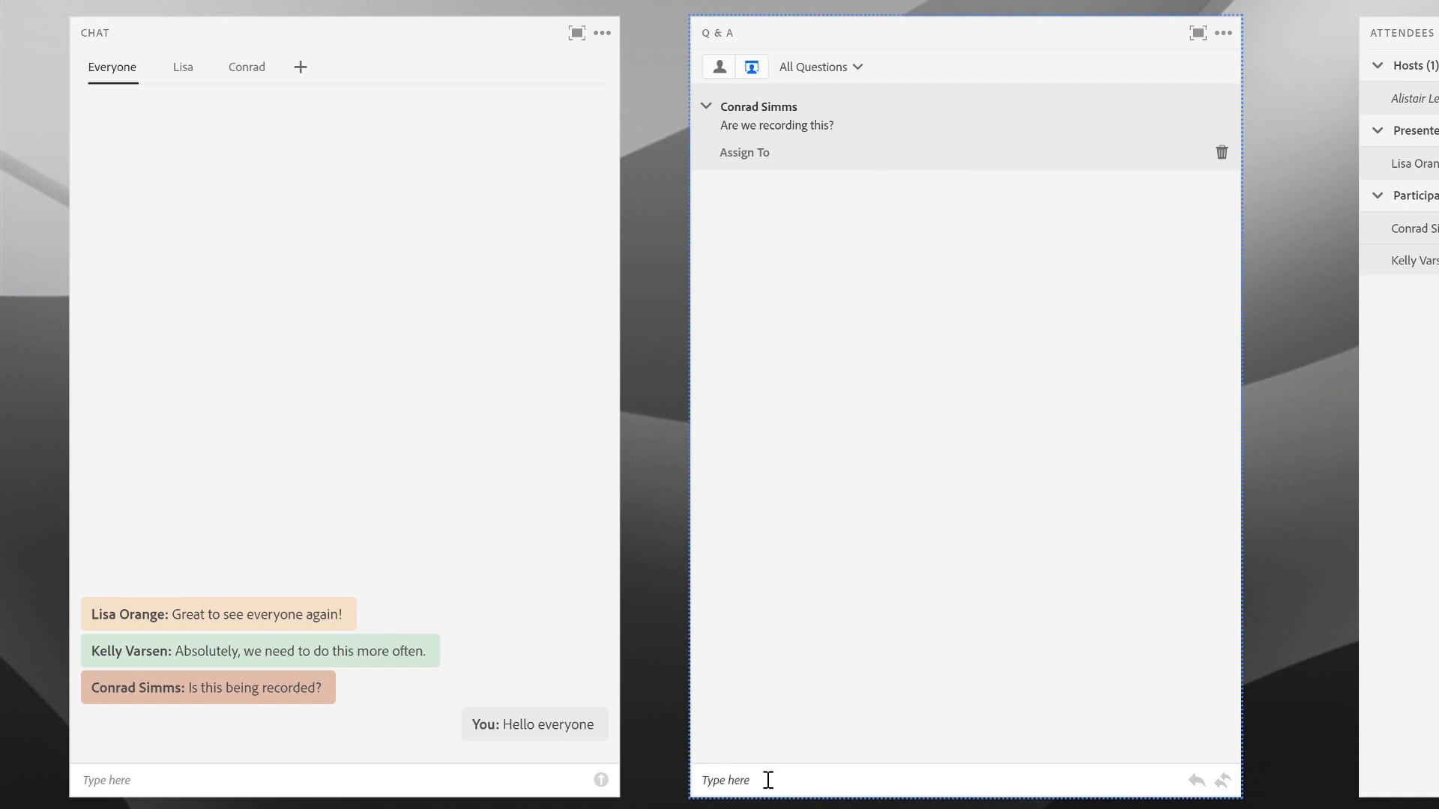
- Reply 'yes' to the recording question for everyone
type("yes")
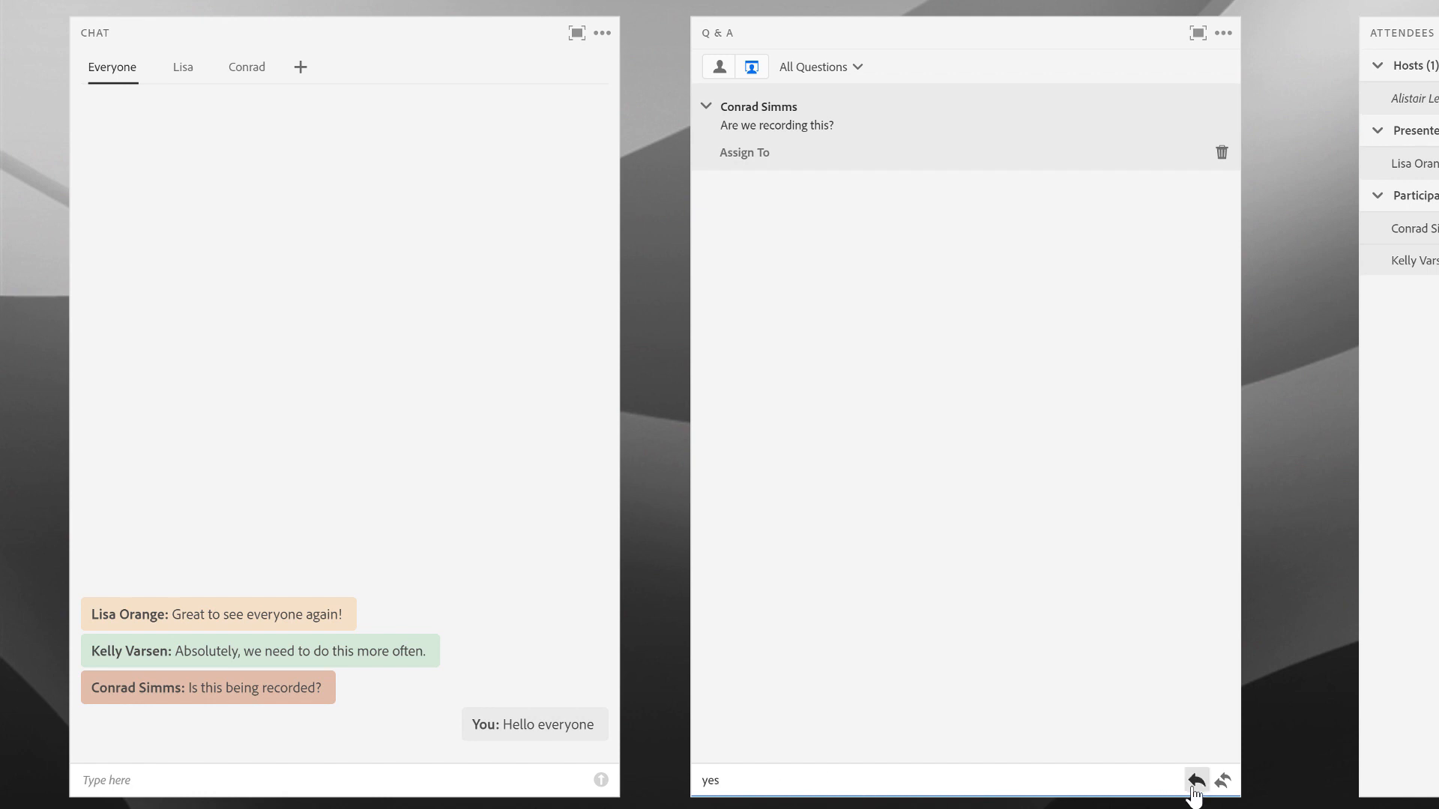
mouse_move(1195, 781)
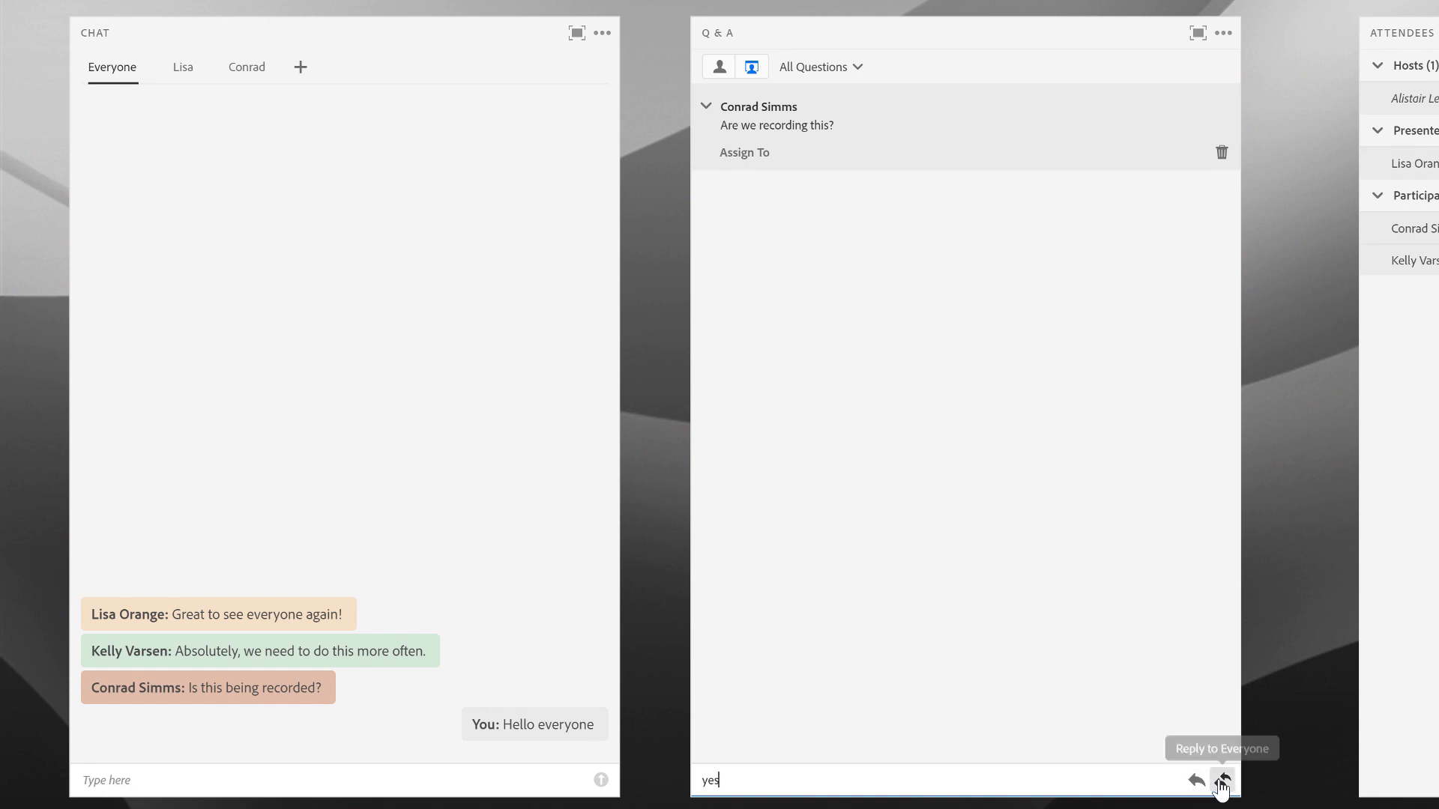
left_click(1221, 779)
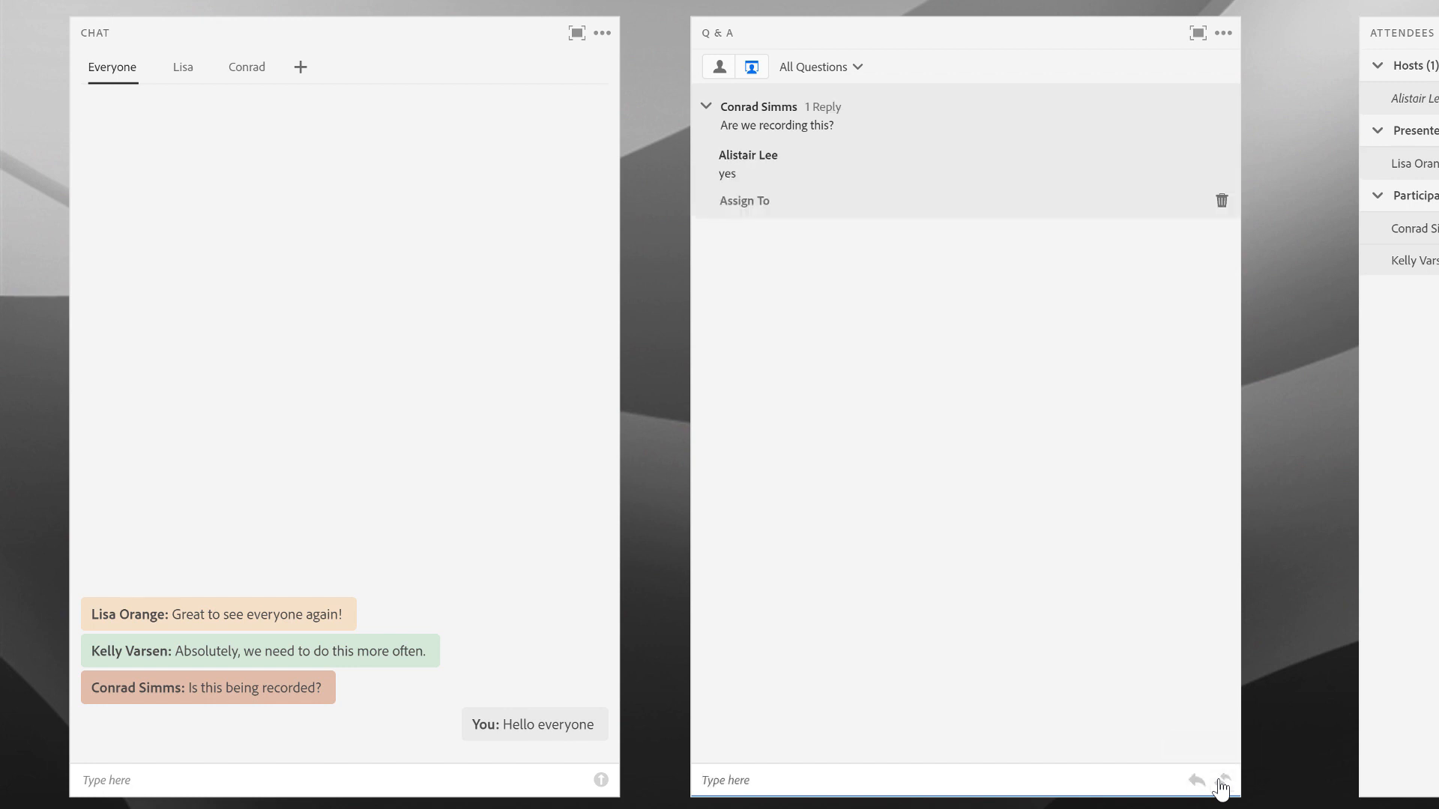
mouse_move(717, 67)
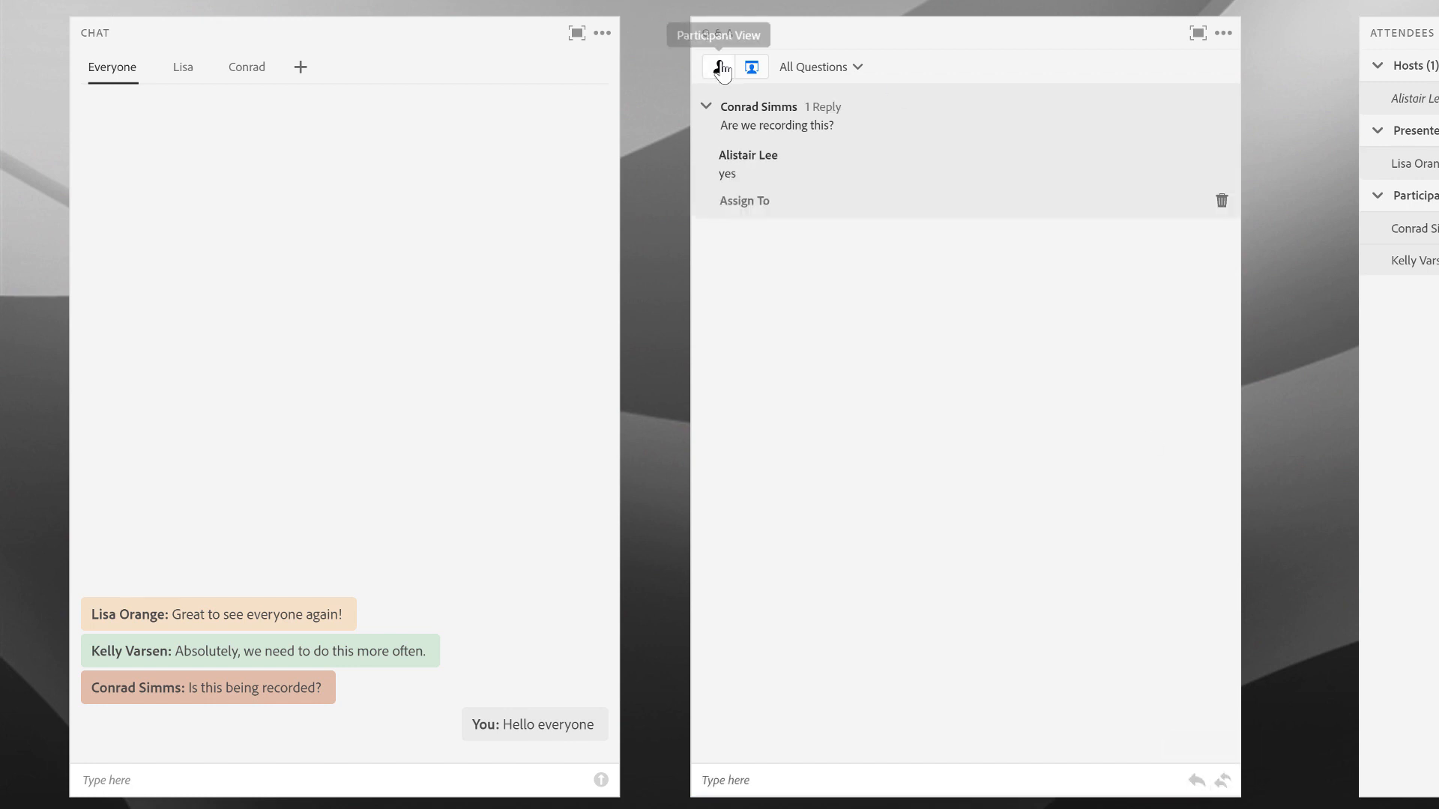
- Toggle the Q&A pod's view mode at the top of the pod
left_click(718, 67)
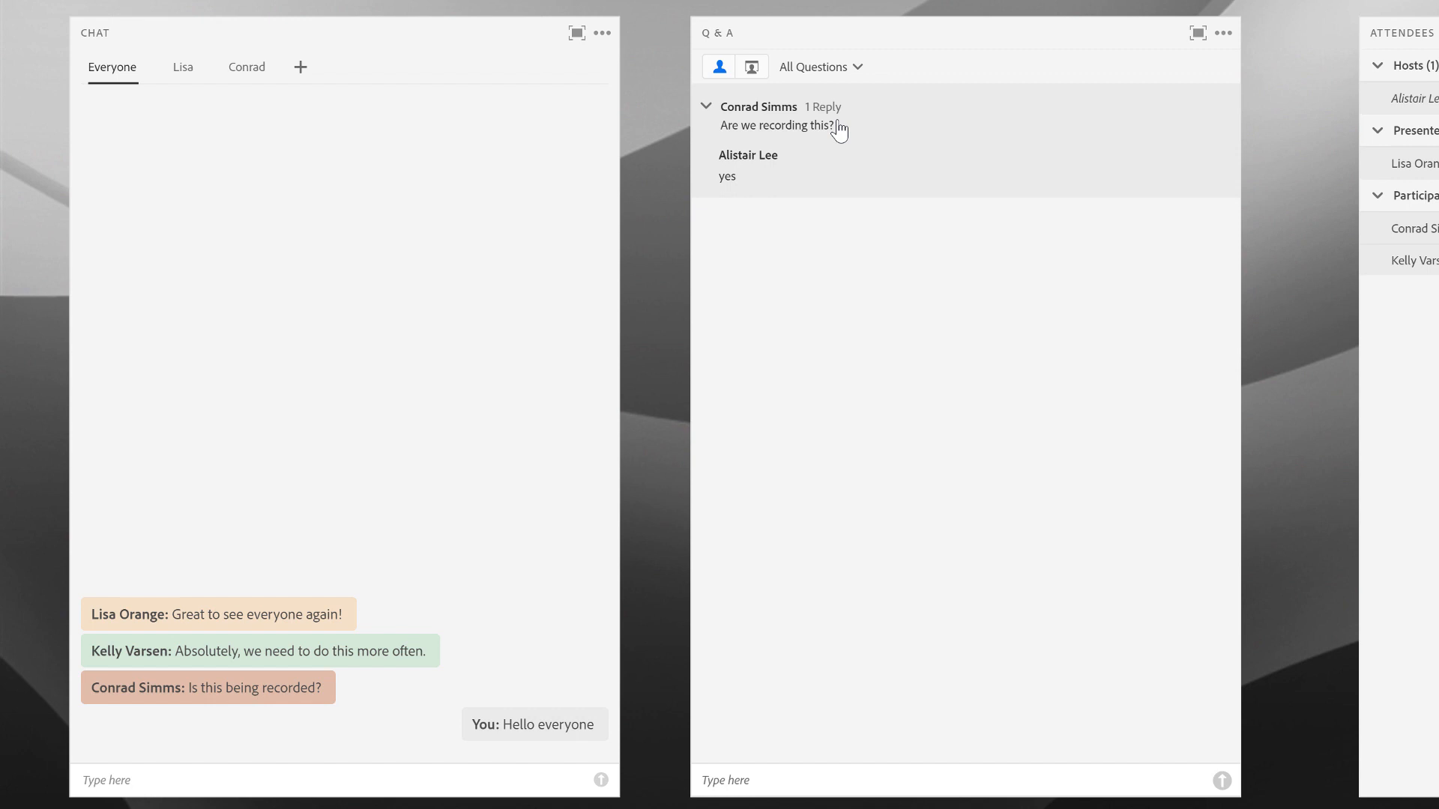
mouse_move(758, 179)
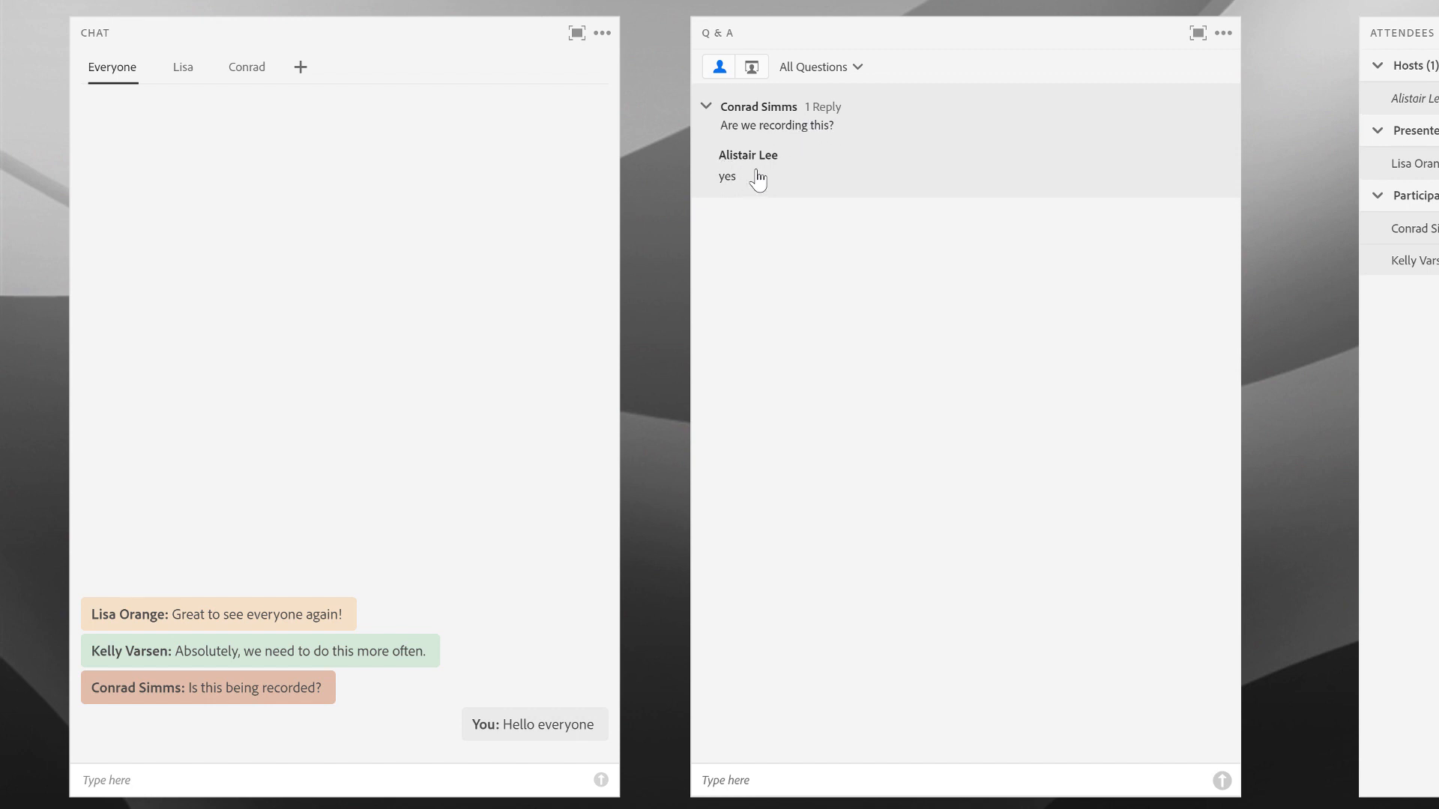
mouse_move(828, 101)
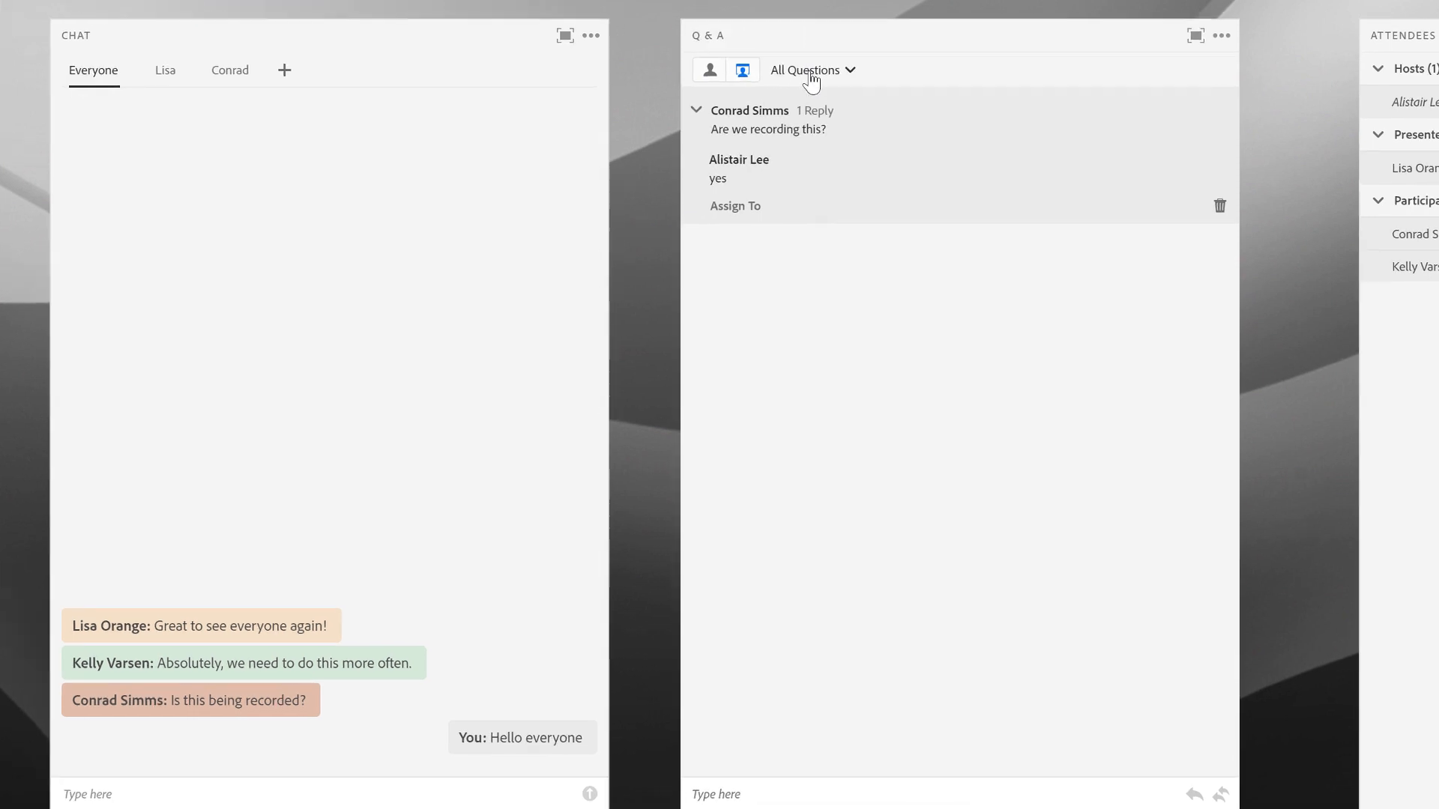
left_click(812, 70)
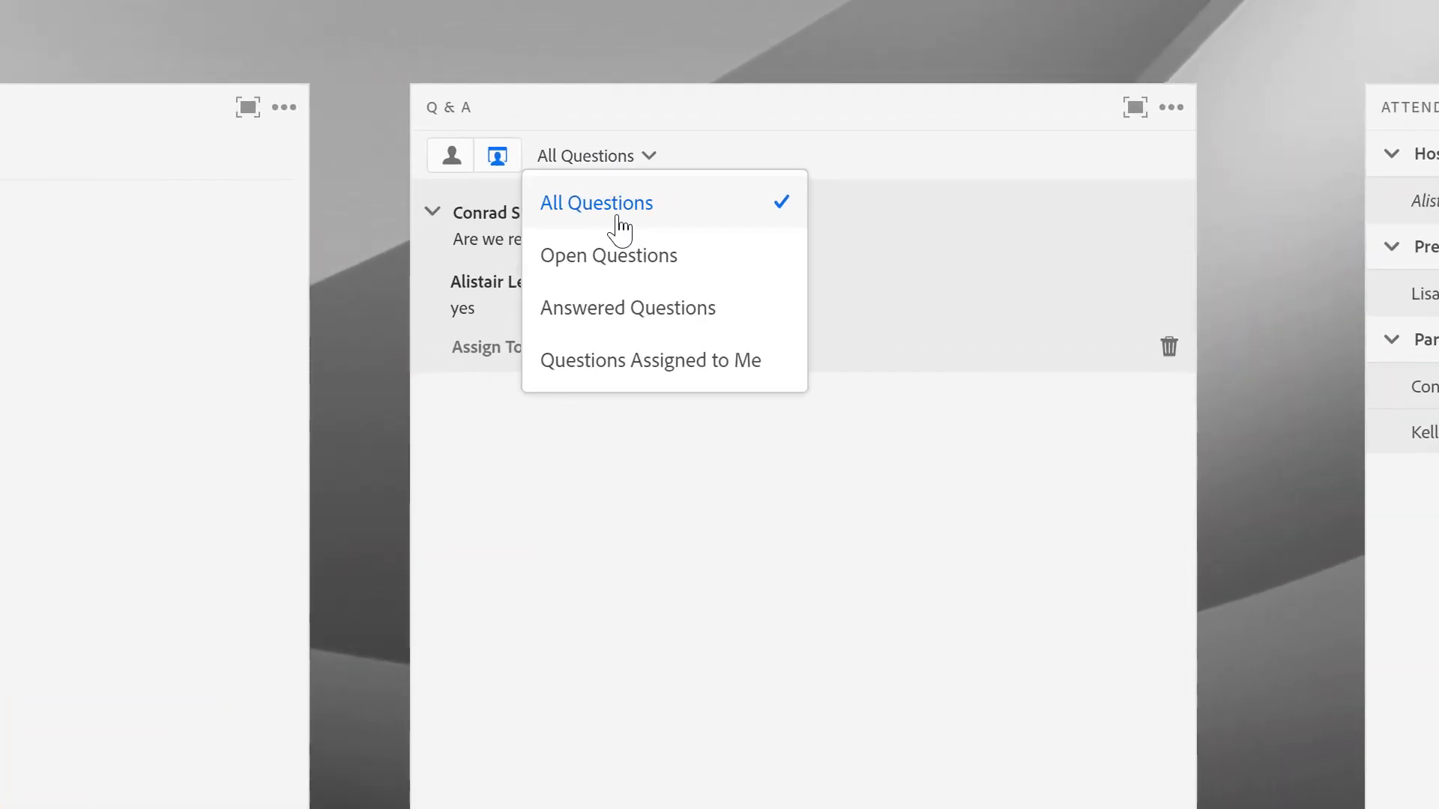
mouse_move(614, 266)
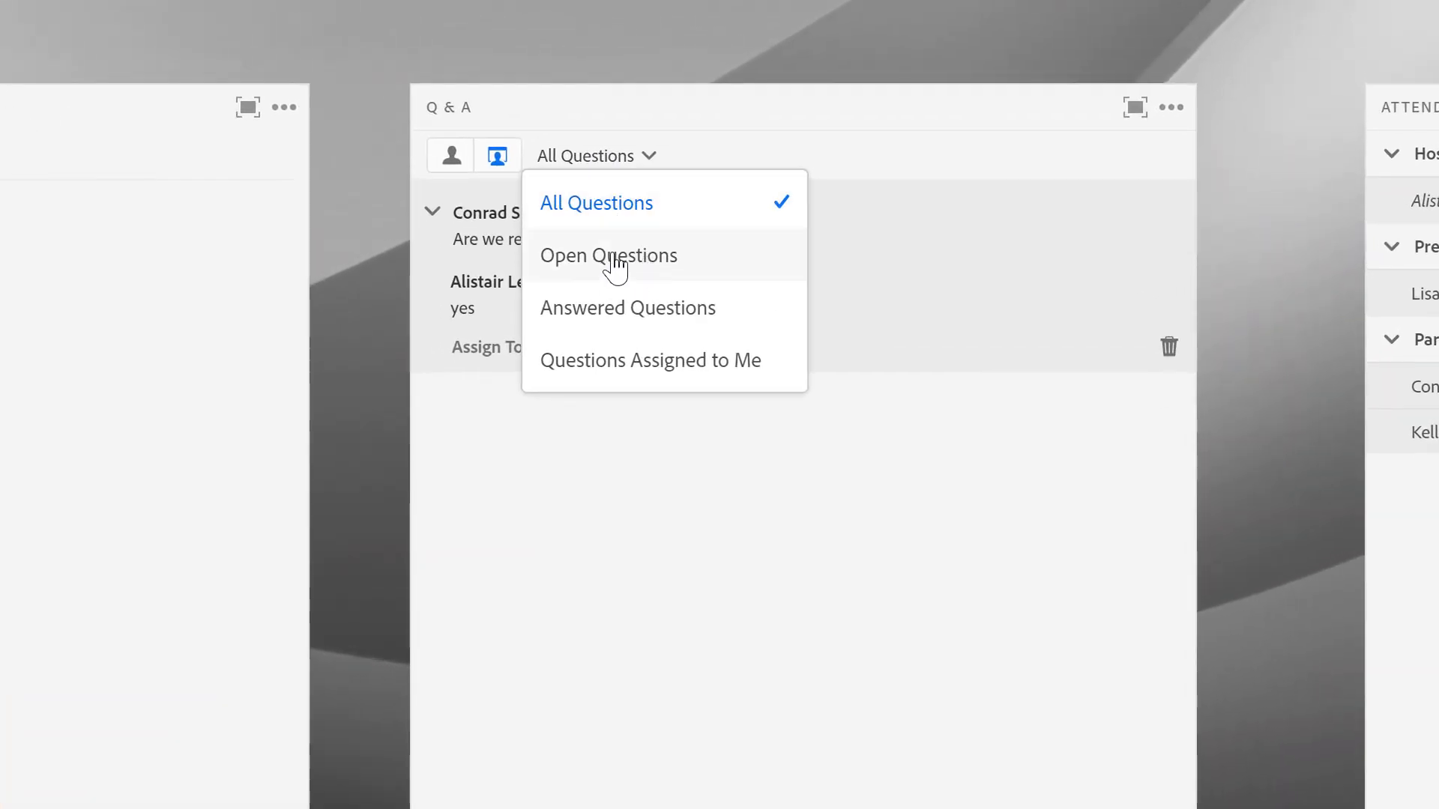
mouse_move(707, 268)
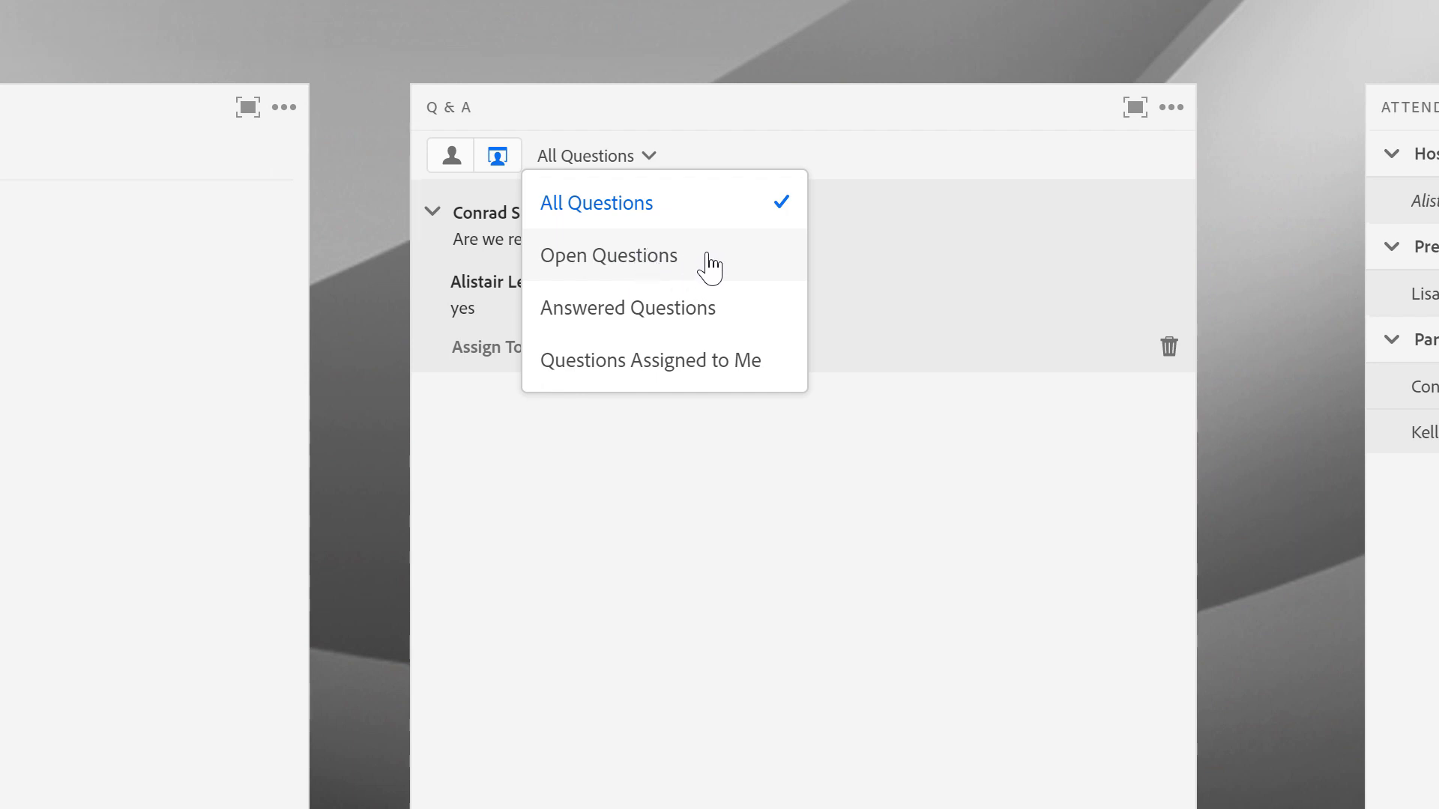
mouse_move(636, 309)
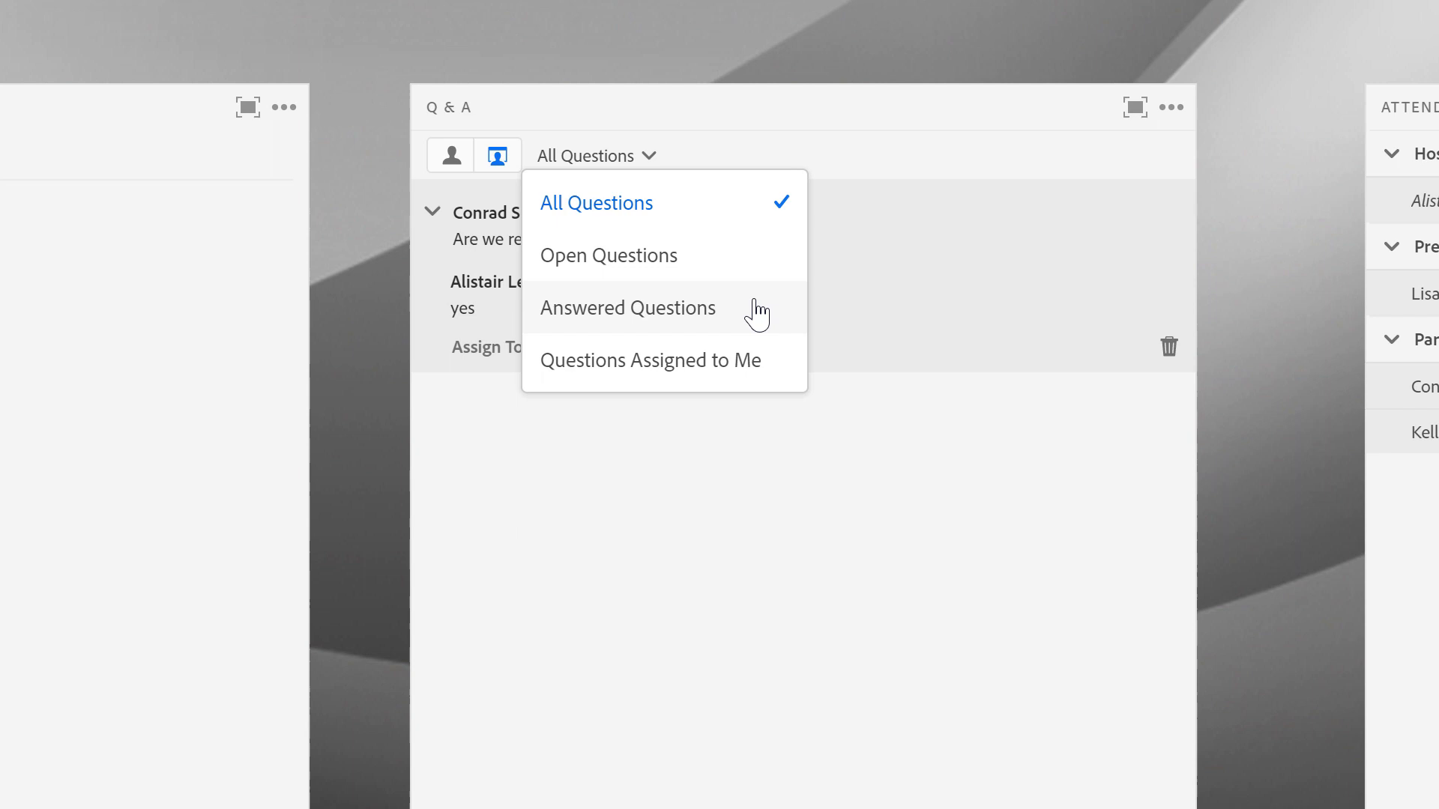
mouse_move(754, 374)
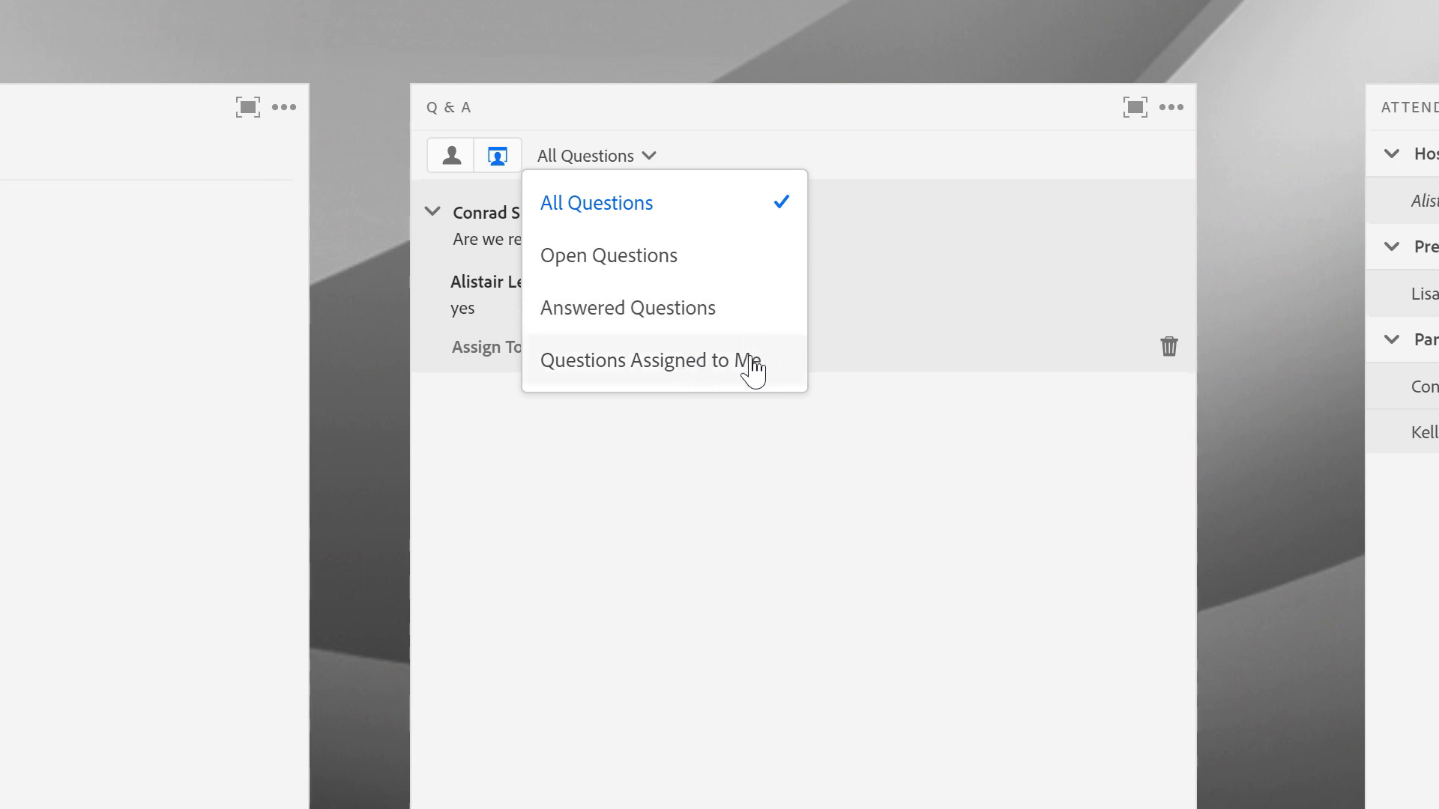
mouse_move(702, 392)
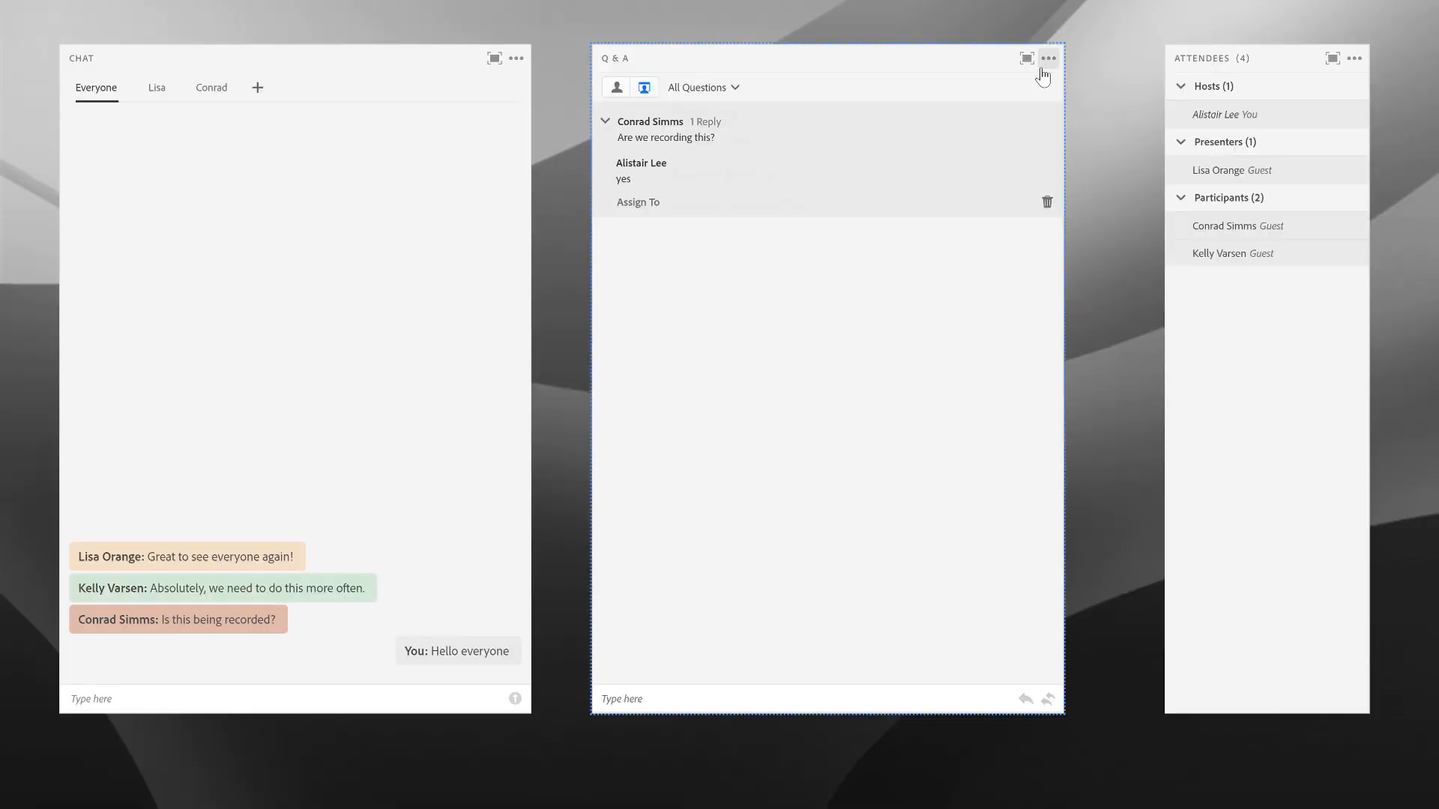
- Uncheck showing names on answered questions in Q&A Privacy preferences
left_click(1048, 58)
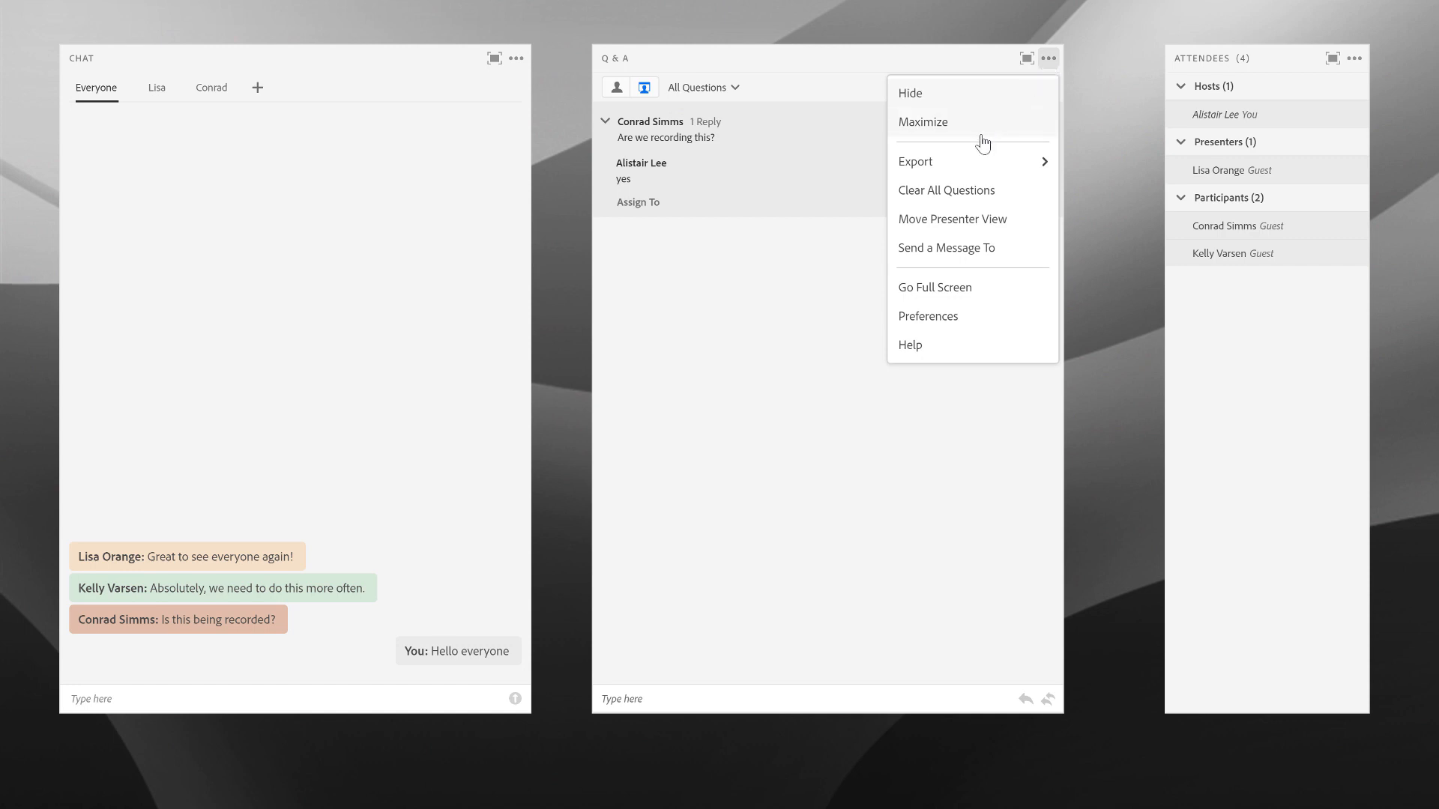
mouse_move(961, 270)
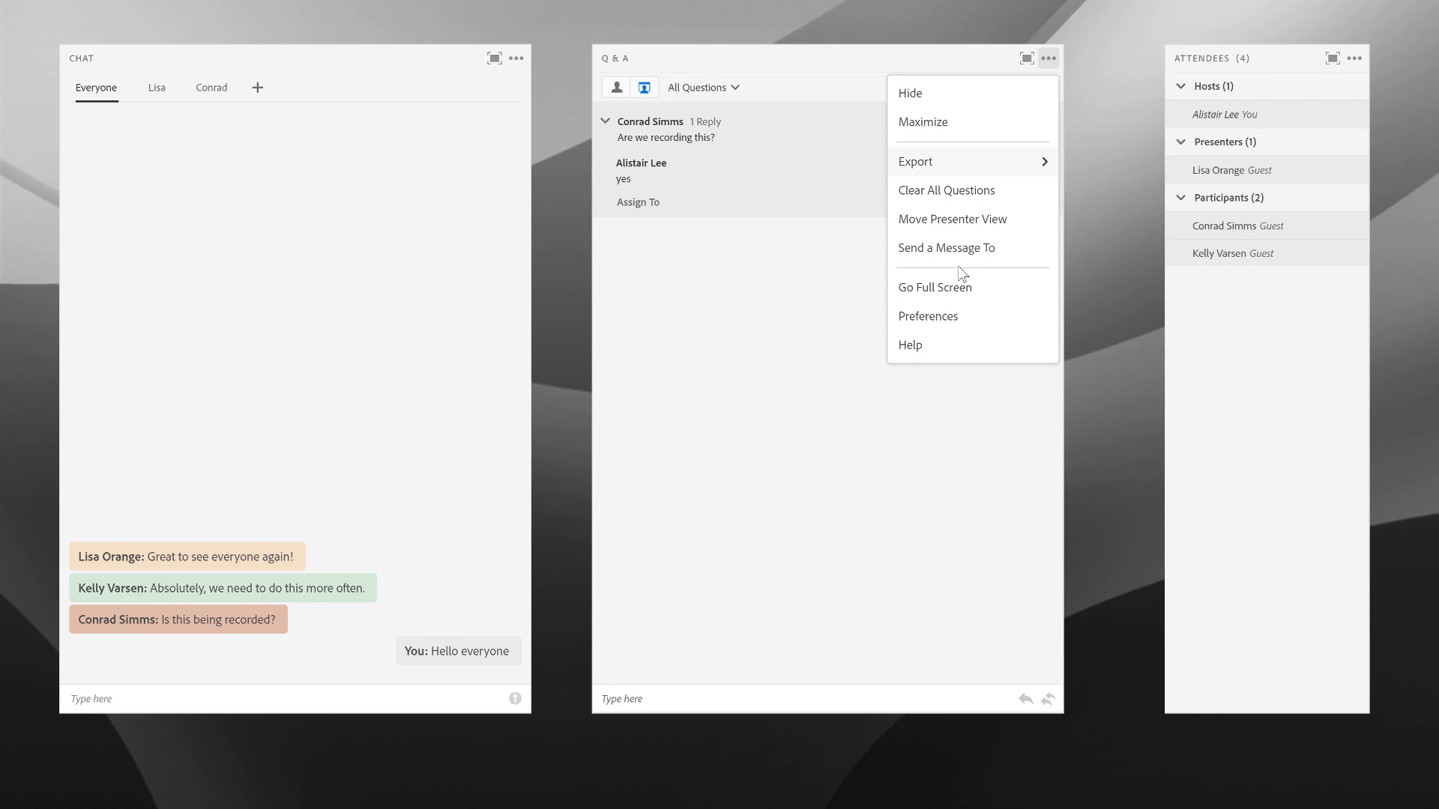
mouse_move(963, 322)
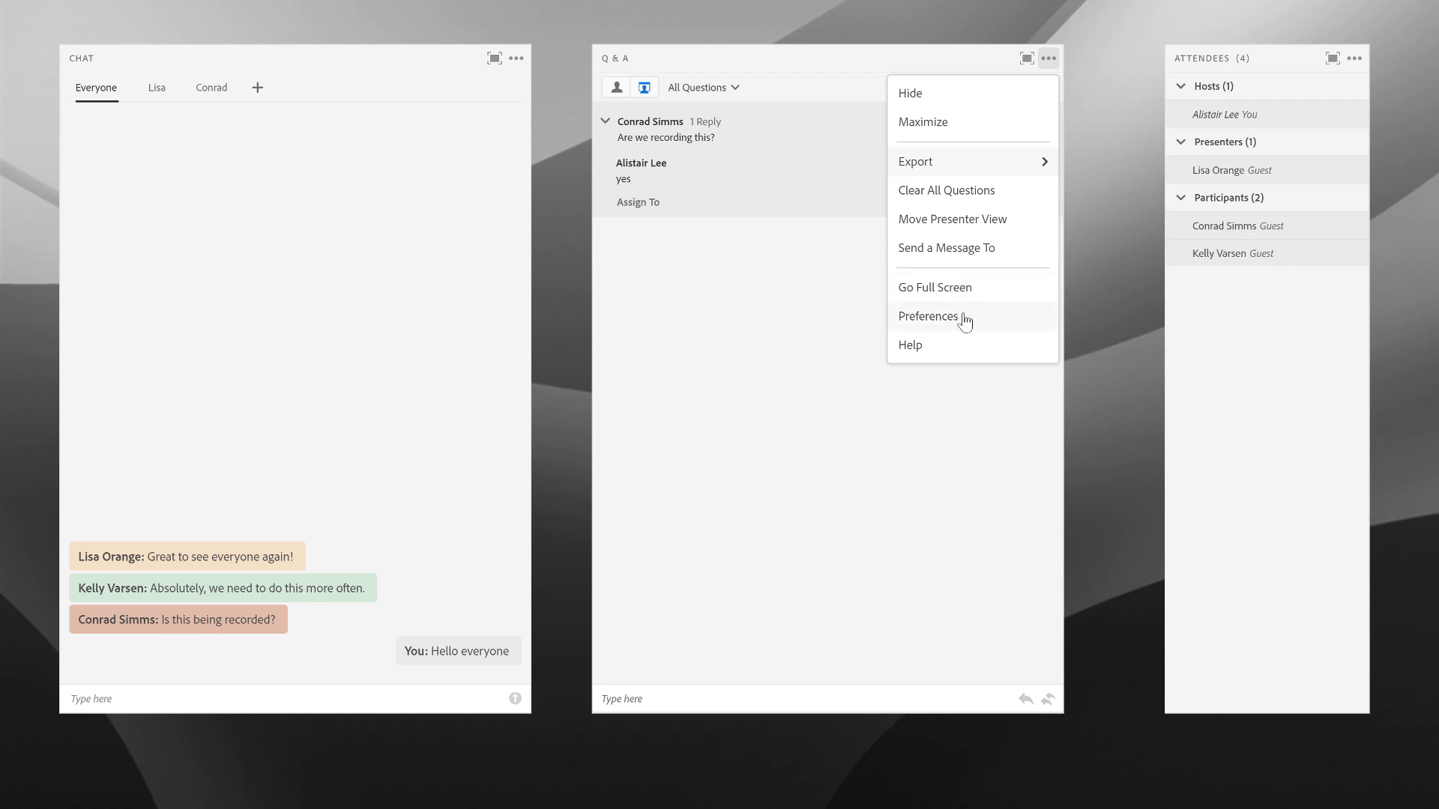
left_click(928, 316)
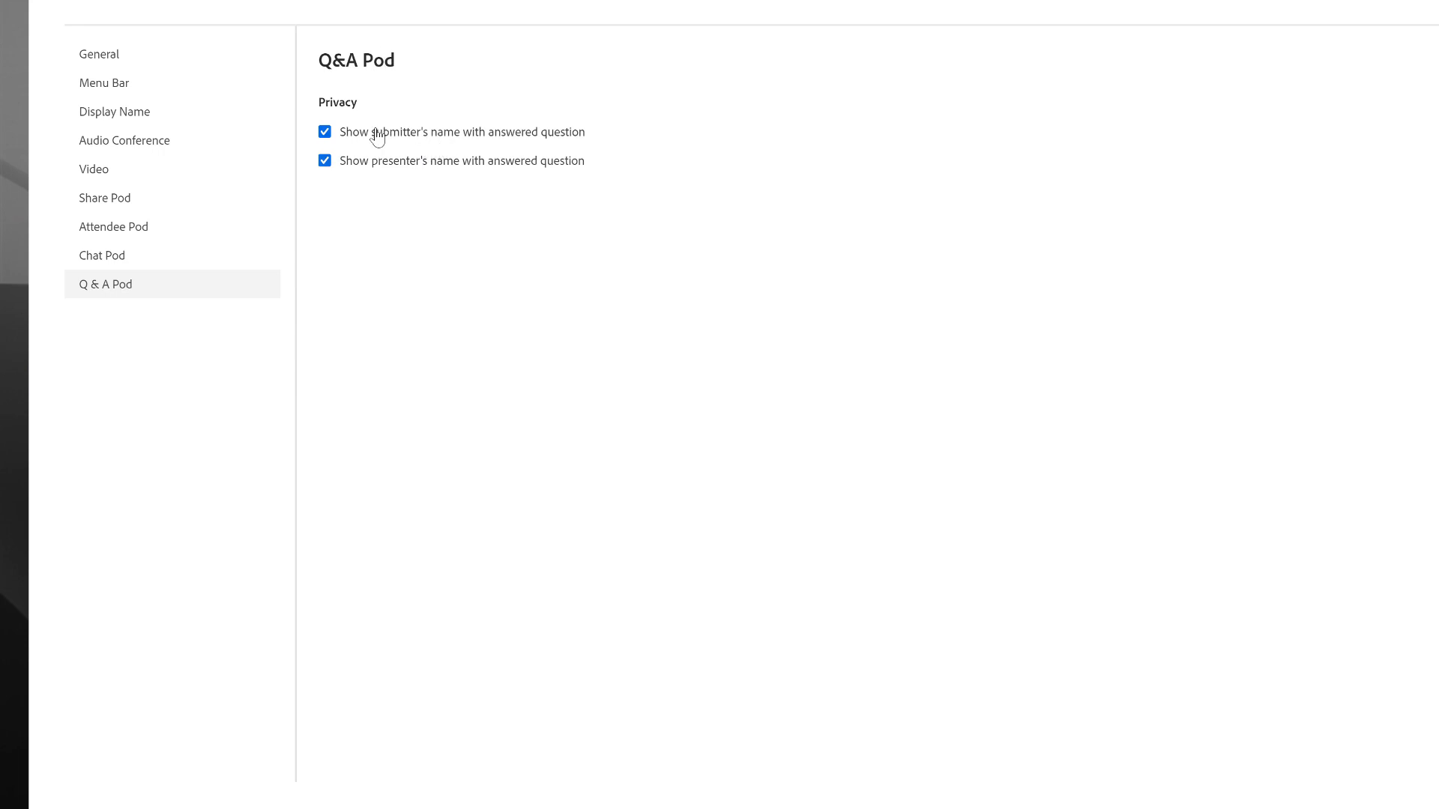
left_click(324, 132)
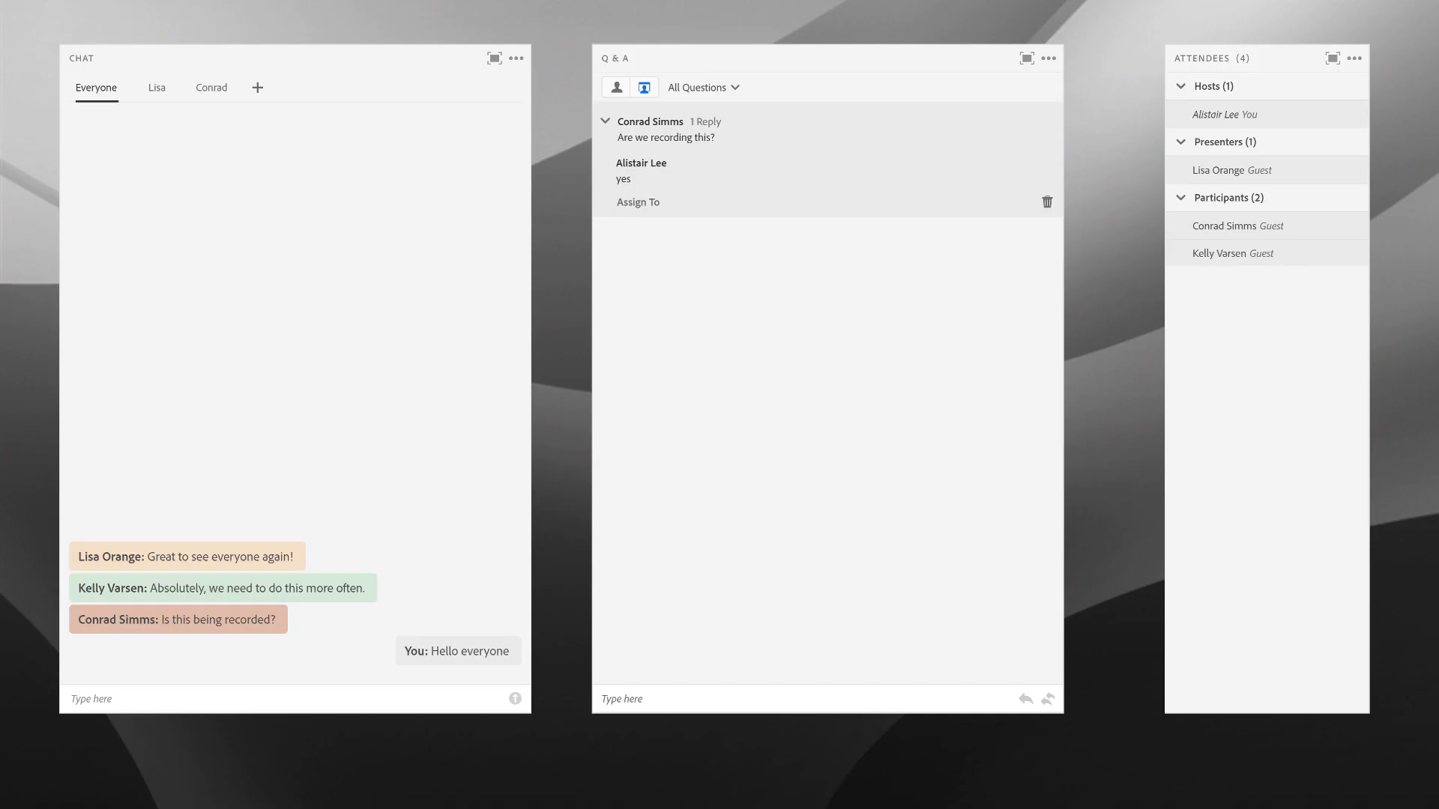
- Switch Q&A to participant view and shorten the Q&A pod
left_click(615, 87)
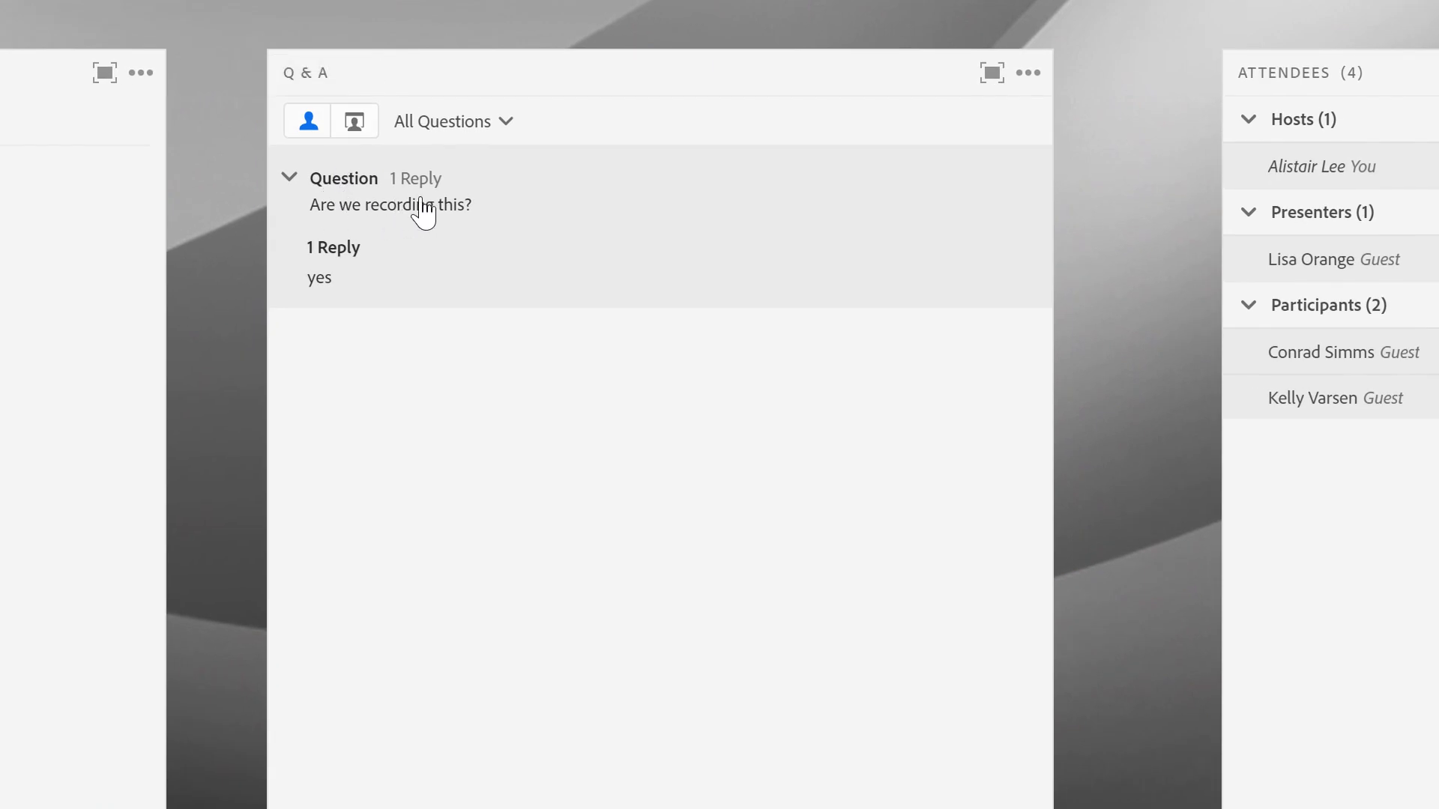
mouse_move(450, 203)
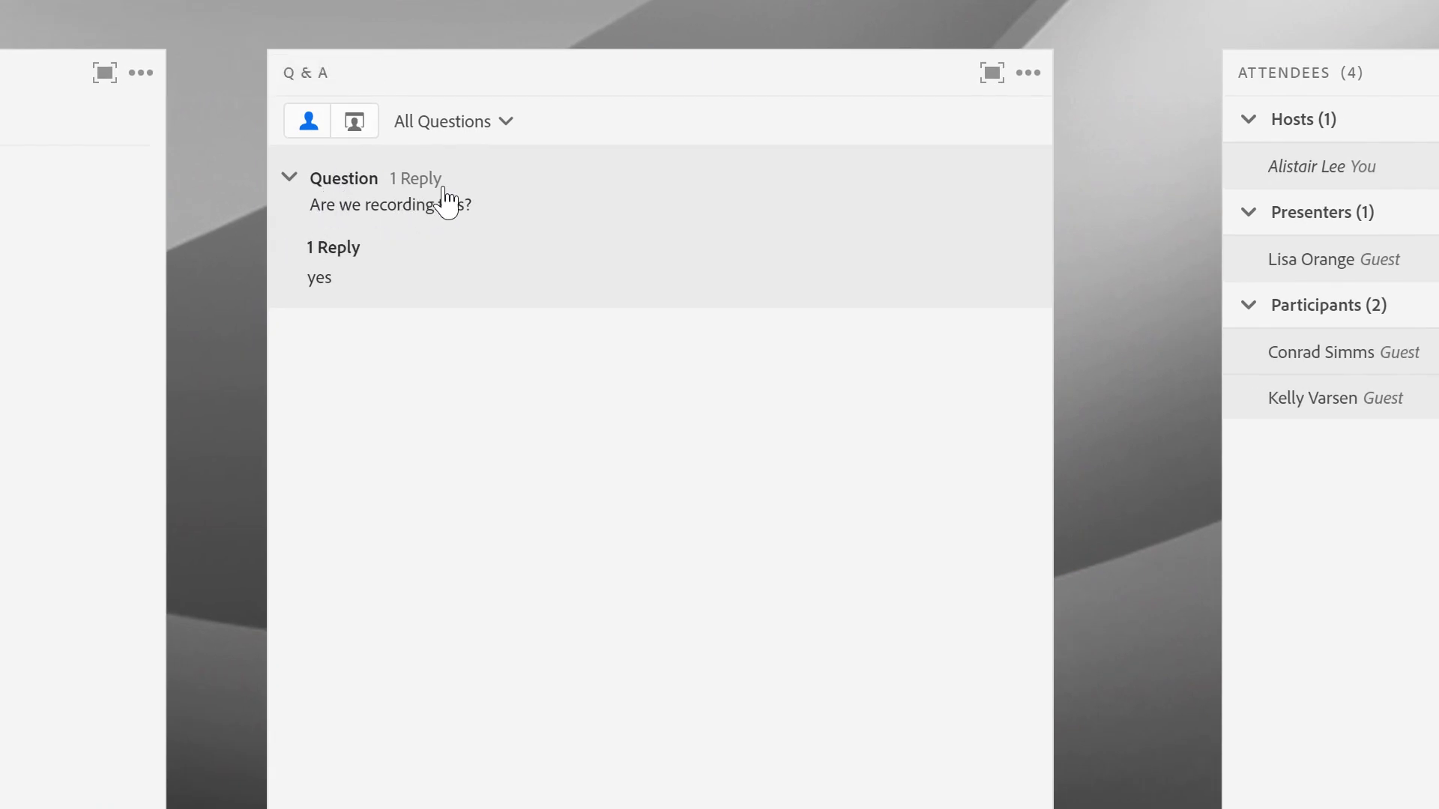
mouse_move(334, 233)
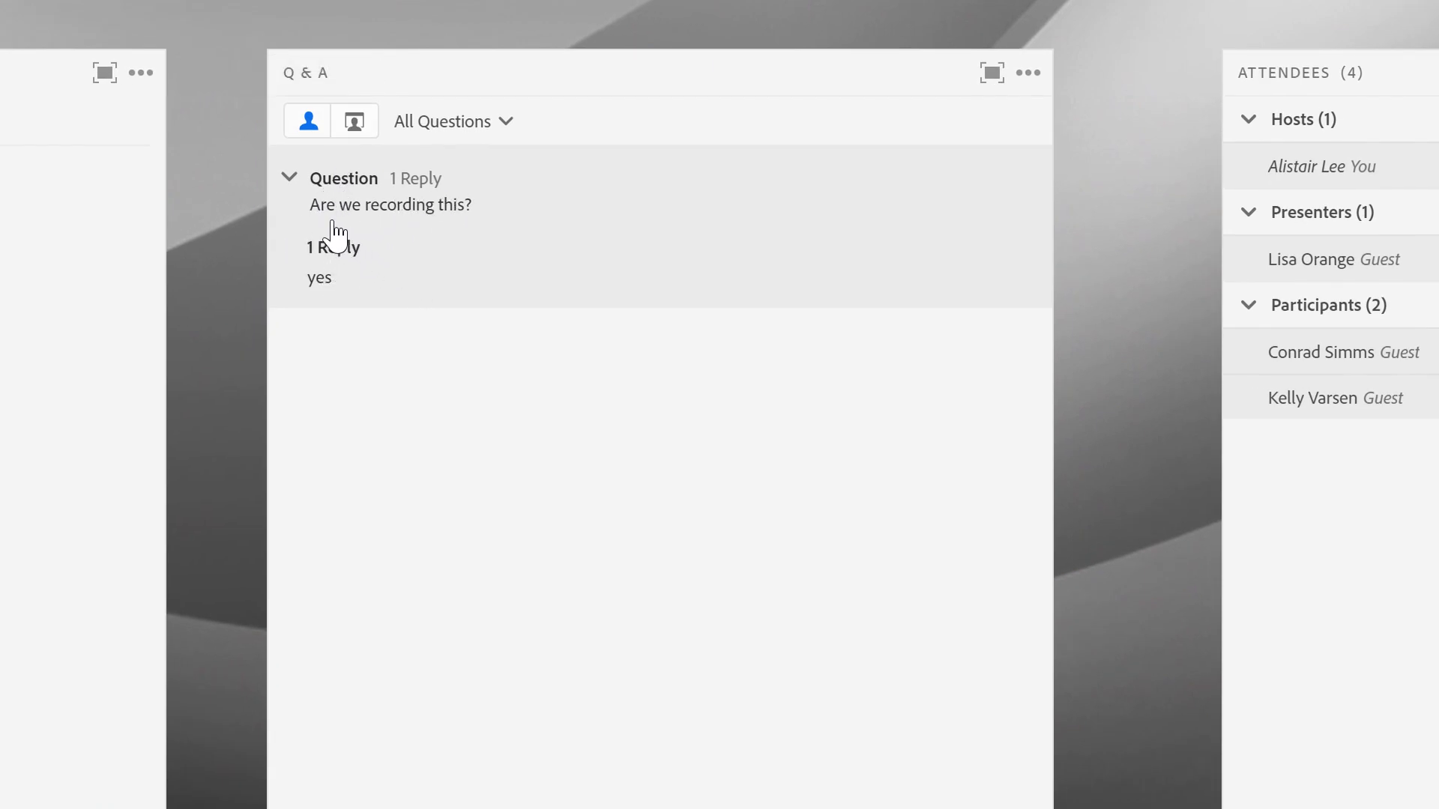
mouse_move(460, 280)
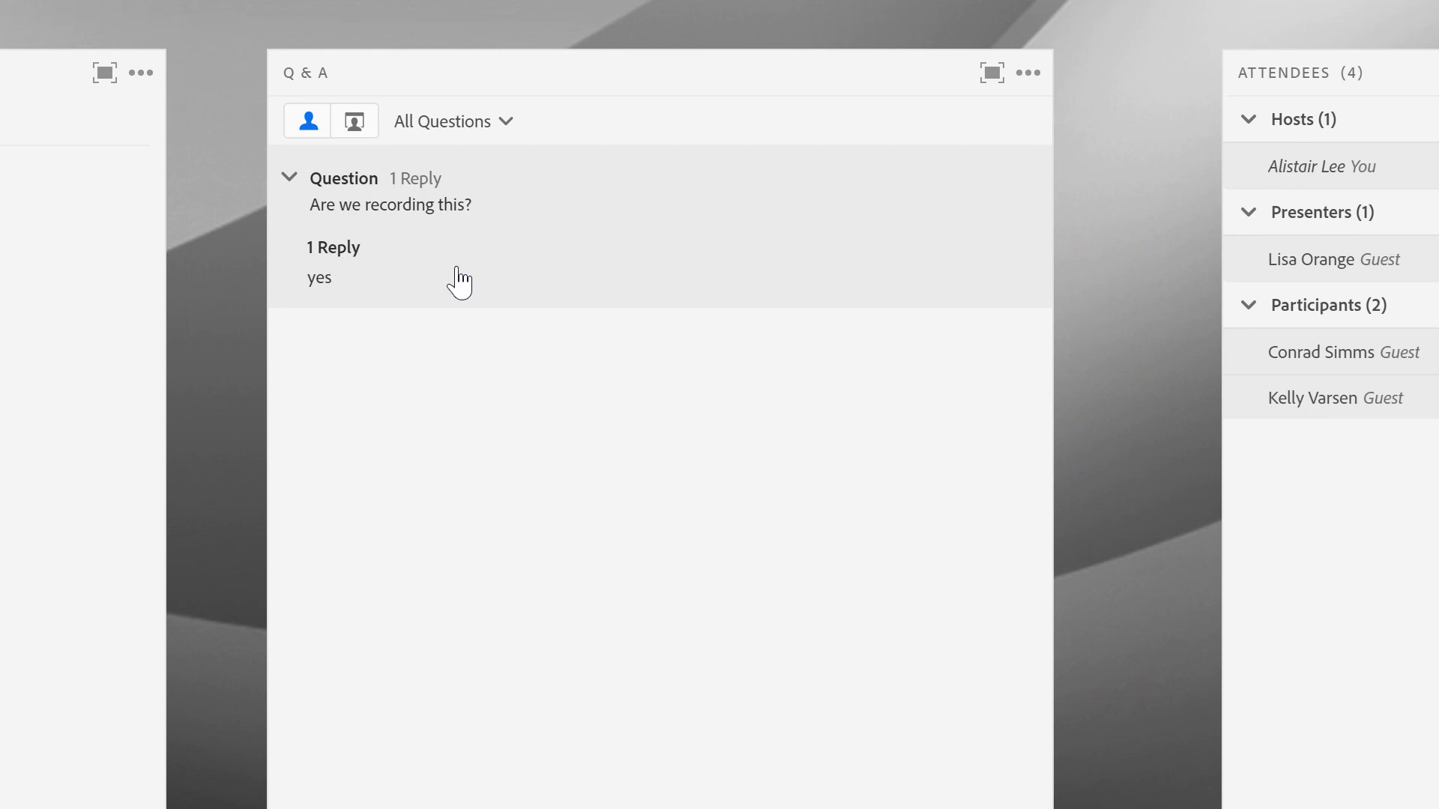
mouse_move(875, 206)
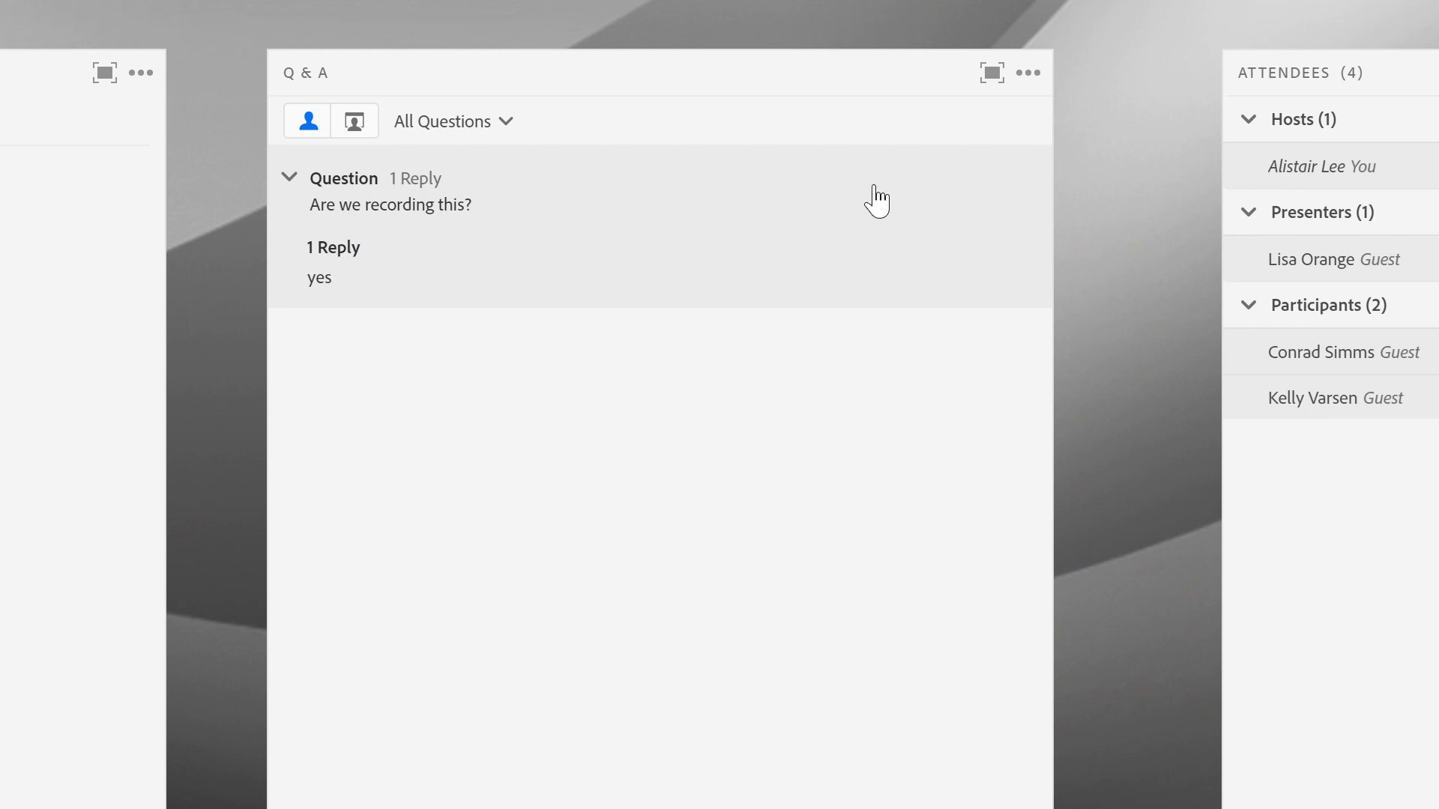
left_click(1027, 72)
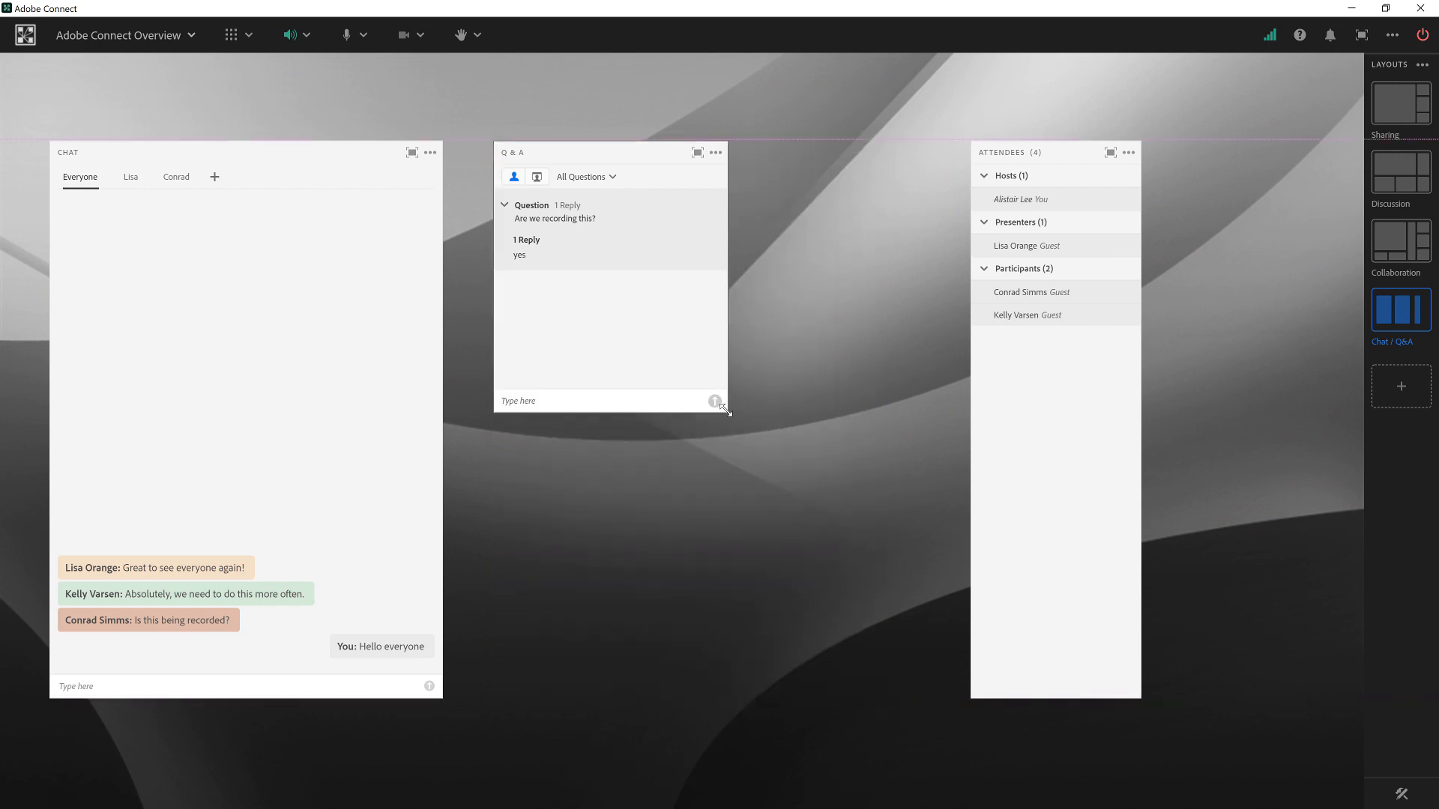
left_click(714, 153)
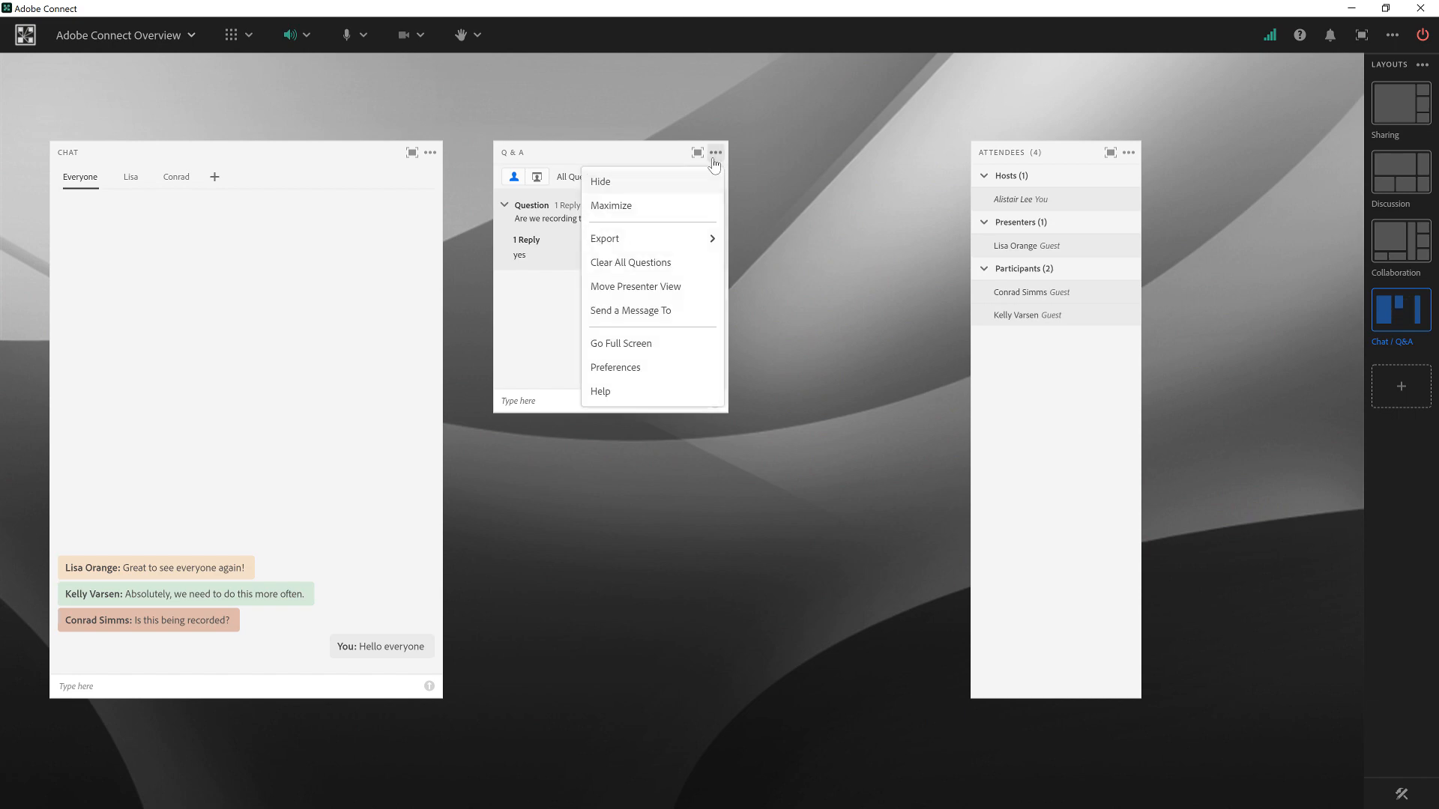
mouse_move(675, 323)
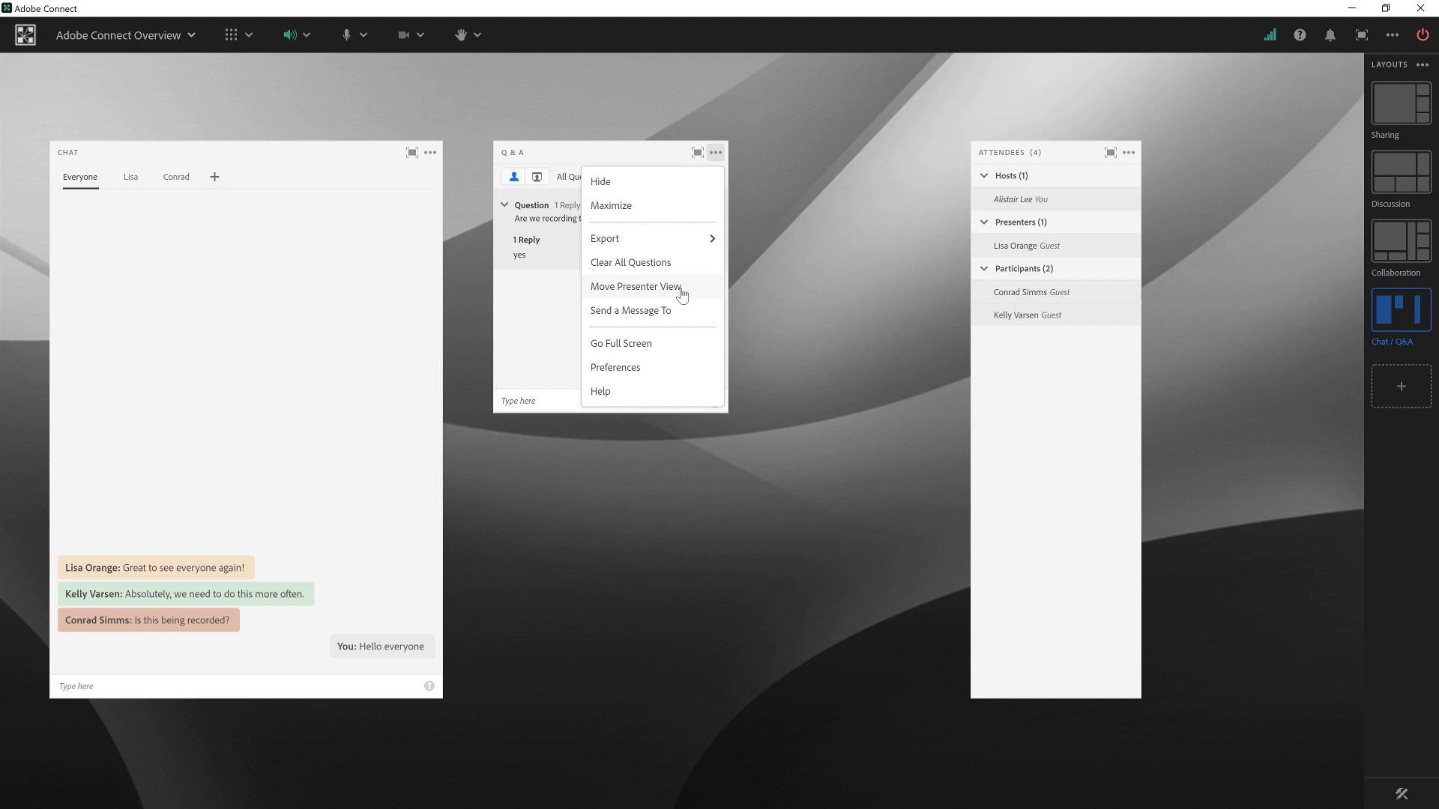
left_click(635, 286)
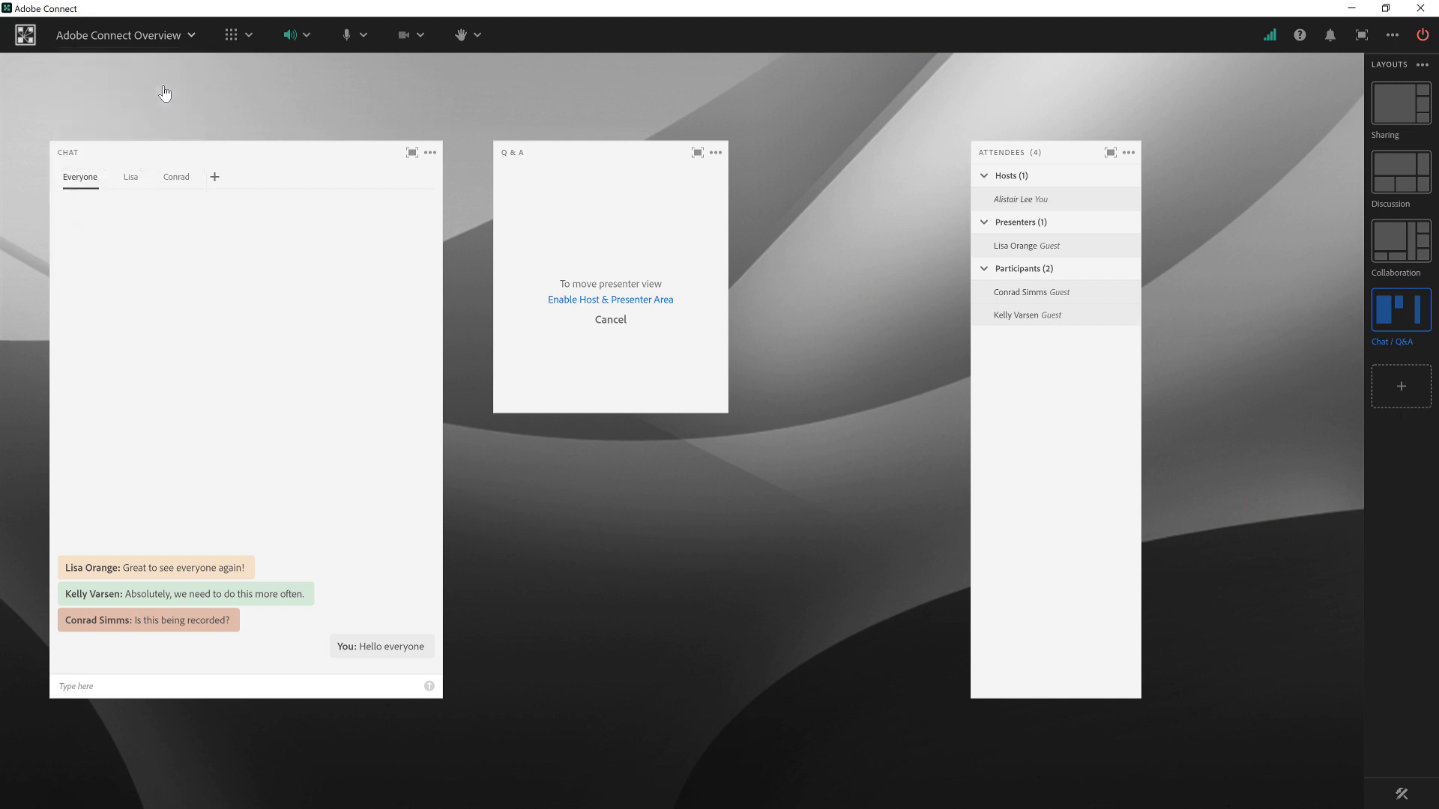
left_click(610, 299)
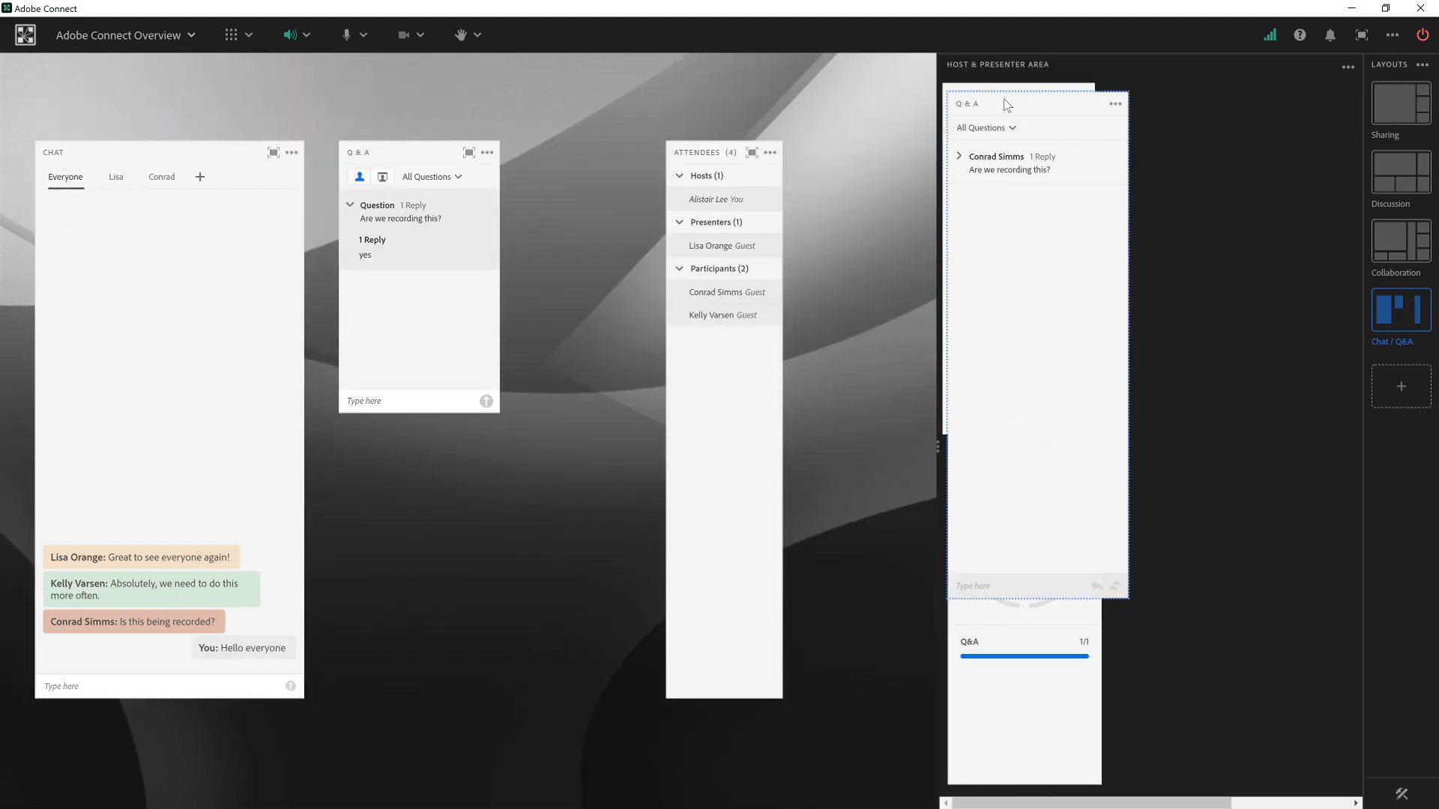